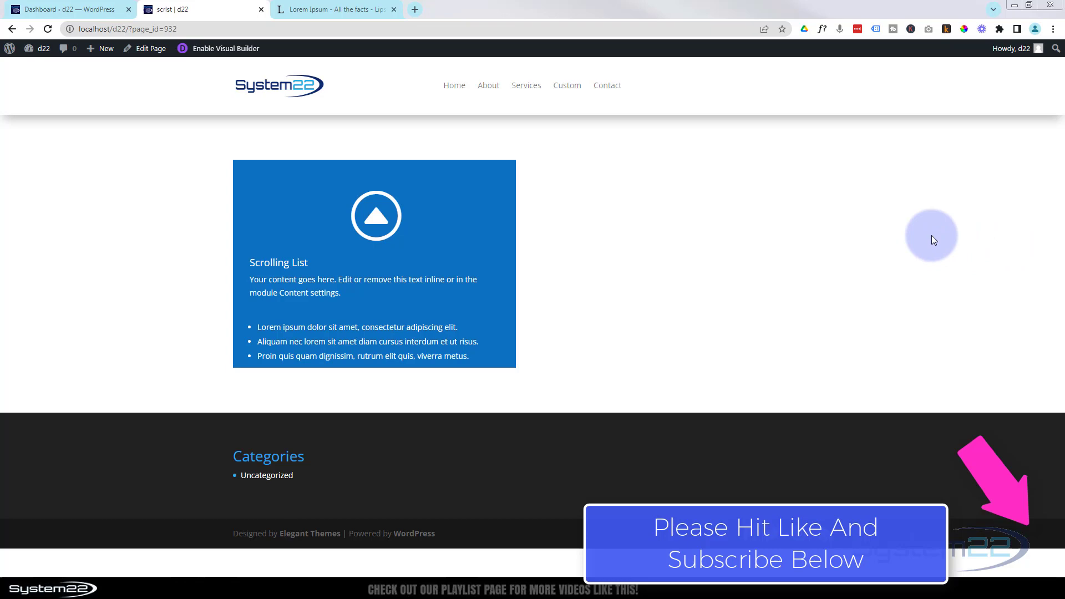
pyautogui.moveTo(648, 267)
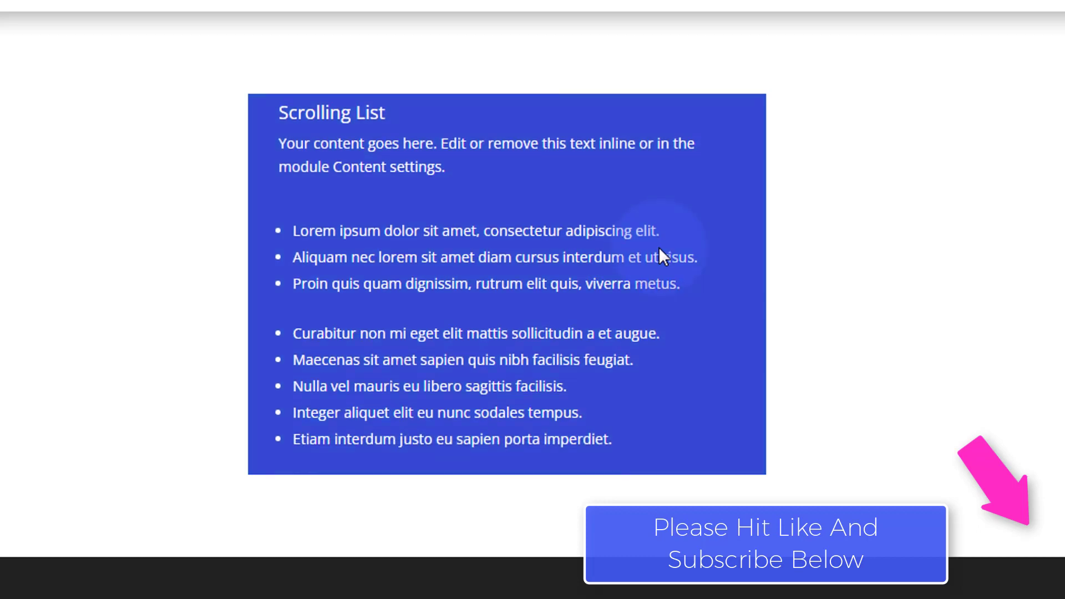
# - Enable the Visual Builder on the page holding the blue Scrolling List blurb
pyautogui.scroll(-3)
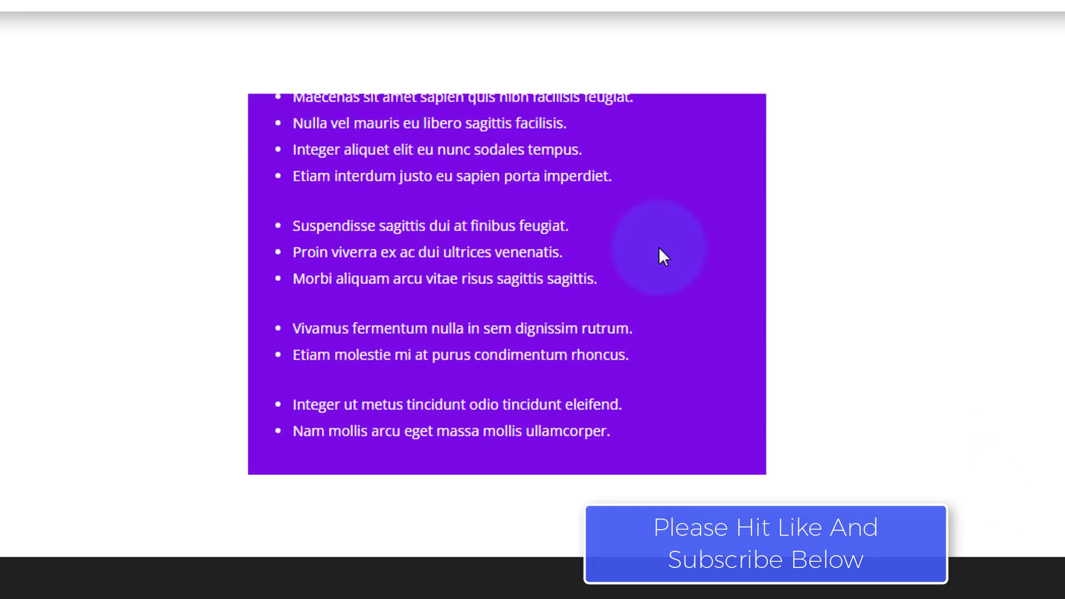
pyautogui.scroll(-3)
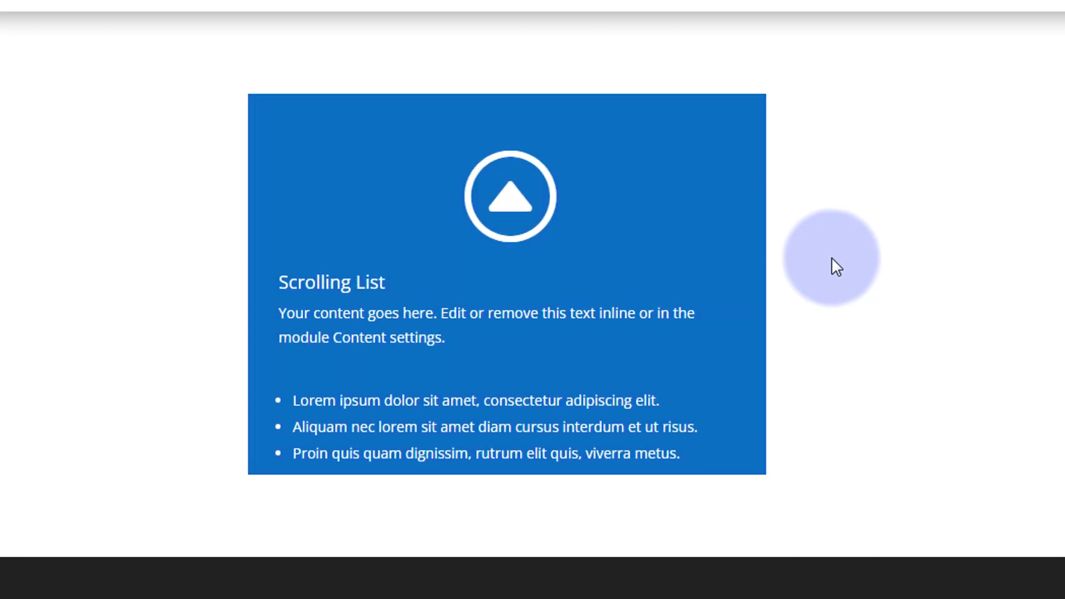
pyautogui.moveTo(834, 269)
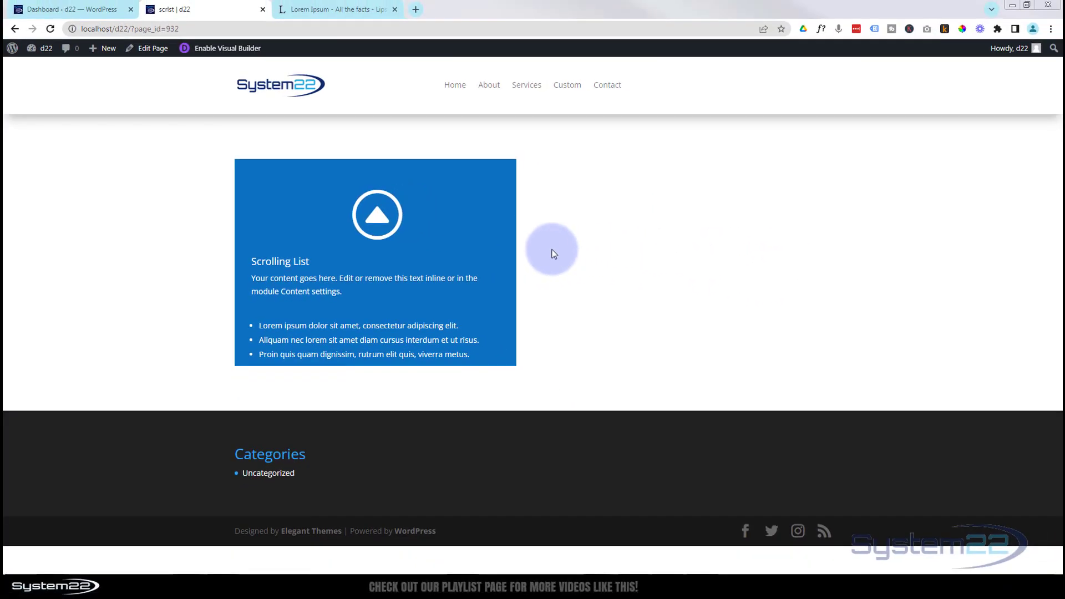
pyautogui.moveTo(548, 250)
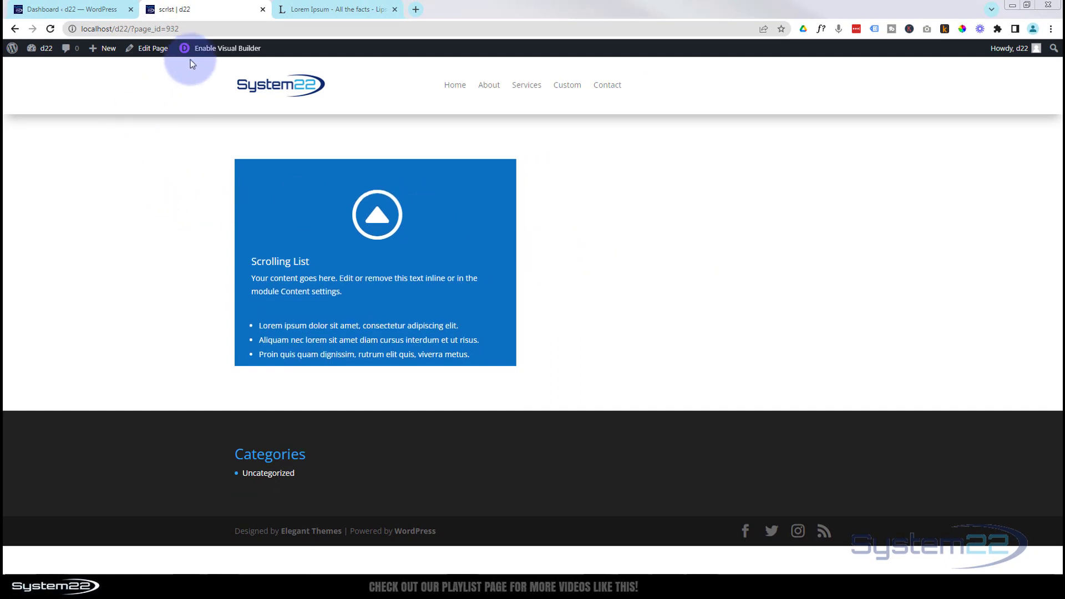
pyautogui.click(226, 48)
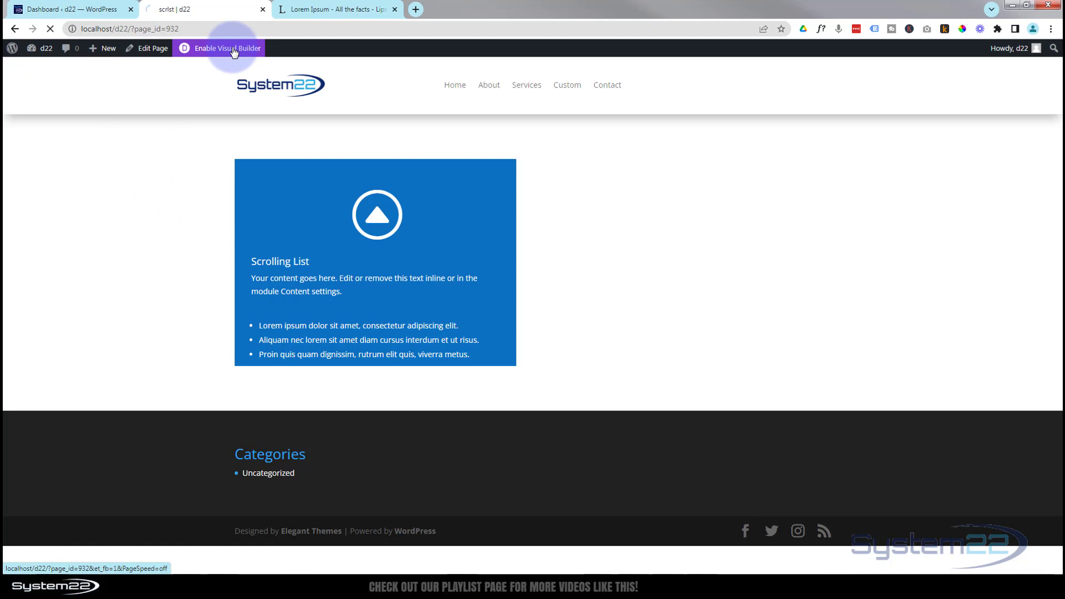
pyautogui.click(226, 47)
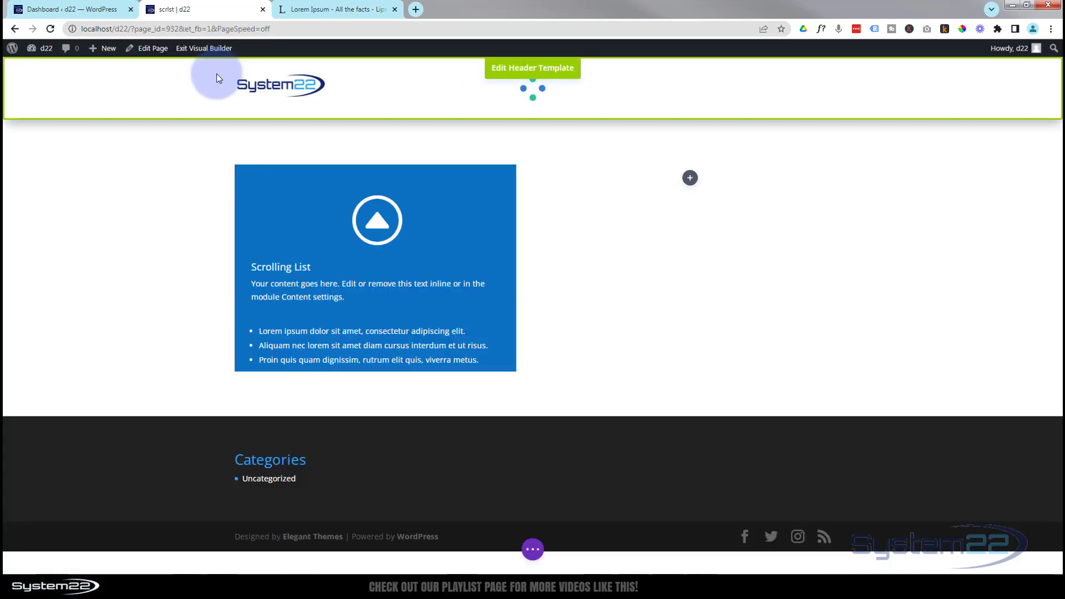
pyautogui.click(204, 47)
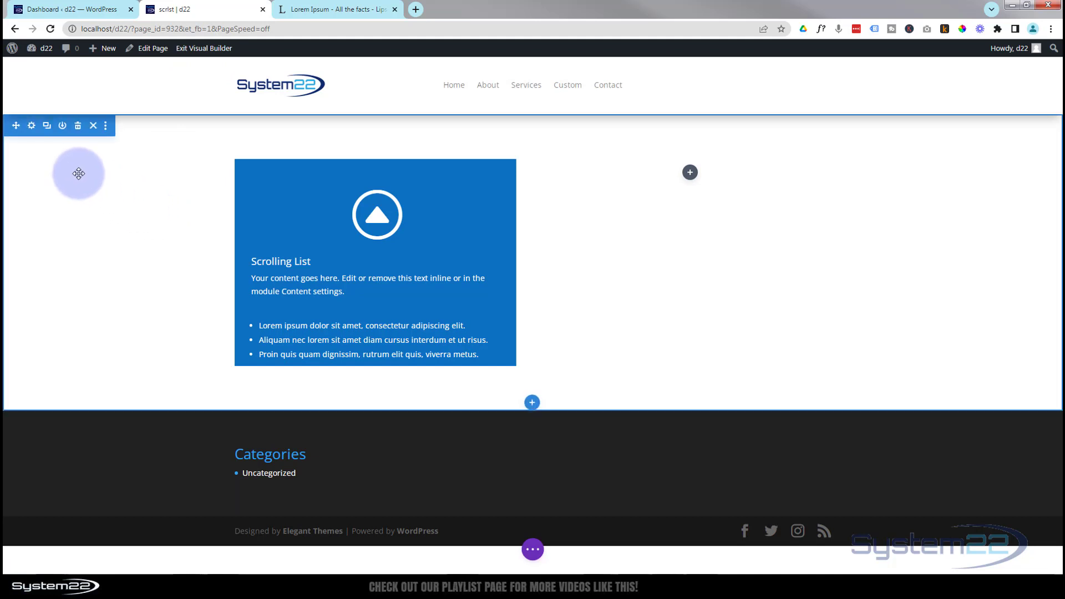
pyautogui.moveTo(423, 180)
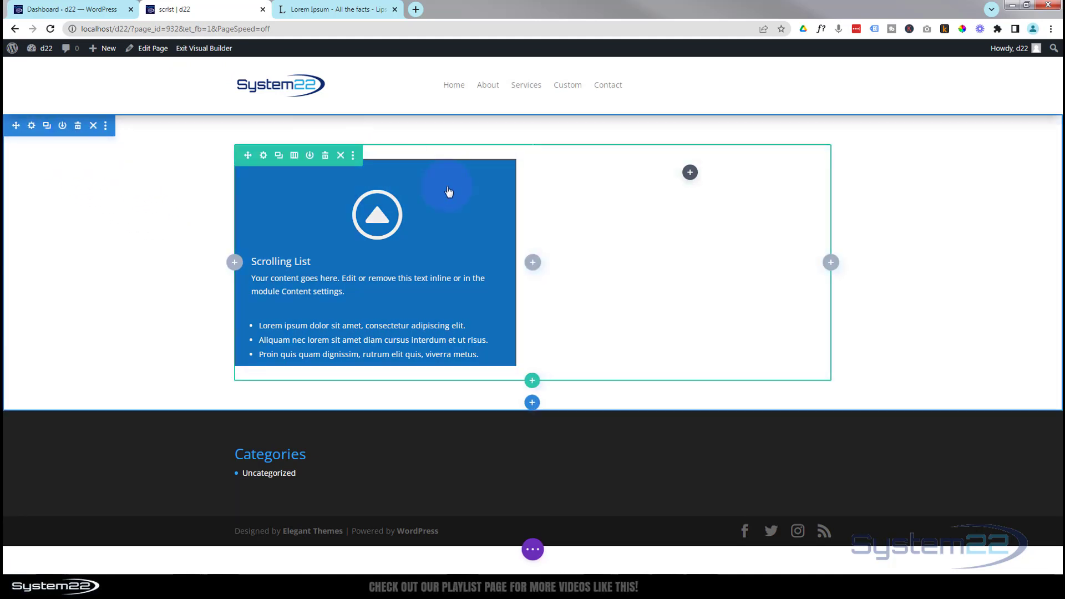
pyautogui.moveTo(570, 243)
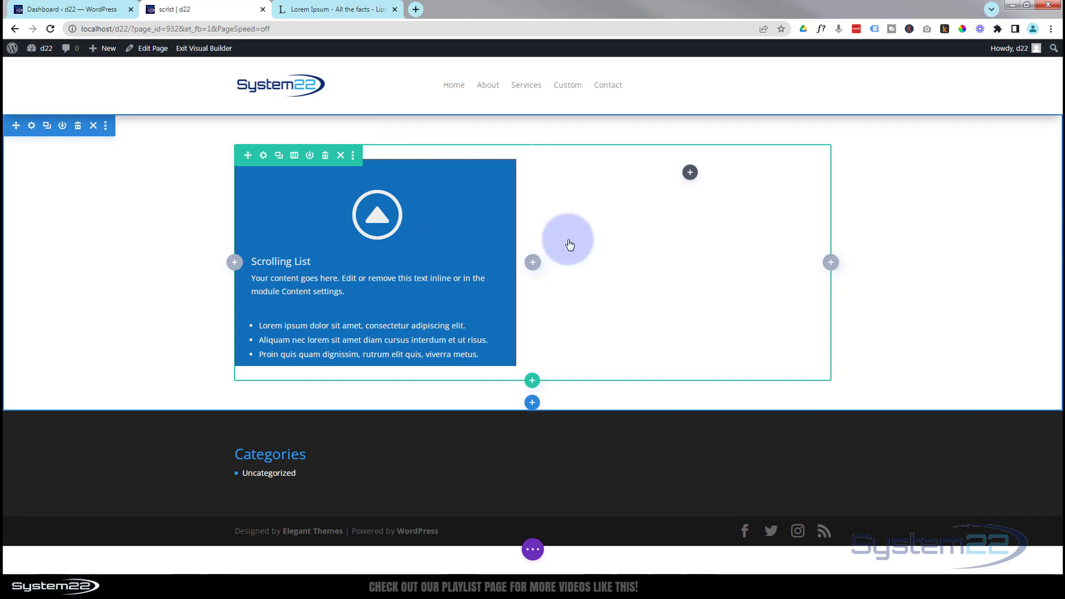
pyautogui.moveTo(690, 172)
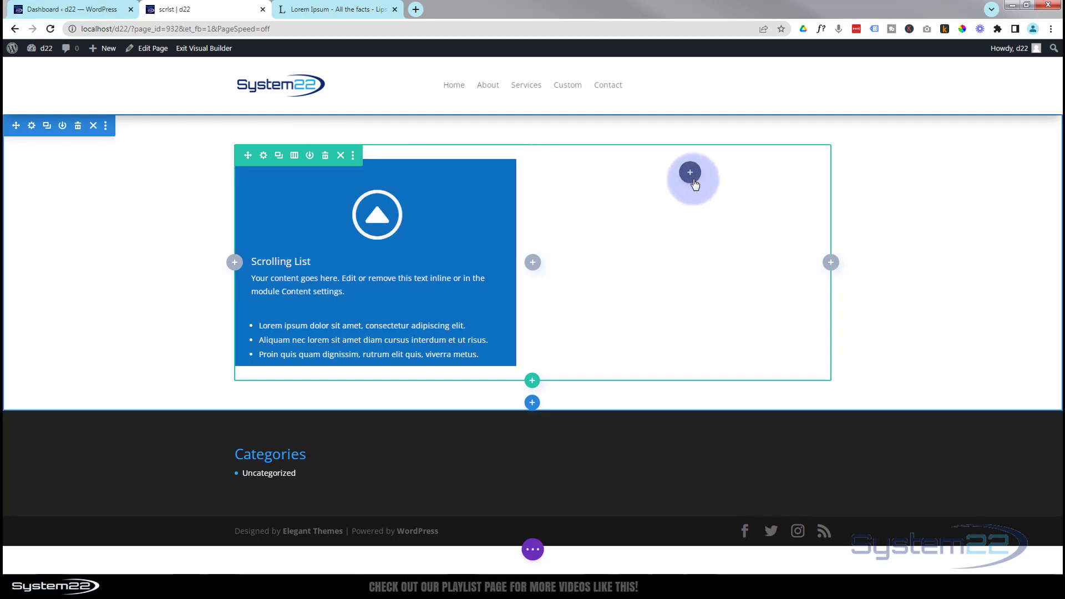
pyautogui.moveTo(690, 178)
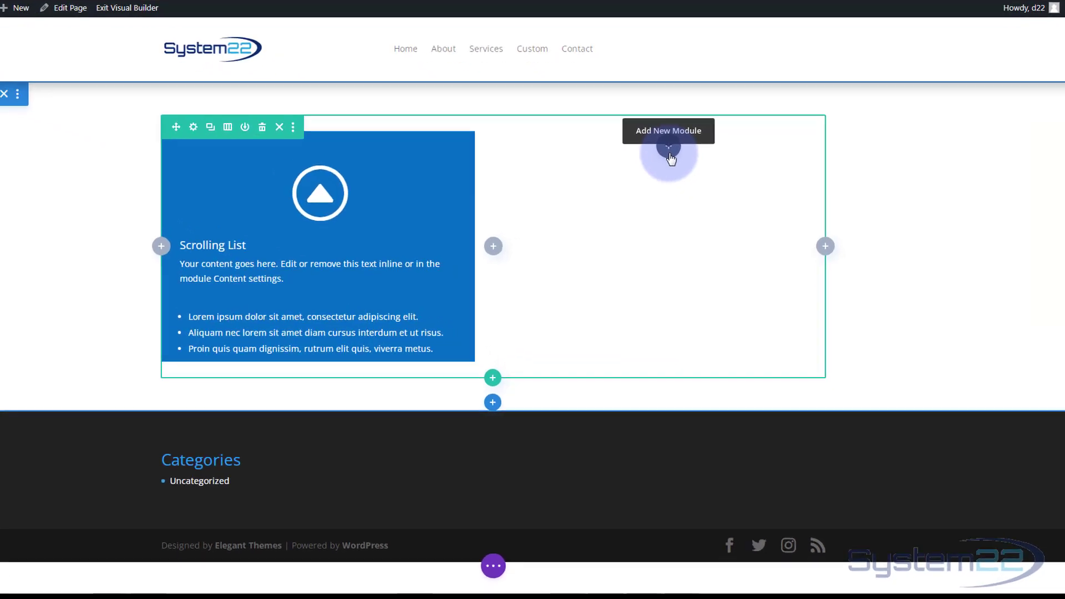
# - Start adding a module to the empty second column, browsing the Insert Module list
pyautogui.click(667, 152)
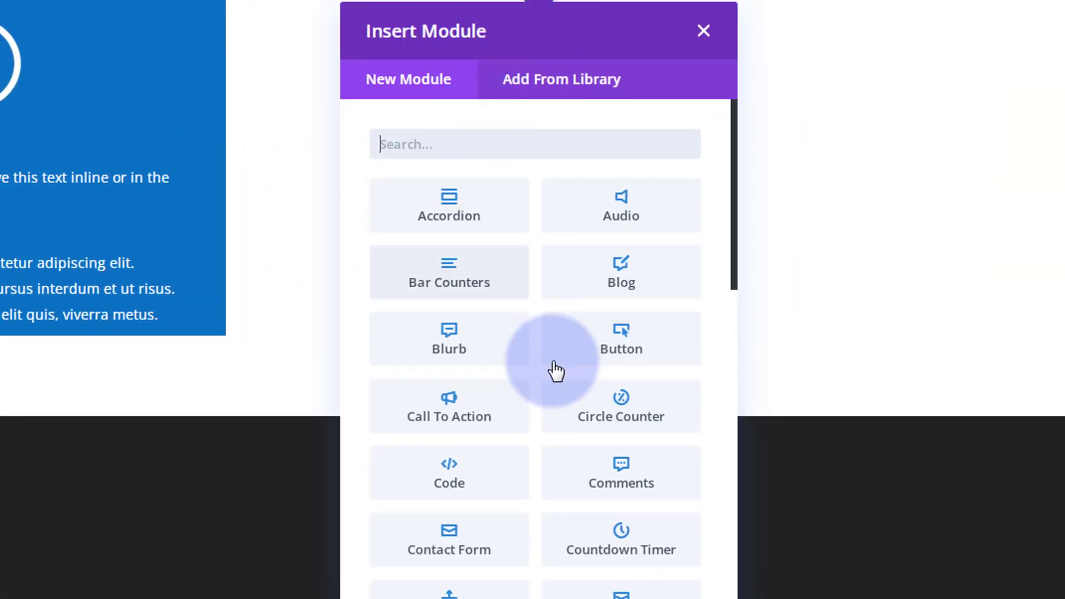
pyautogui.scroll(-3)
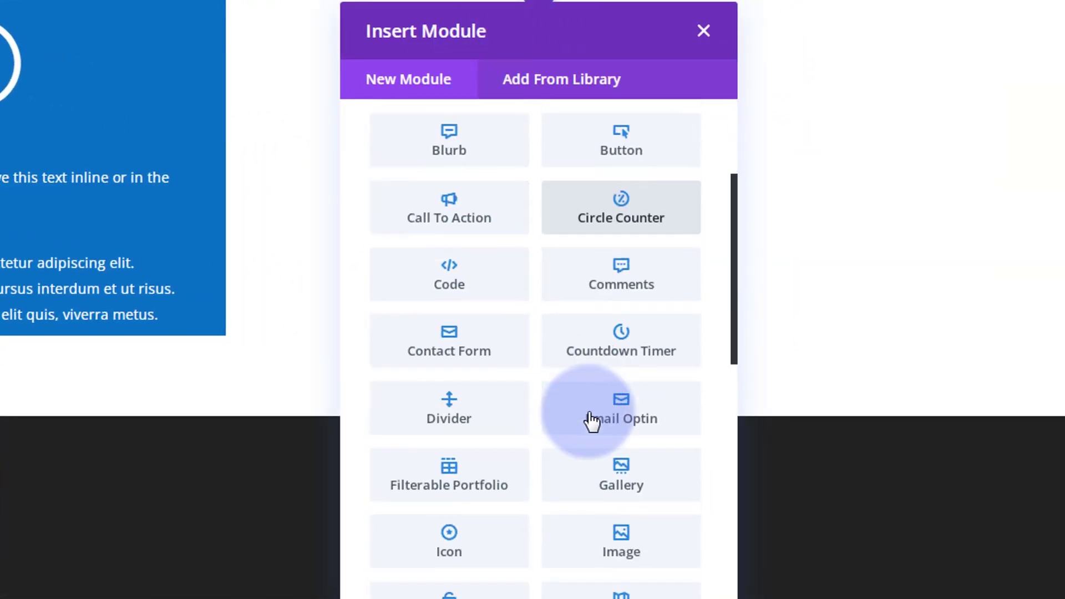
pyautogui.scroll(-3)
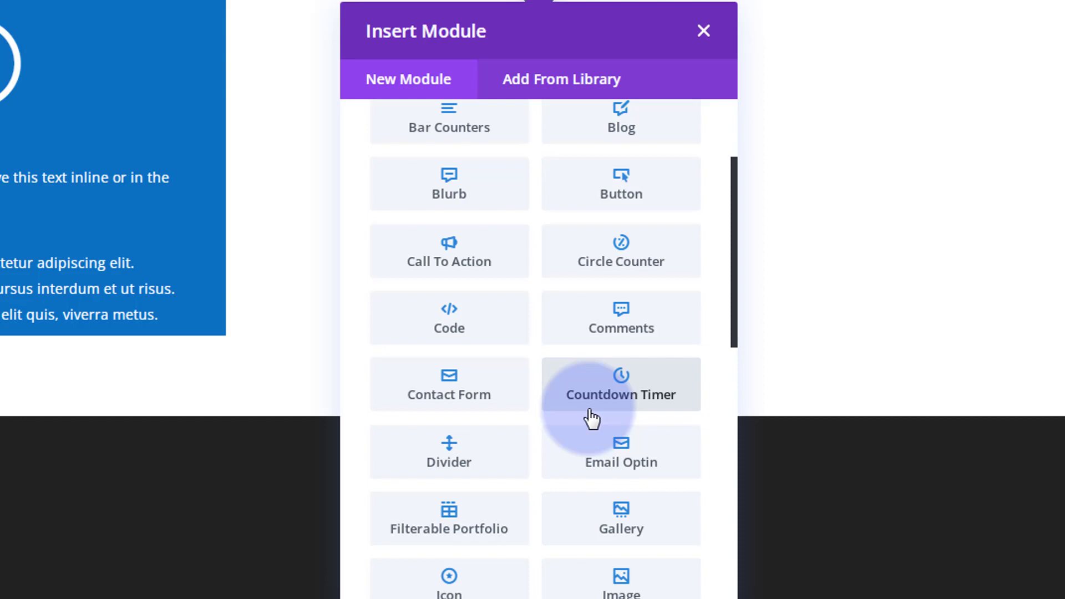
pyautogui.moveTo(594, 418)
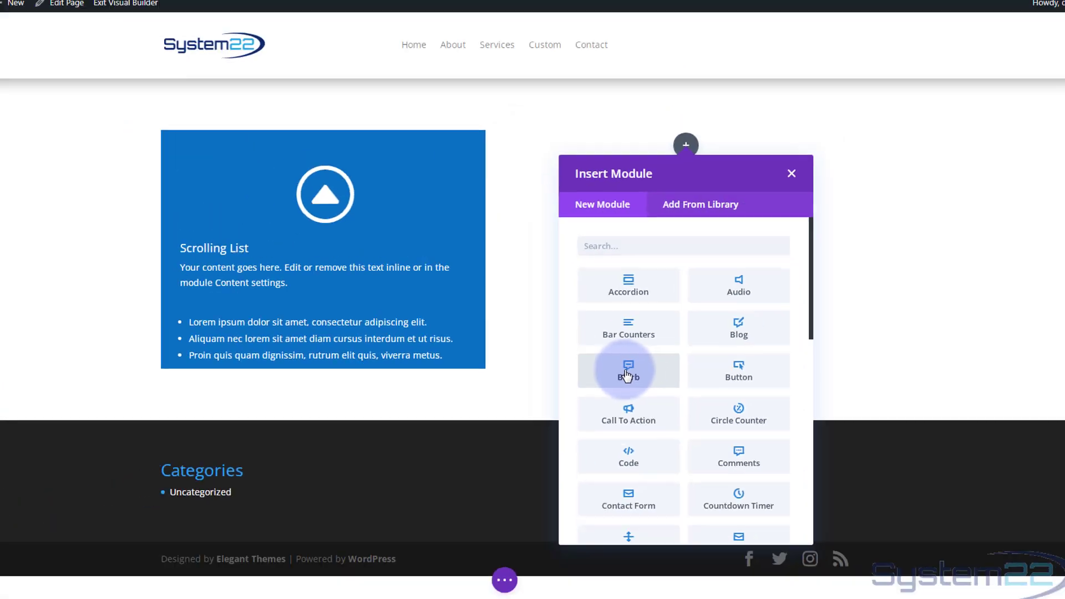
# - Insert a Blurb module and title it 'My New List', uncovering its preview on the page
pyautogui.click(627, 370)
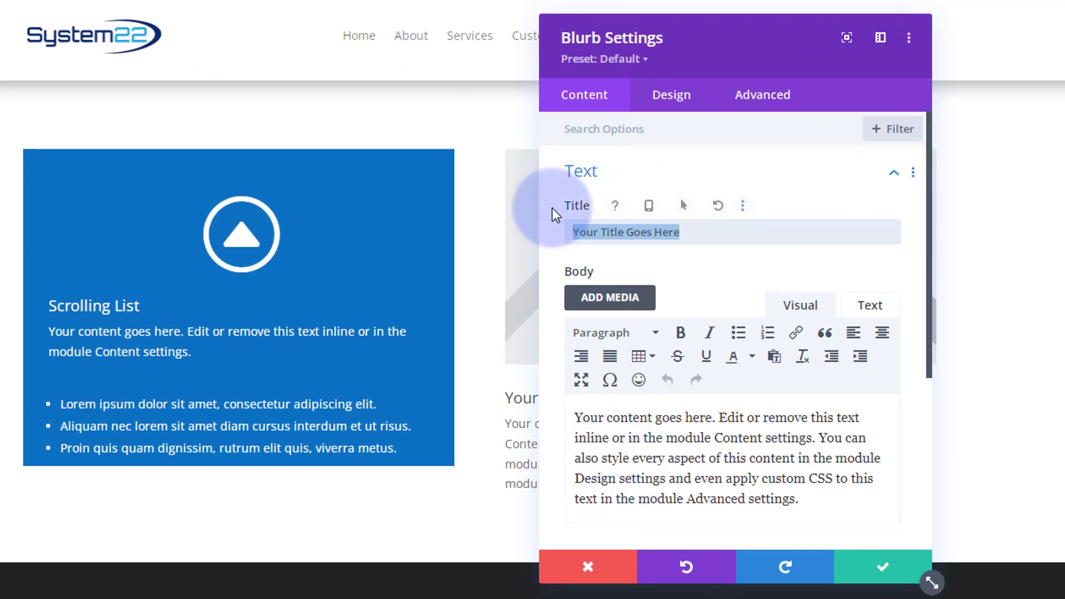
pyautogui.write('My New')
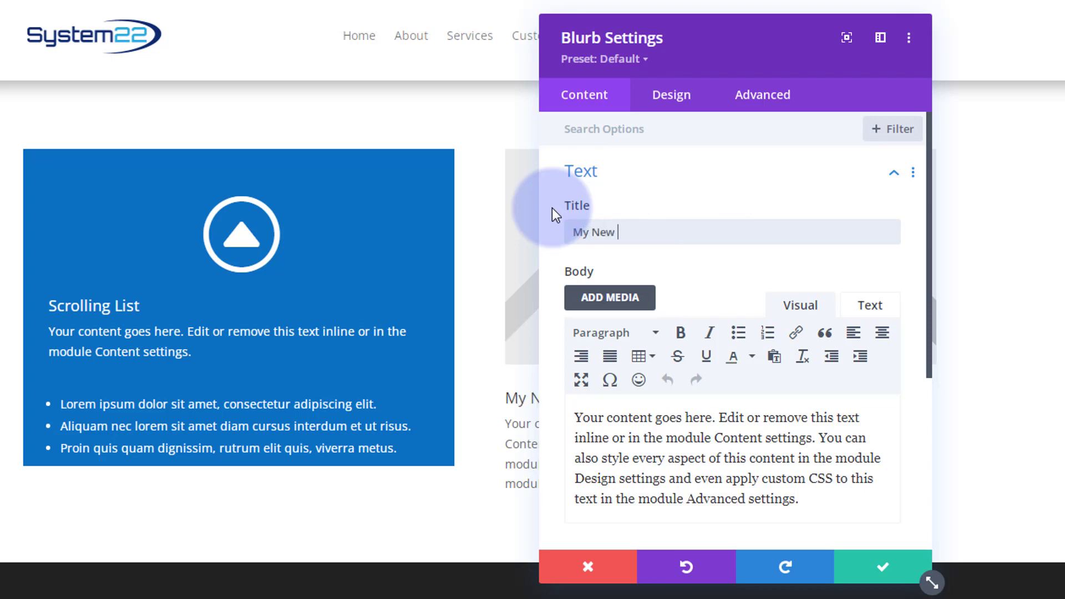
pyautogui.write('ist')
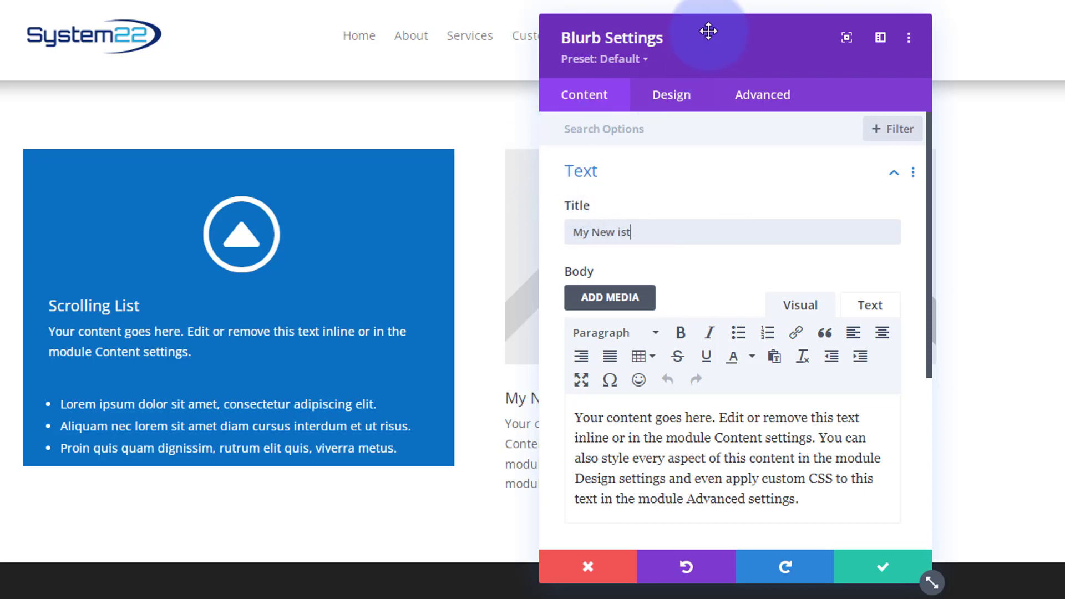
pyautogui.moveTo(708, 31); pyautogui.dragTo(264, 146)
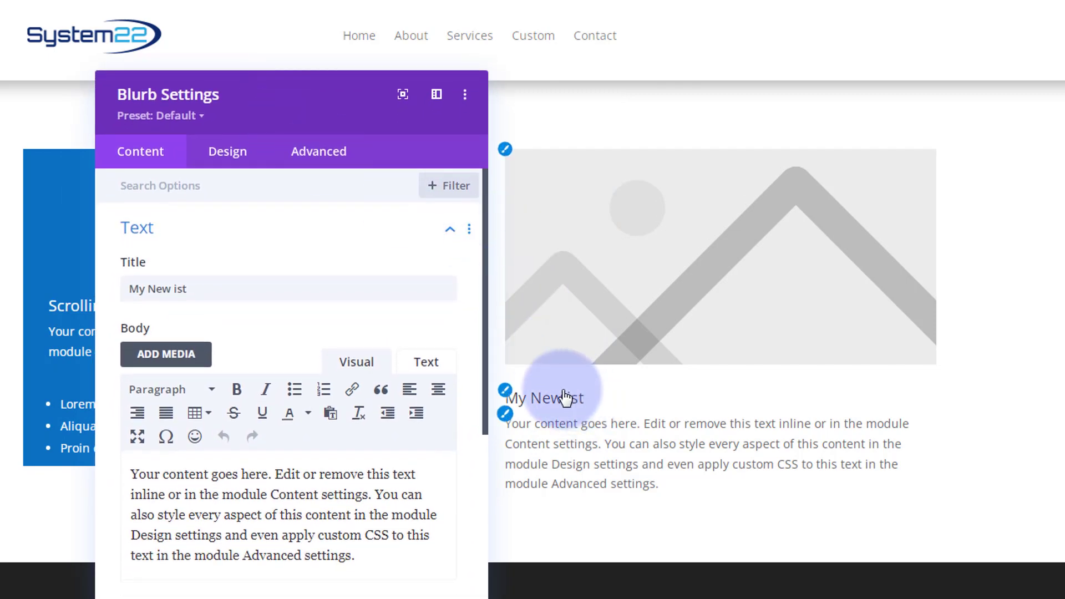
pyautogui.click(167, 289)
pyautogui.write('L')
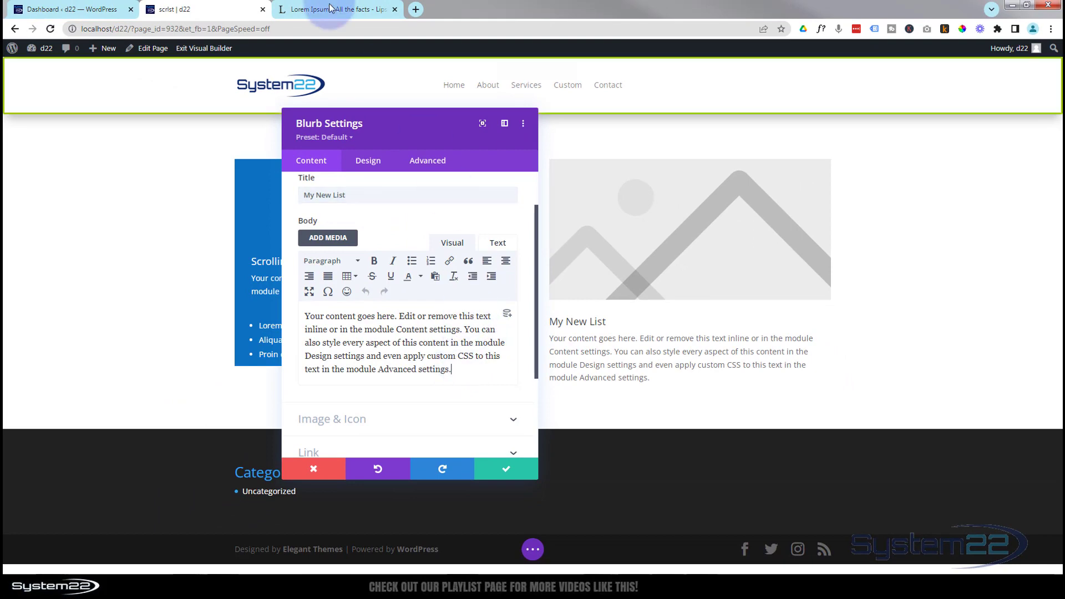
# - Copy the selected generated bullet list from the lipsum.com tab
pyautogui.click(333, 9)
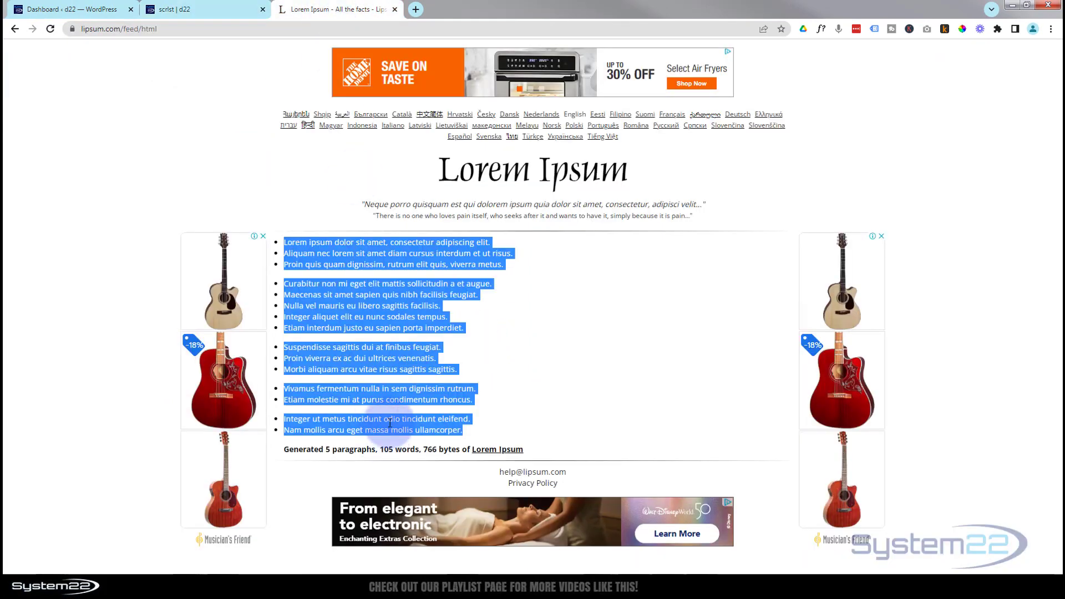
pyautogui.rightClick(390, 424)
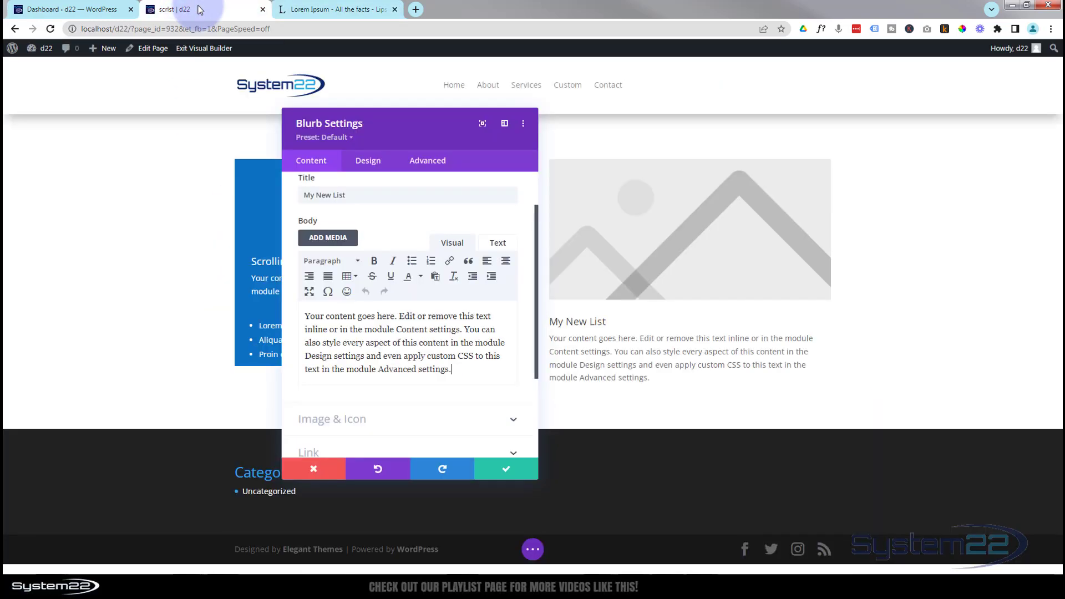
# - Paste the lorem ipsum bullet list after the blurb's default body text
pyautogui.click(459, 371)
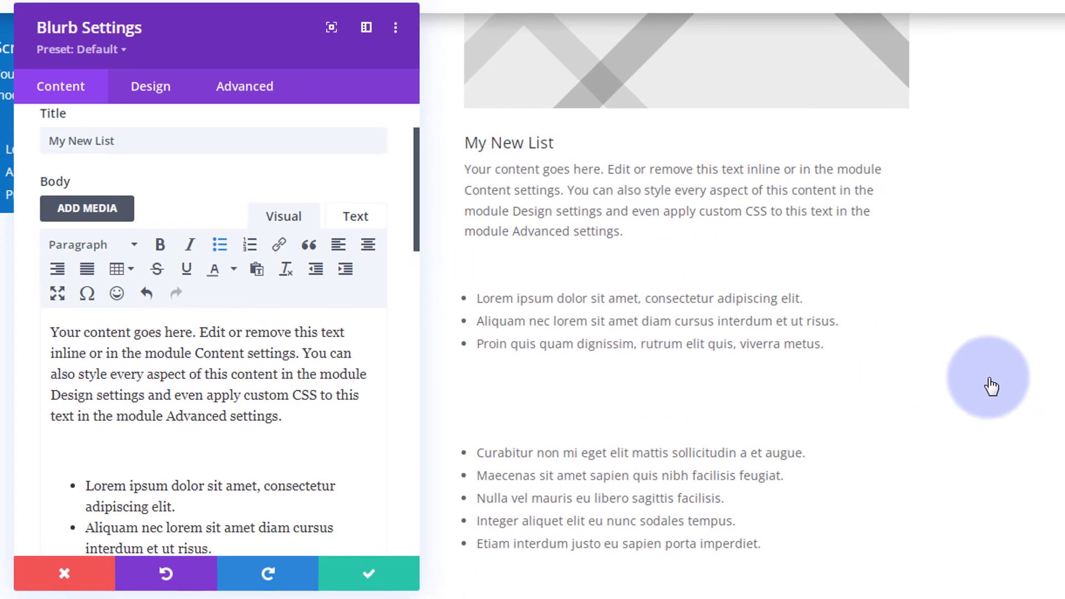
pyautogui.click(100, 375)
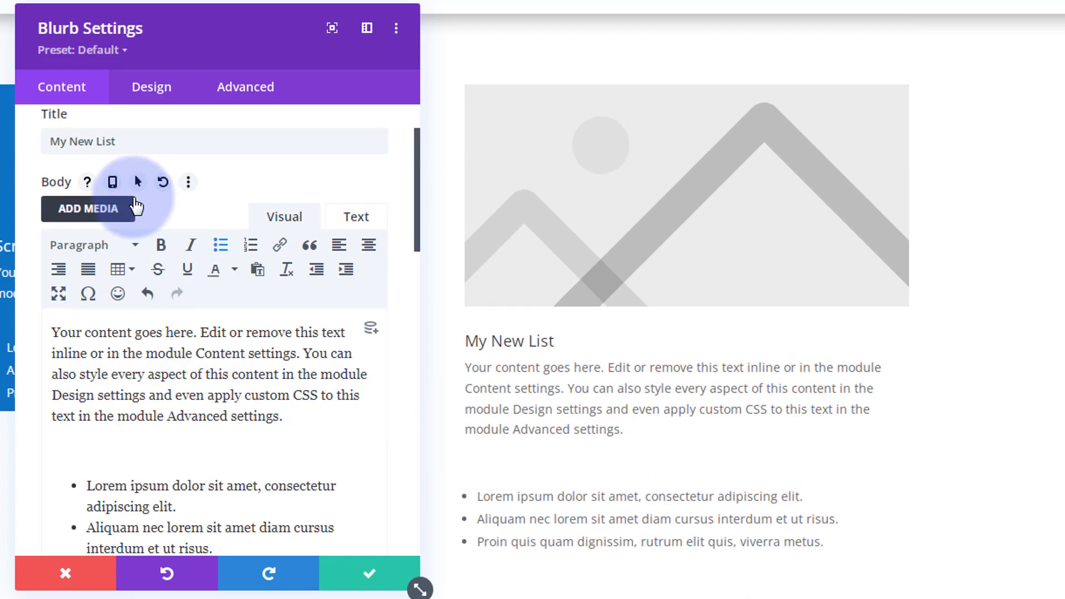
pyautogui.scroll(-3)
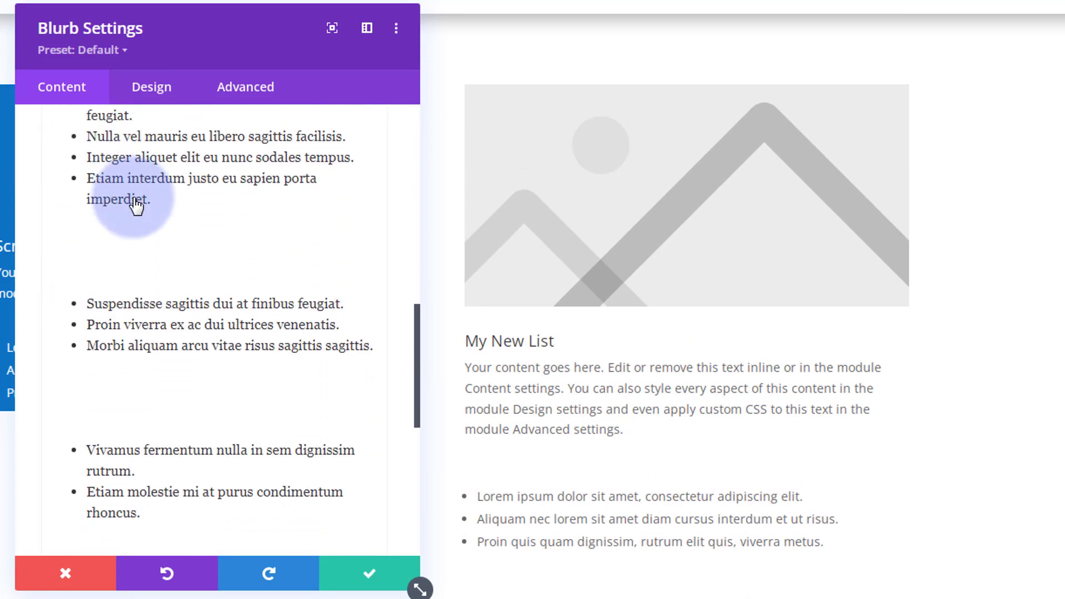
pyautogui.scroll(-3)
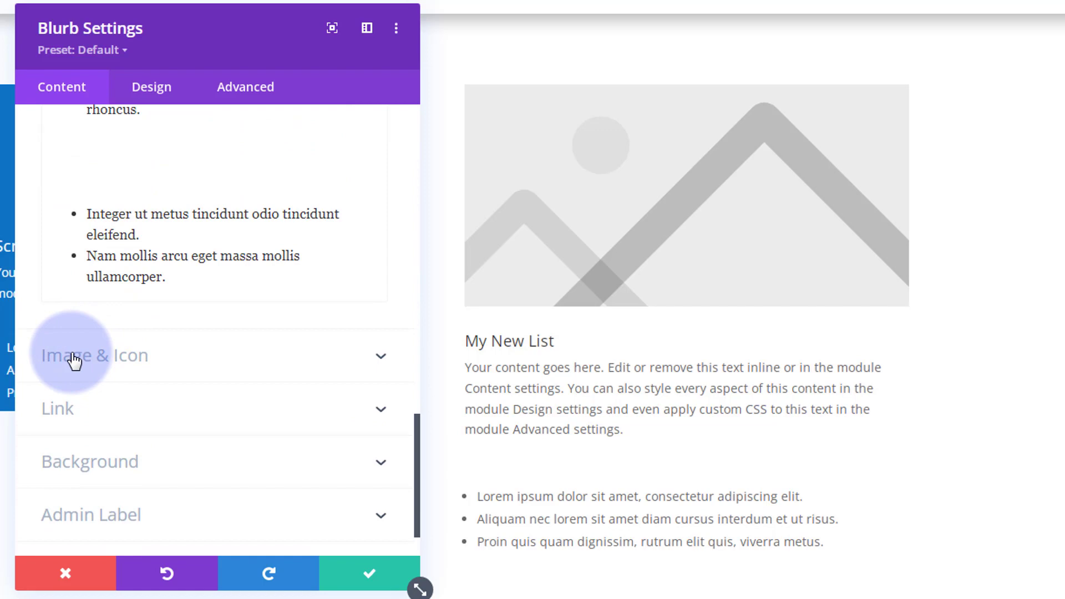
pyautogui.moveTo(171, 364)
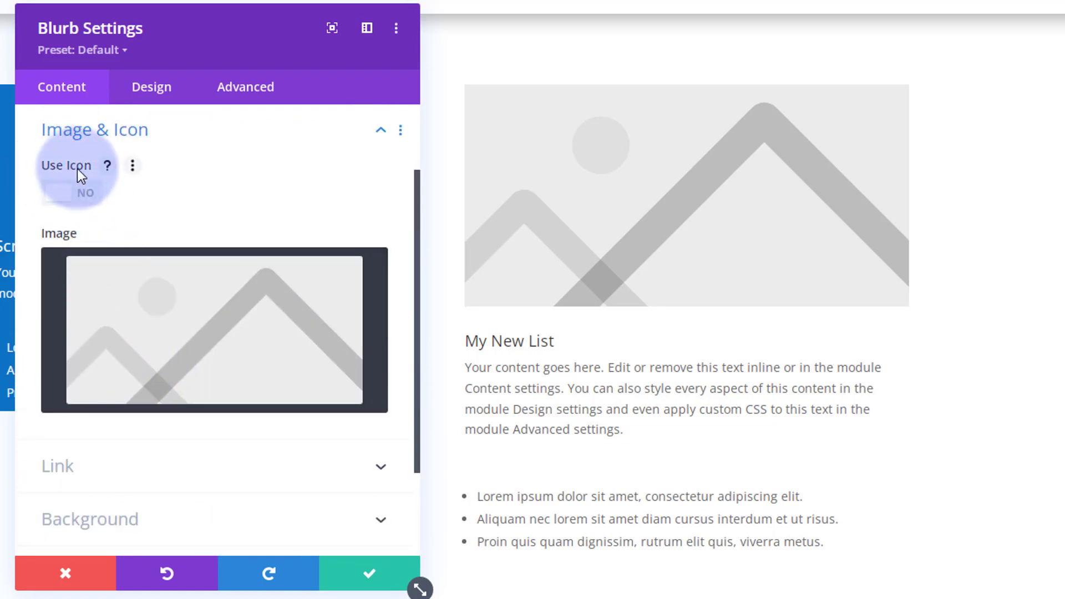
# - Switch the blurb to Use Icon and choose the circled double up-chevron icon
pyautogui.click(71, 193)
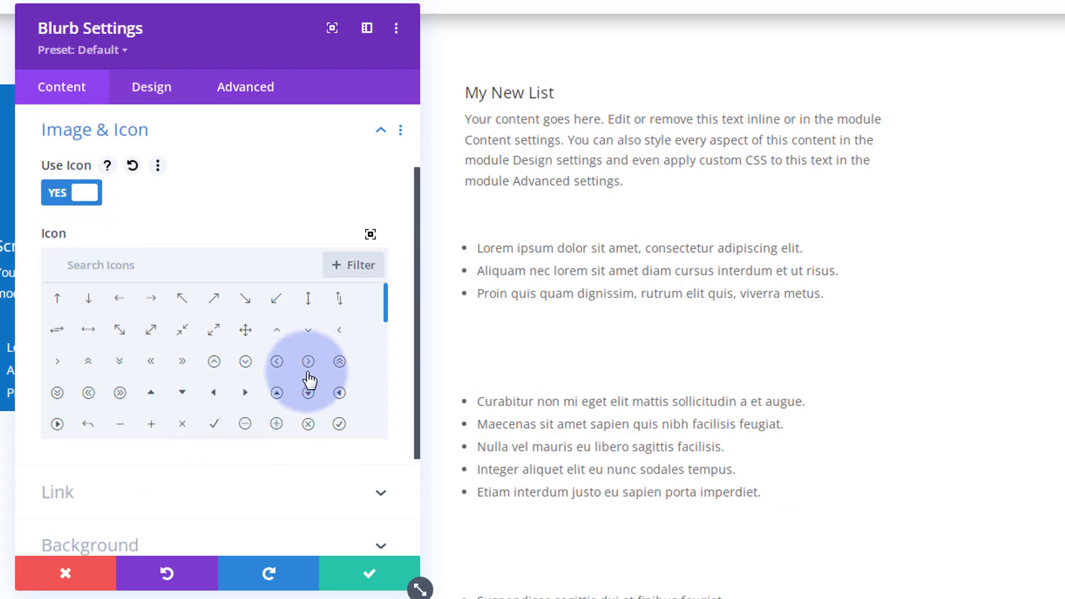
pyautogui.click(339, 362)
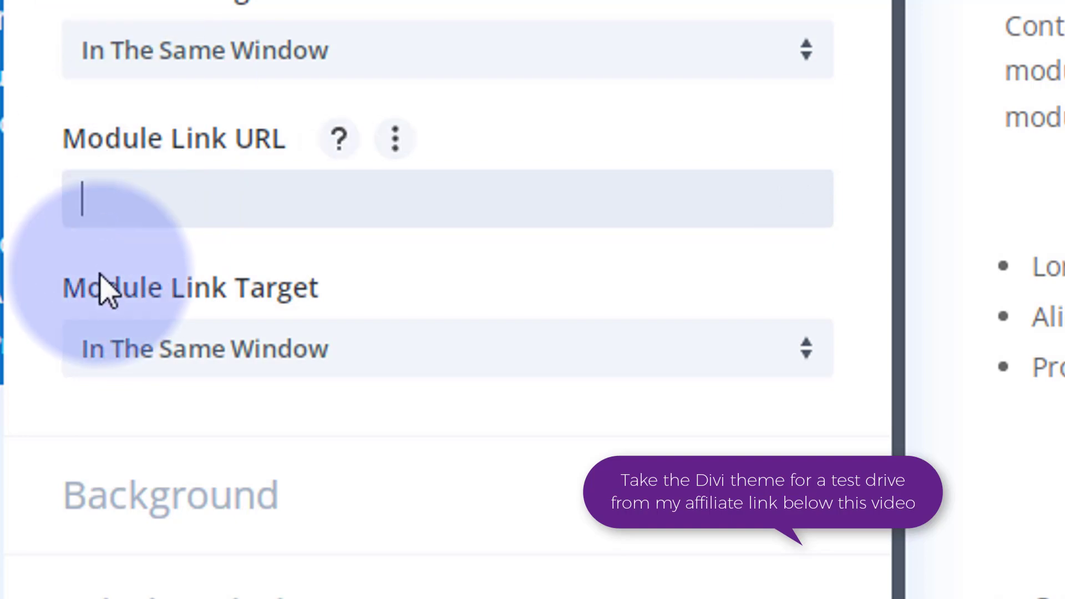
pyautogui.moveTo(154, 361)
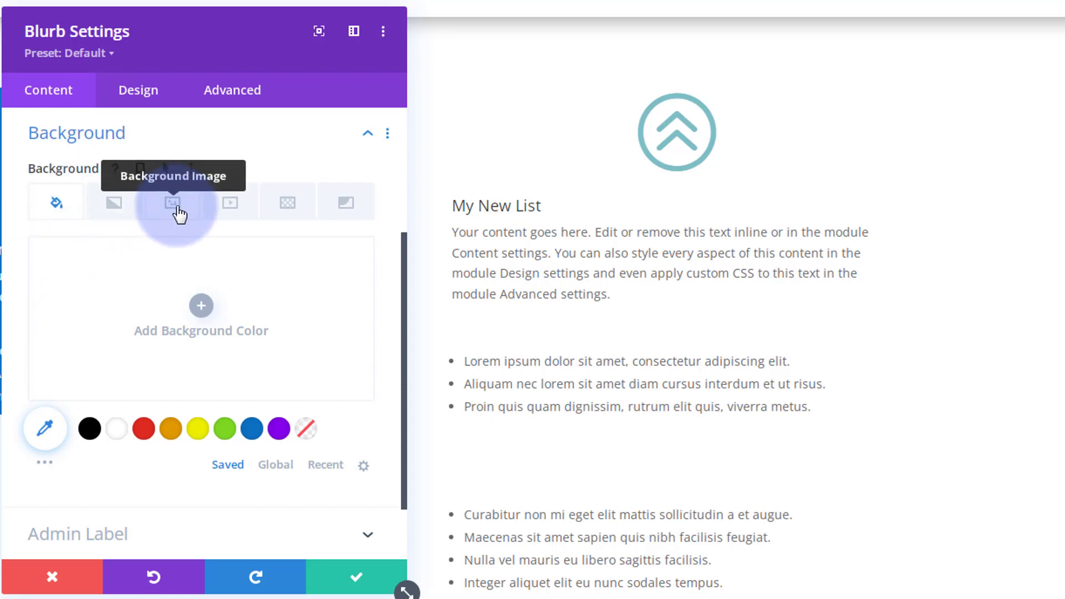
pyautogui.moveTo(289, 206)
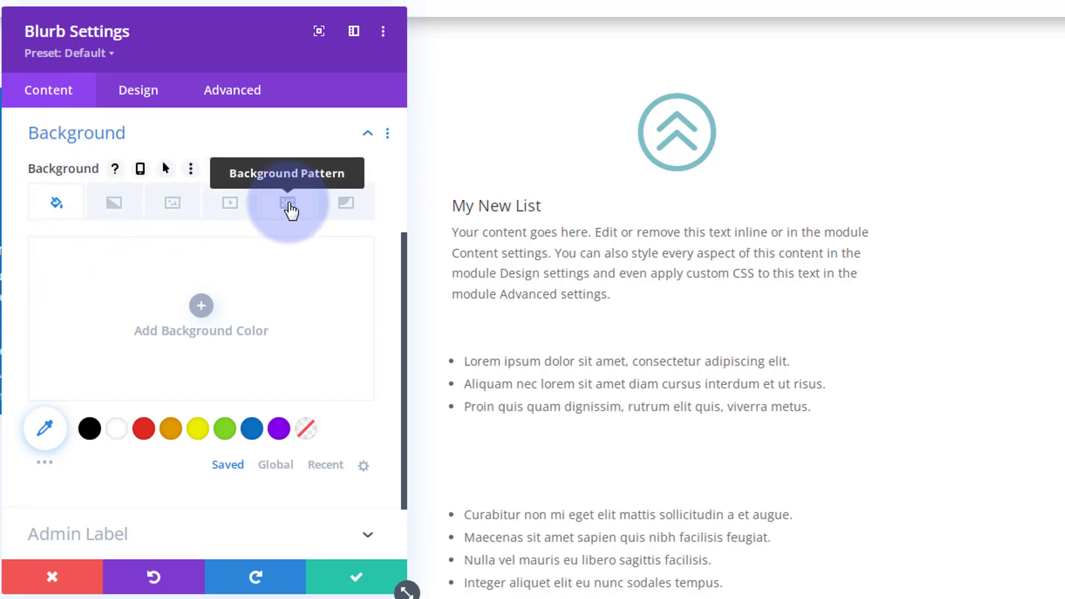
pyautogui.moveTo(55, 202)
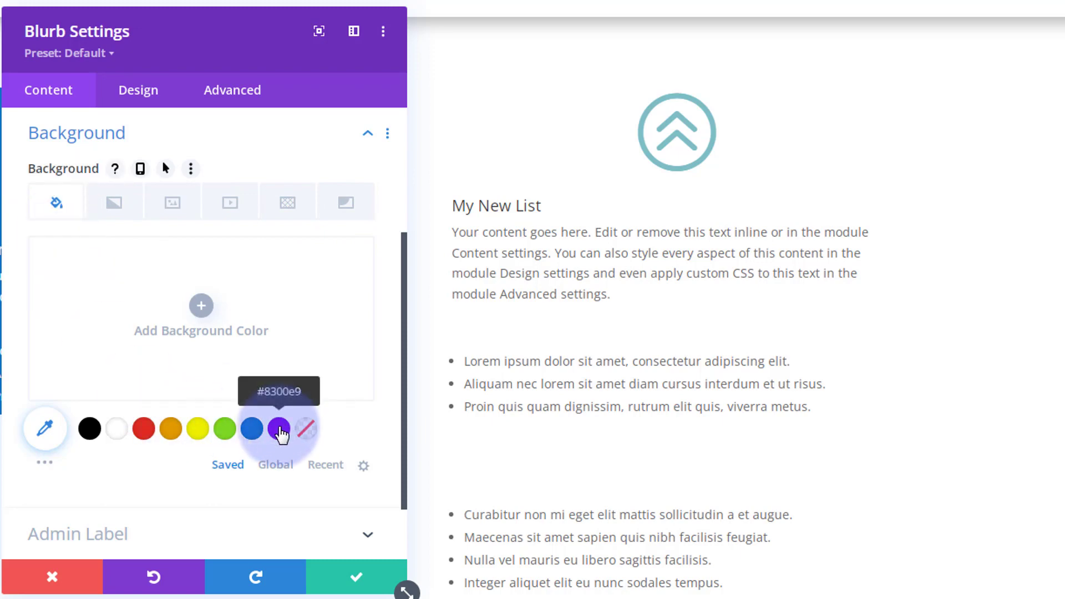
# - Fill the blurb's background with the purple #8300e9 swatch
pyautogui.click(278, 429)
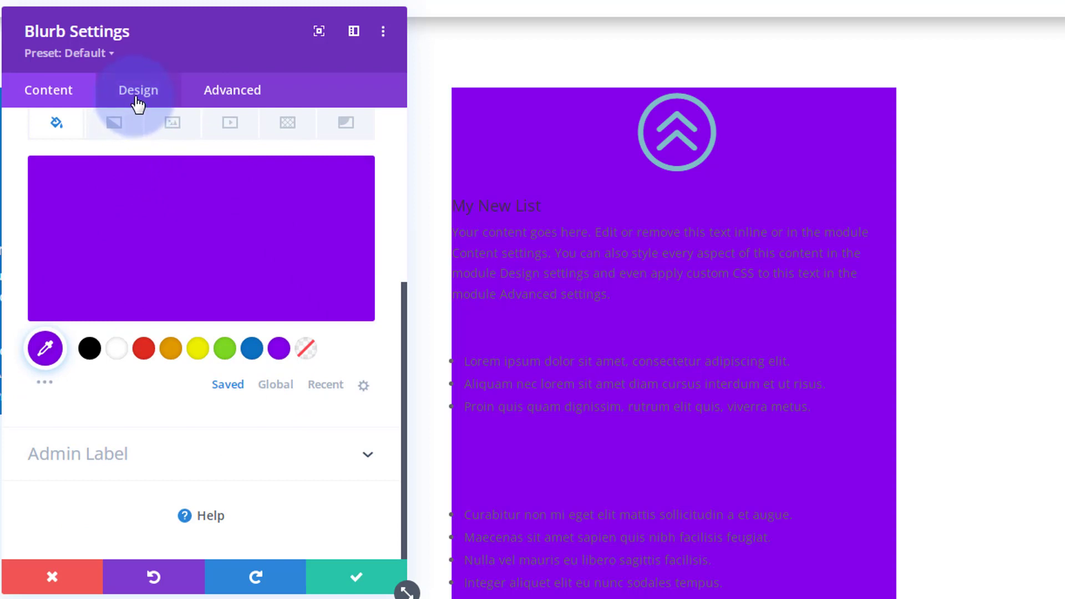
# - In Design > Image & Icon, make the icon white, try Left placement and return it to Top
pyautogui.click(137, 89)
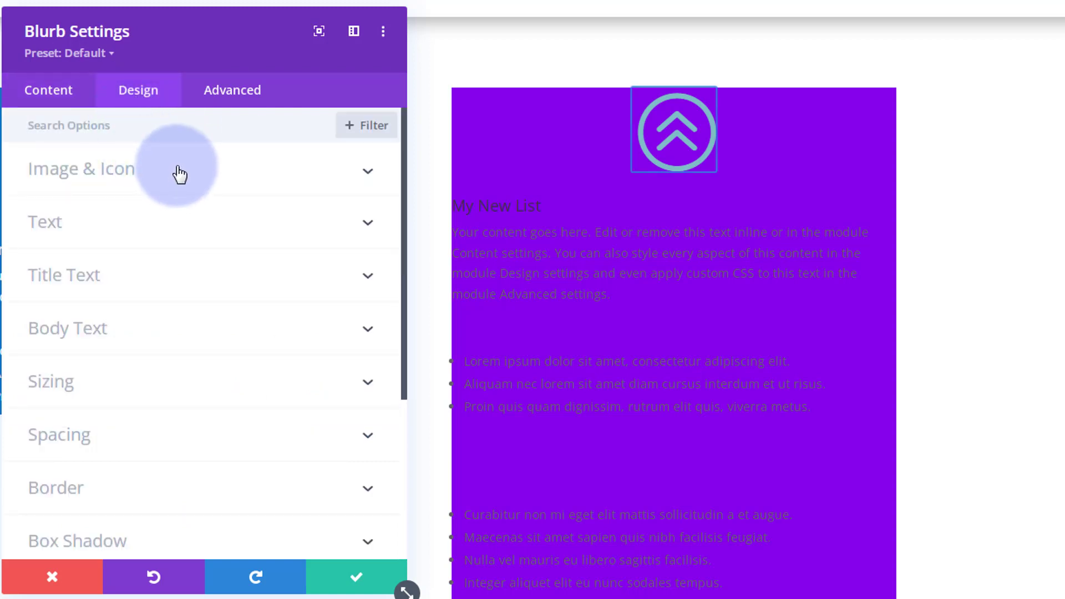
pyautogui.click(80, 168)
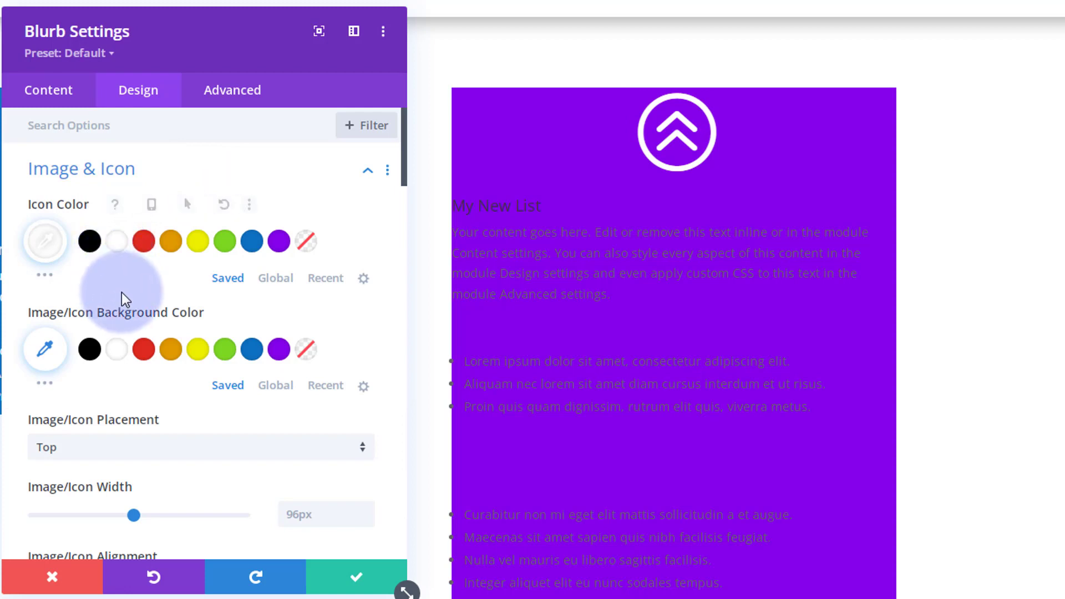
pyautogui.scroll(-3)
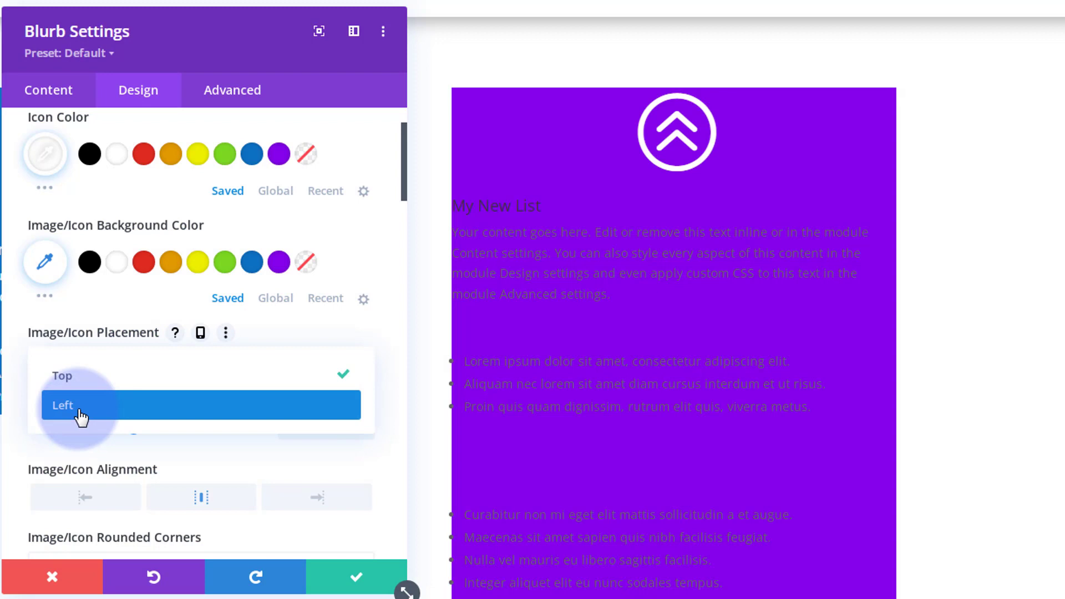
pyautogui.click(61, 405)
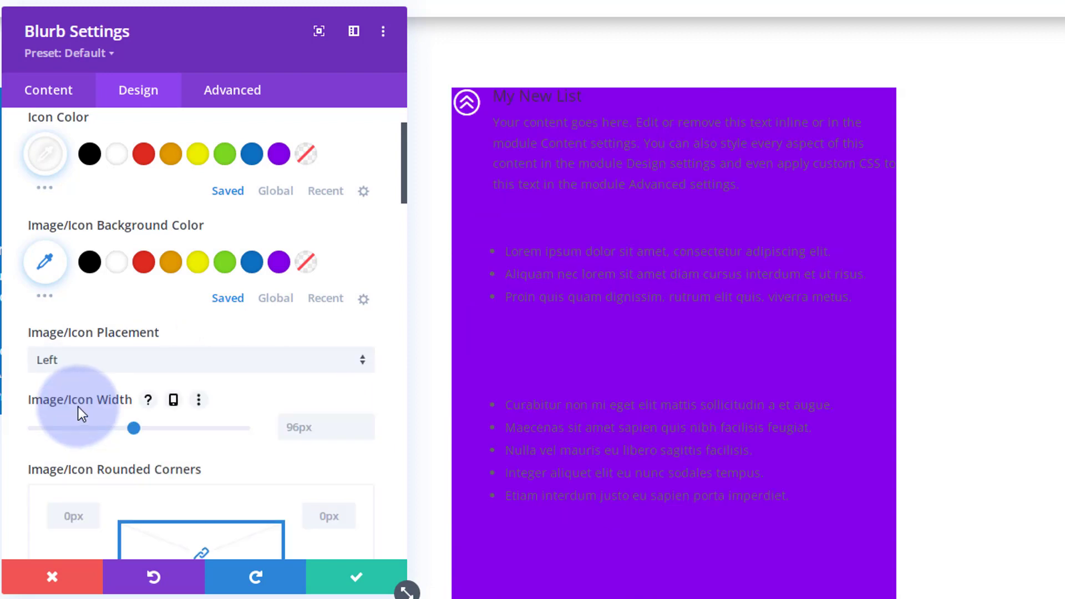
pyautogui.click(199, 359)
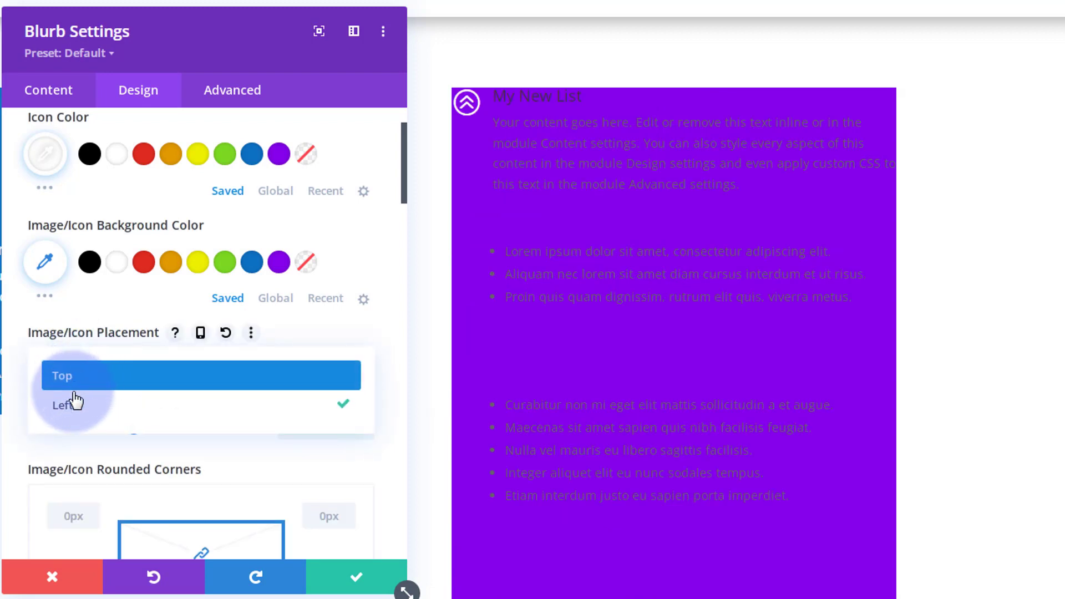
pyautogui.click(62, 375)
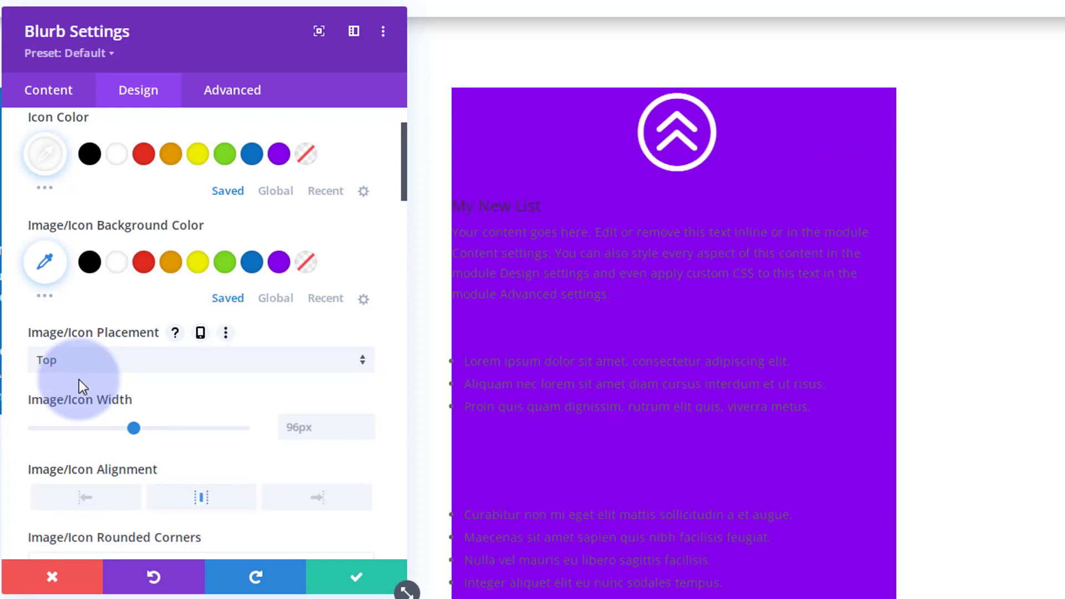
pyautogui.moveTo(108, 406)
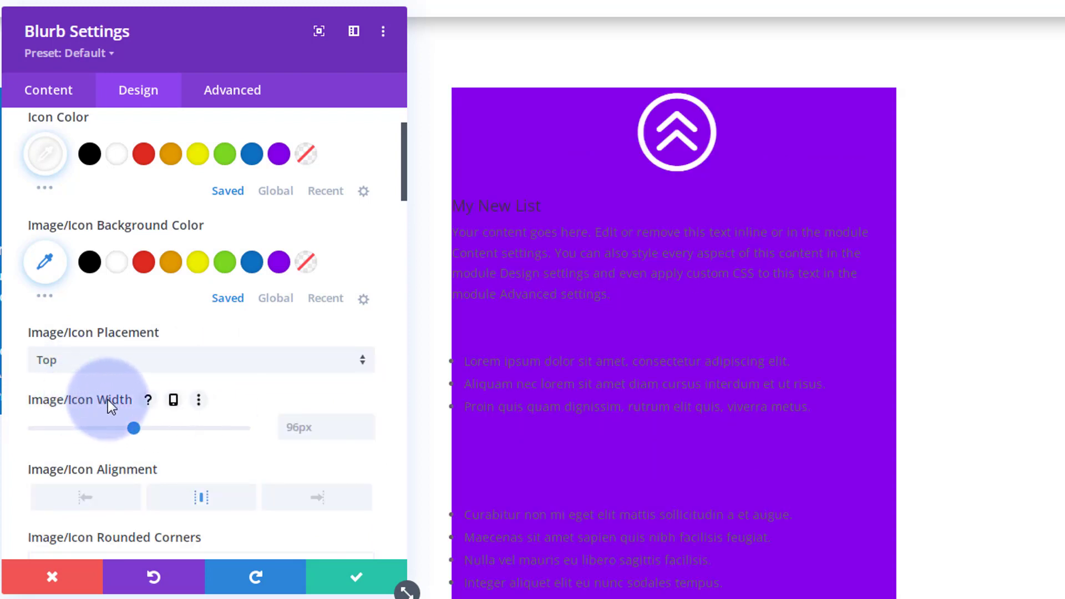
# - Move down the Design settings and expand the Text styling group
pyautogui.scroll(-3)
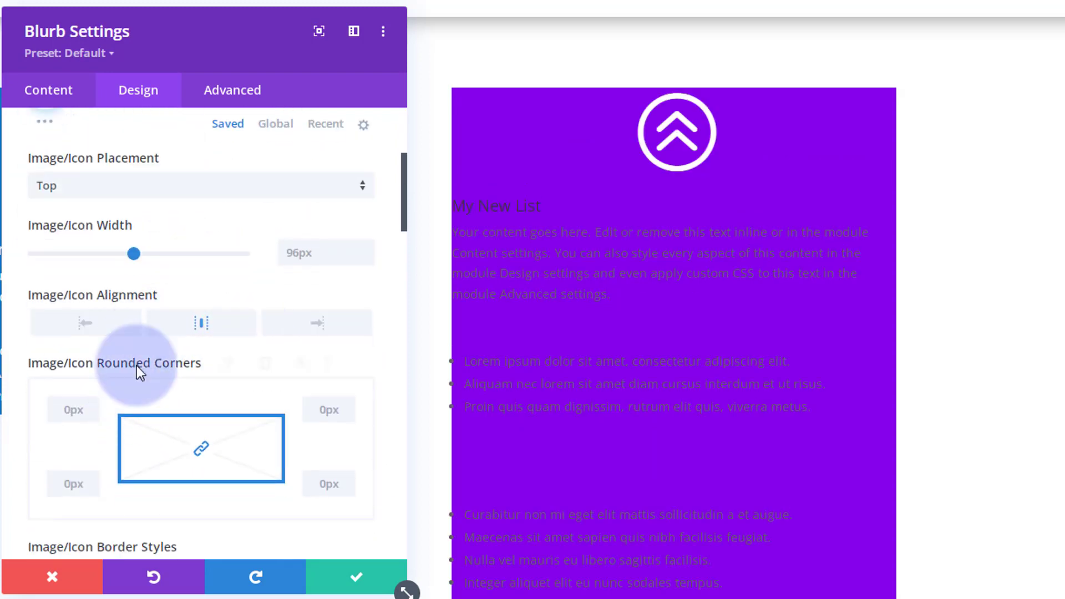
pyautogui.scroll(-3)
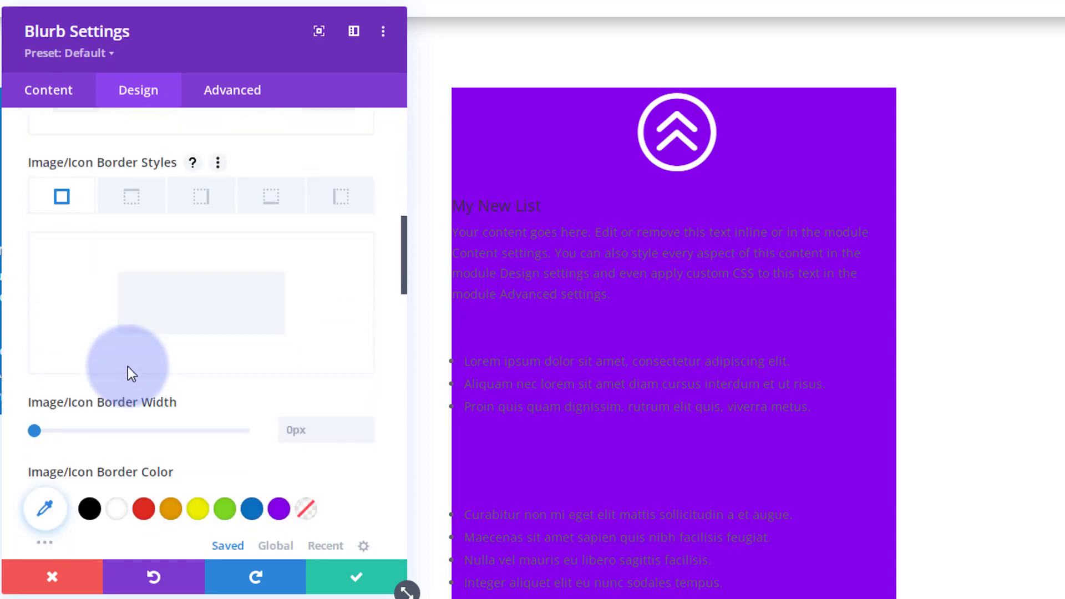
pyautogui.scroll(-3)
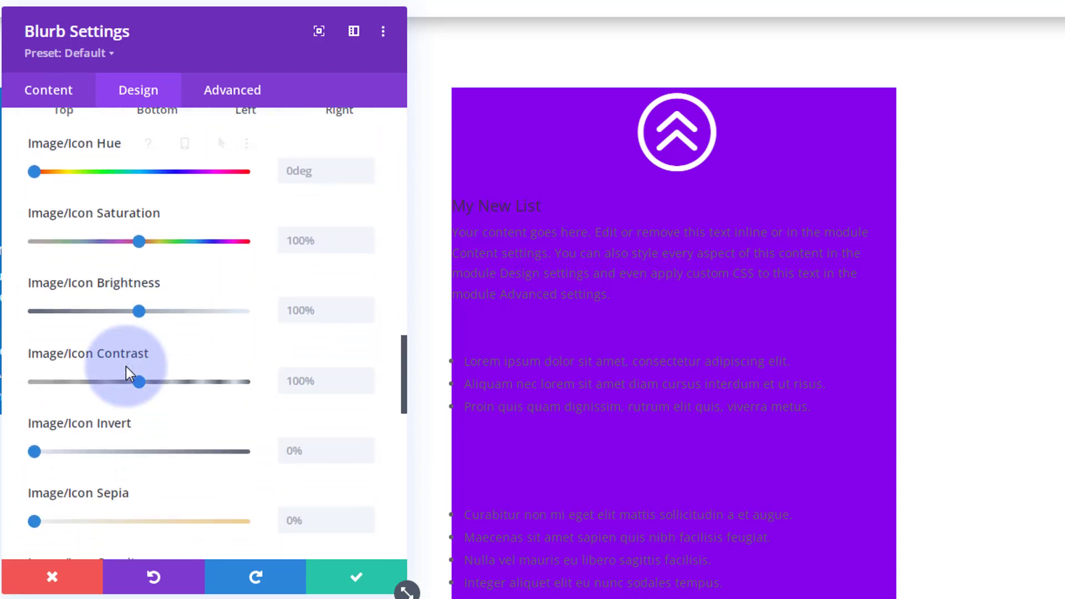
pyautogui.scroll(-3)
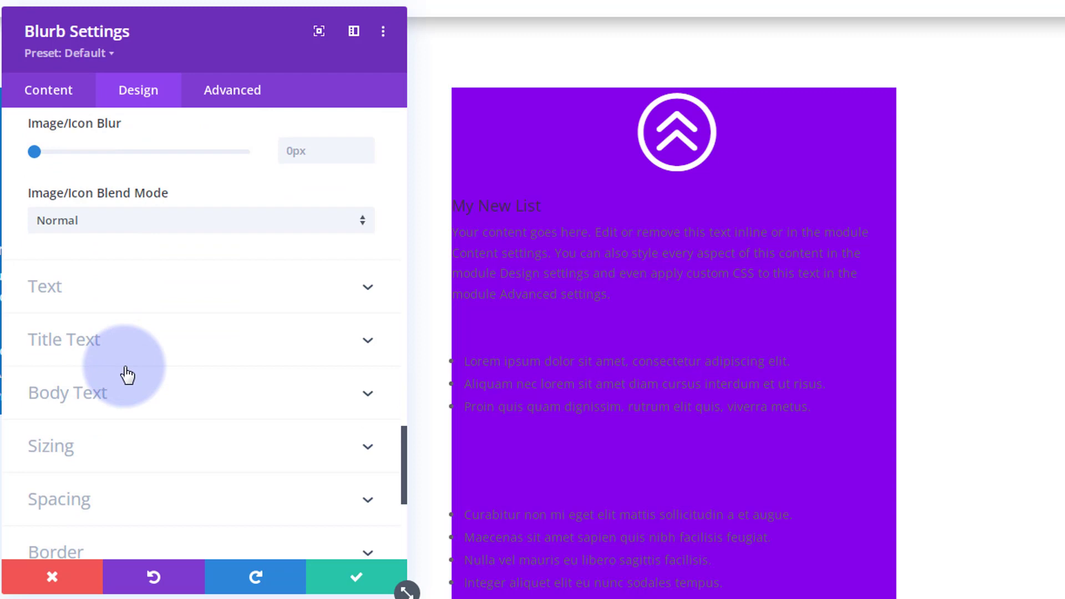
pyautogui.click(45, 286)
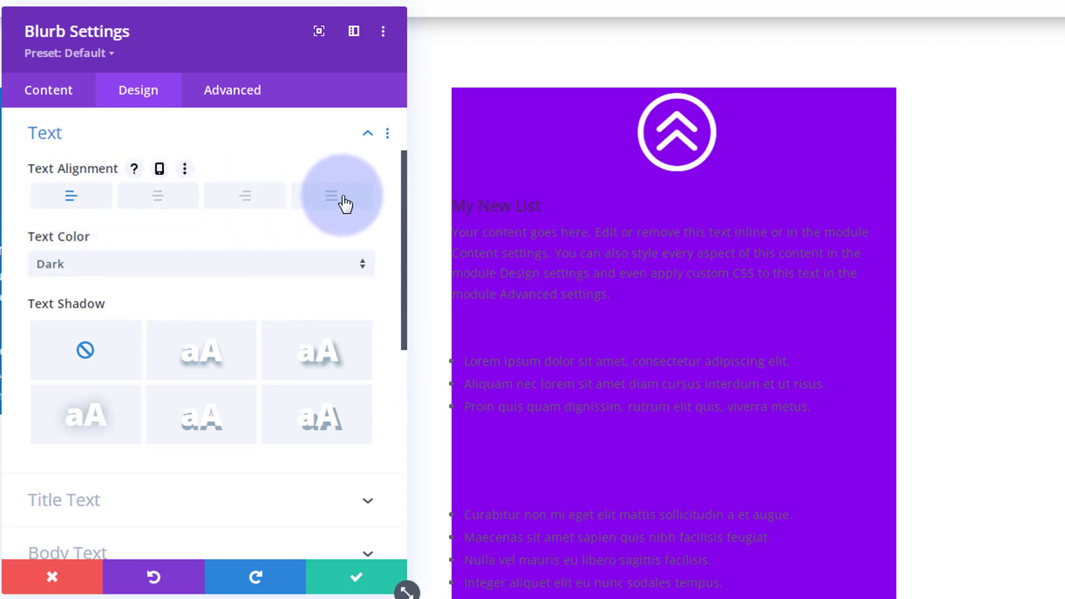
# - Set the blurb Text Color to Light and reach the Title Text options
pyautogui.click(201, 264)
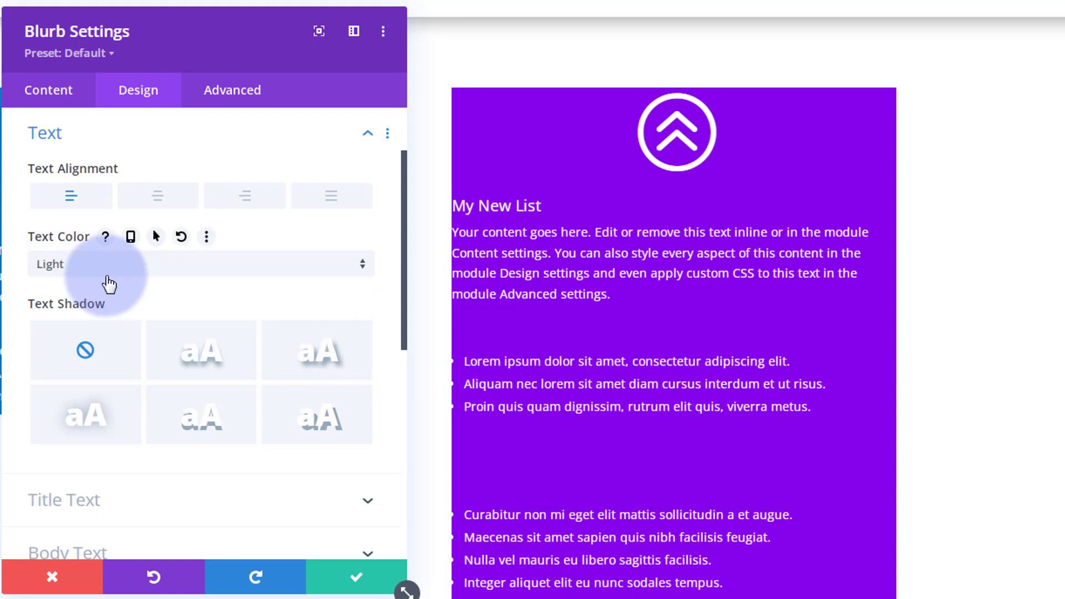
pyautogui.moveTo(105, 284)
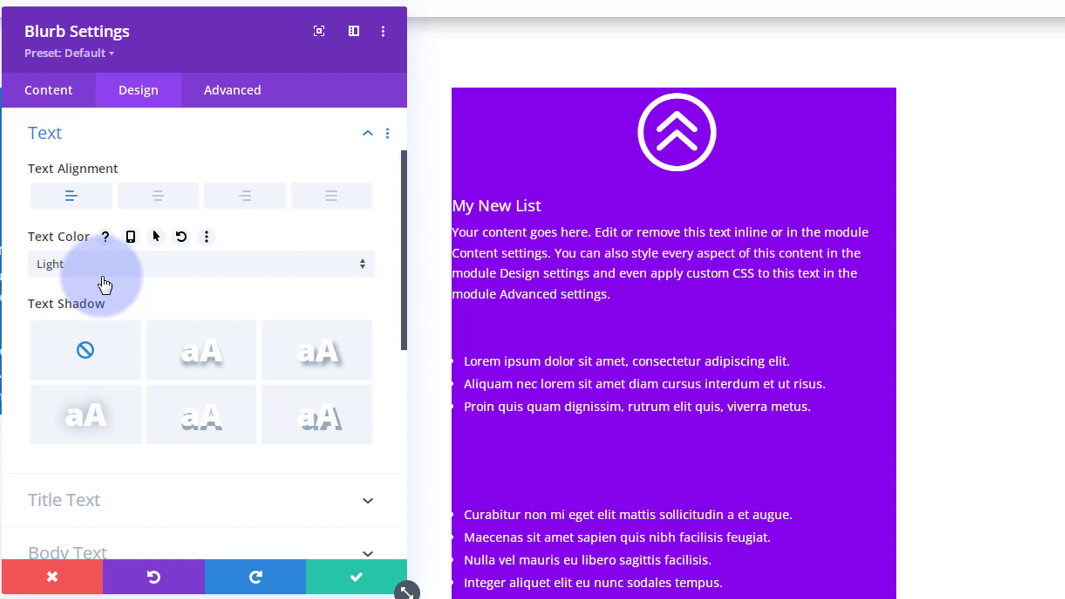
pyautogui.scroll(-3)
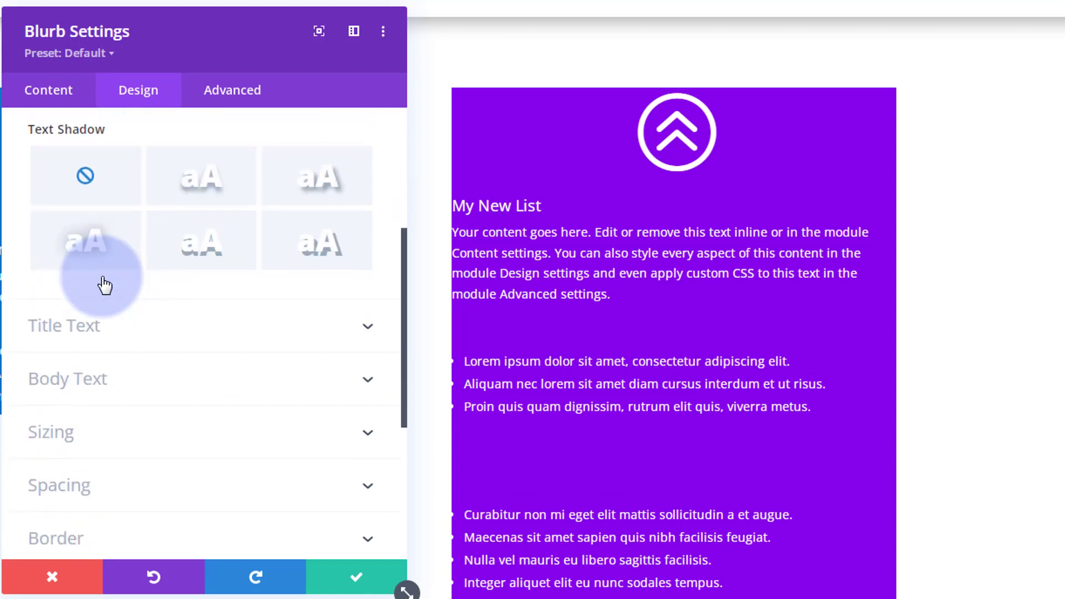
pyautogui.scroll(-3)
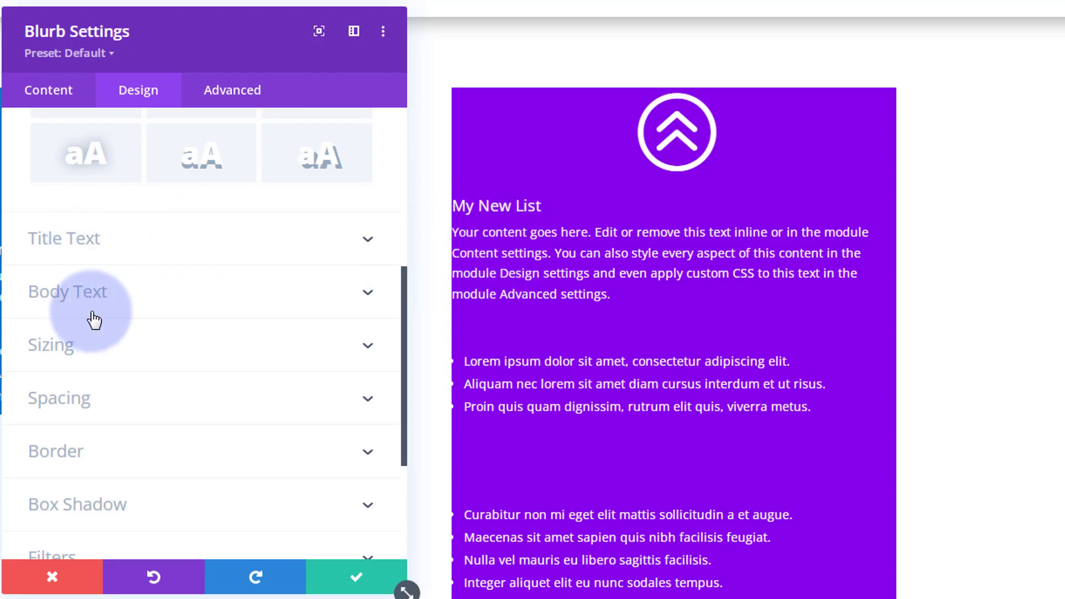
pyautogui.click(64, 237)
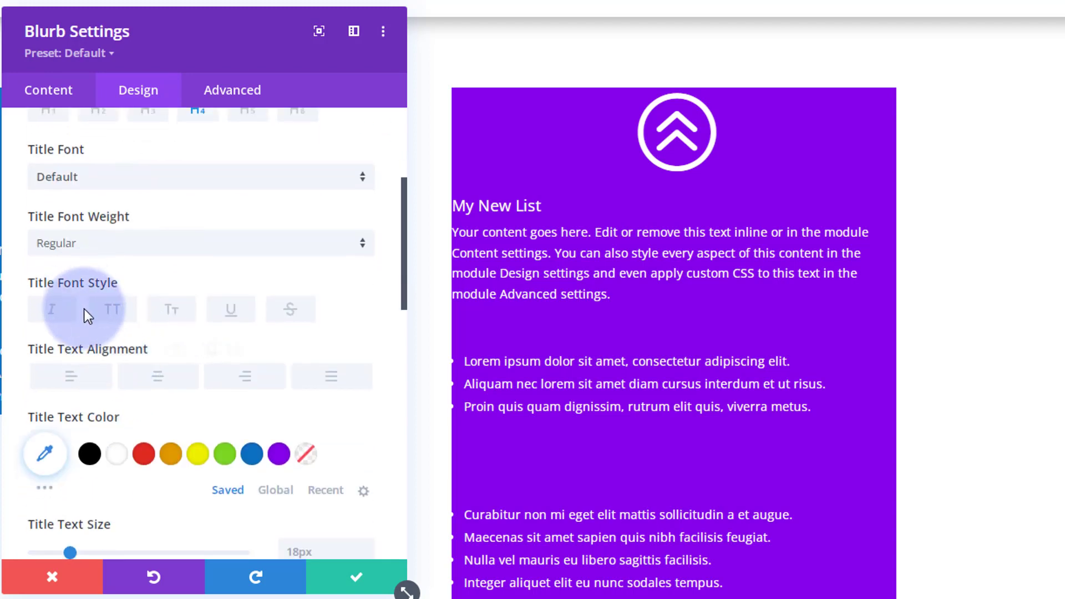
# - Make the title uppercase and Semi Bold, then adjust its text size
pyautogui.click(201, 243)
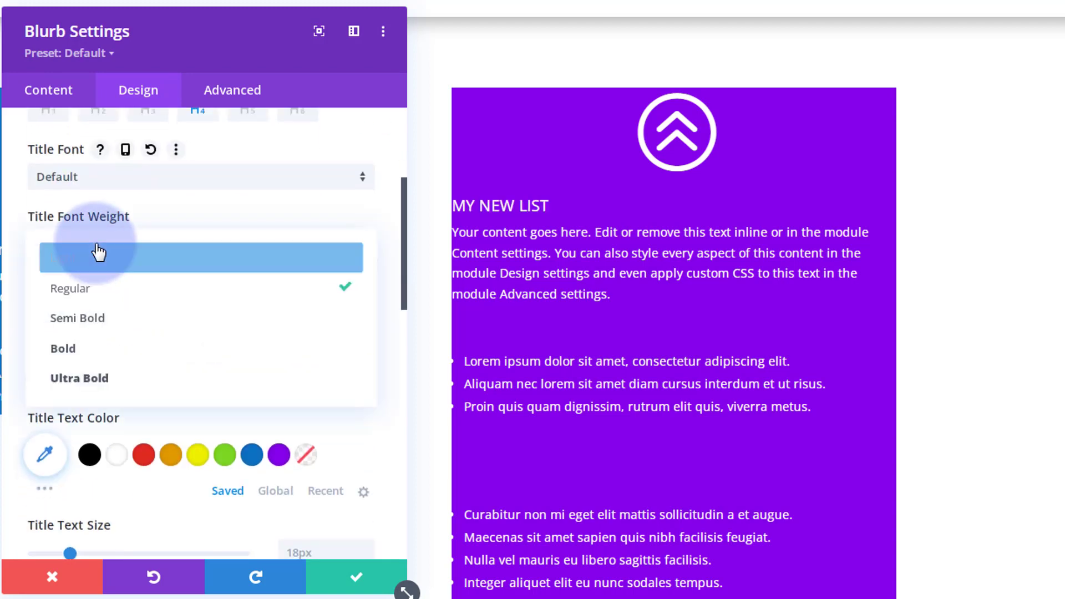
pyautogui.click(77, 317)
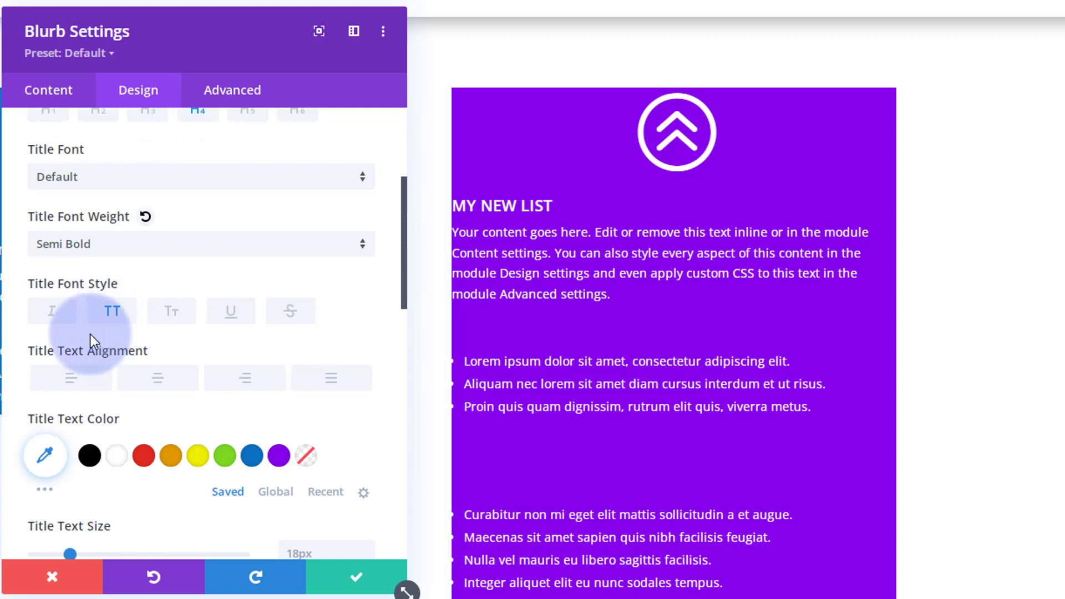
pyautogui.moveTo(123, 187)
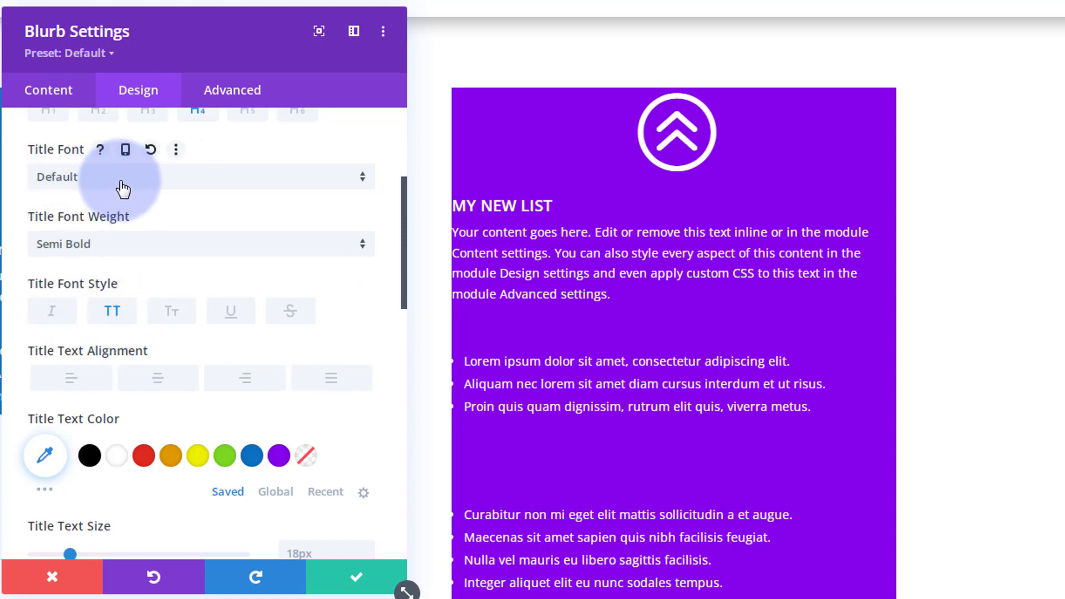
pyautogui.click(200, 176)
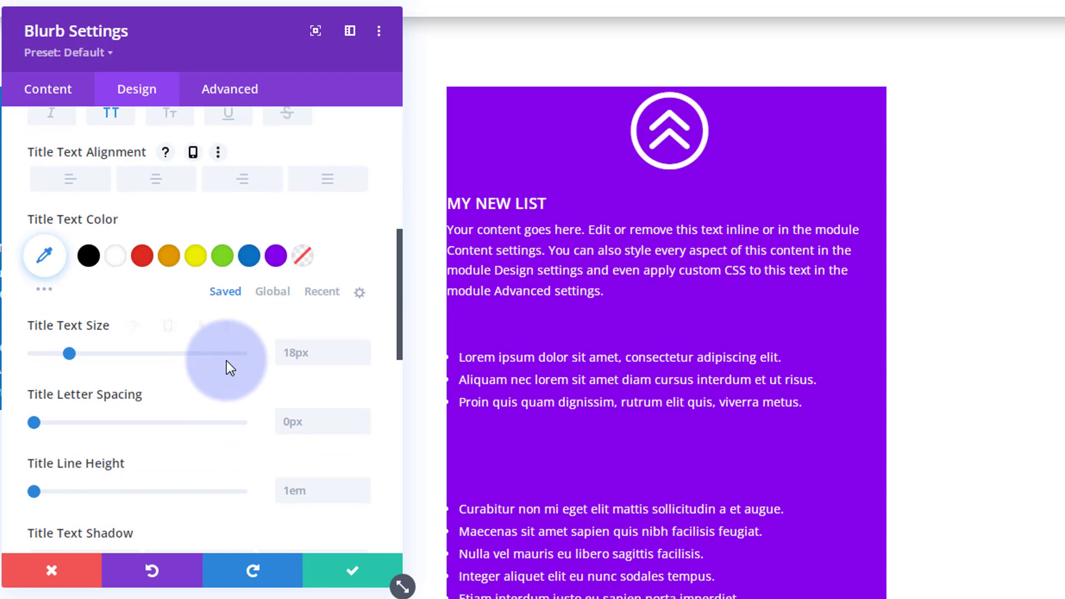
# - In Design > Spacing, set padding to 50px top/bottom and 30px left/right
pyautogui.scroll(-3)
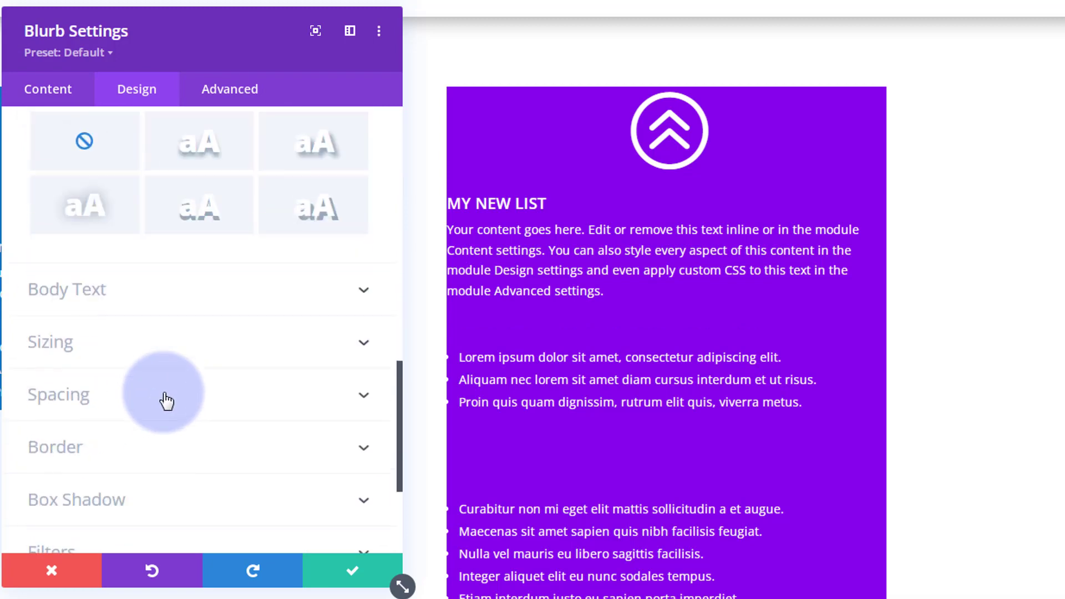
pyautogui.scroll(-3)
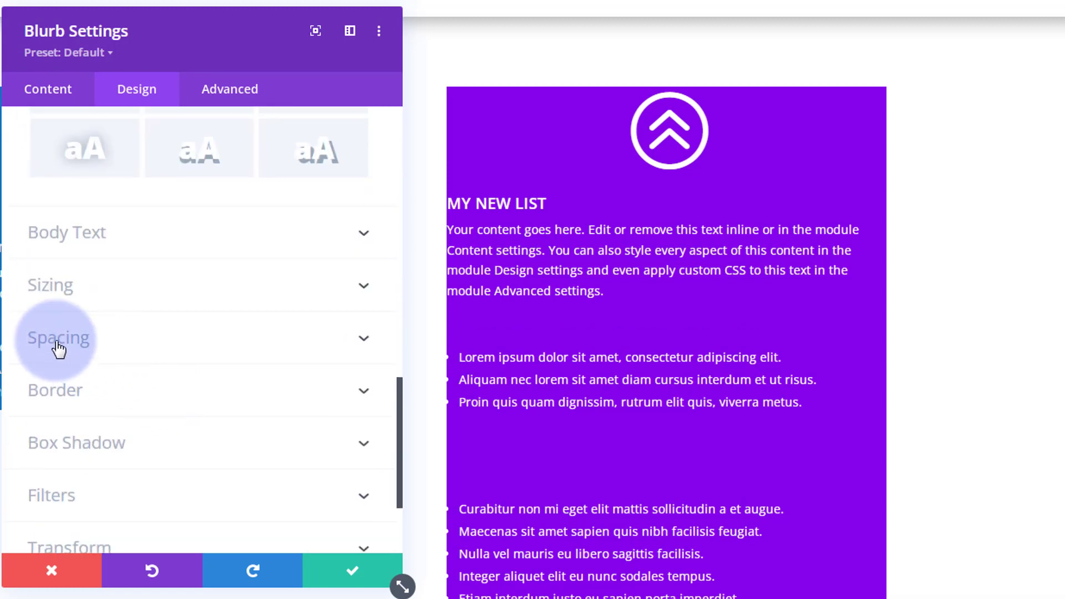
pyautogui.click(58, 337)
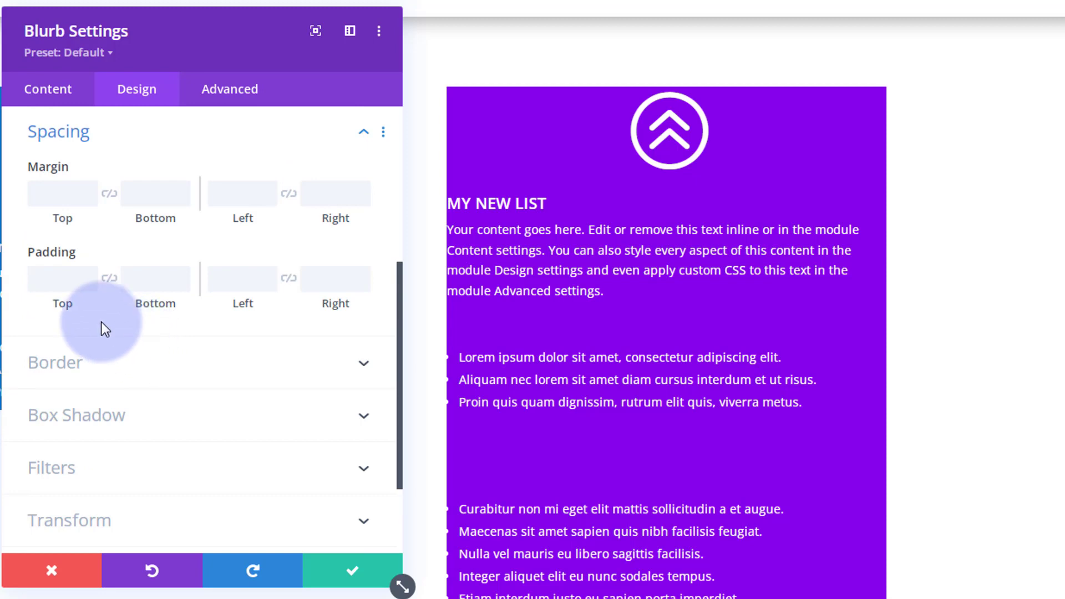
pyautogui.click(62, 277)
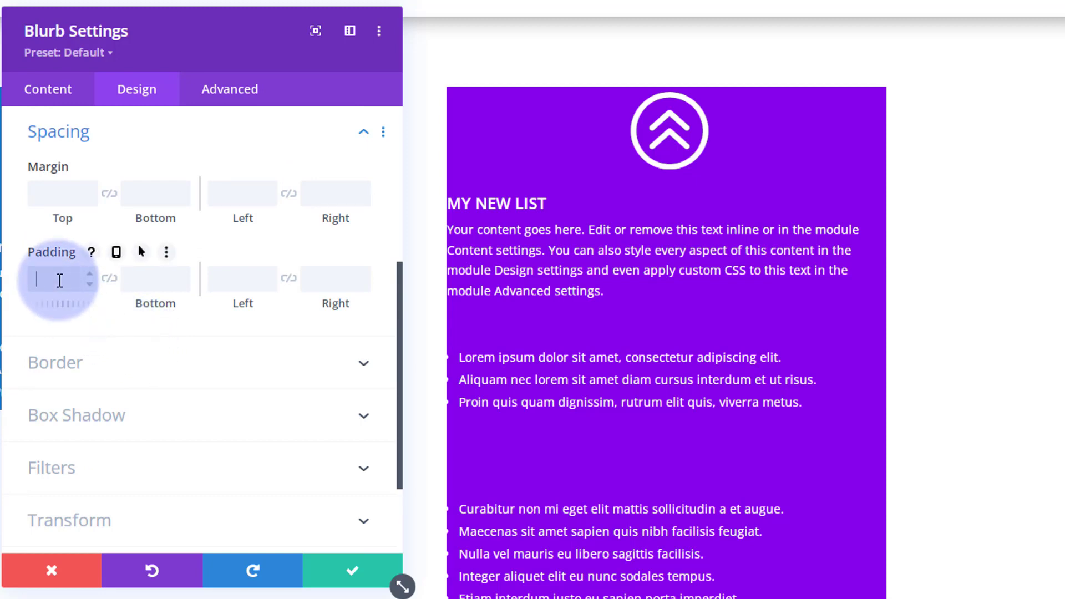
pyautogui.write('50px')
pyautogui.click(335, 278)
pyautogui.write('30')
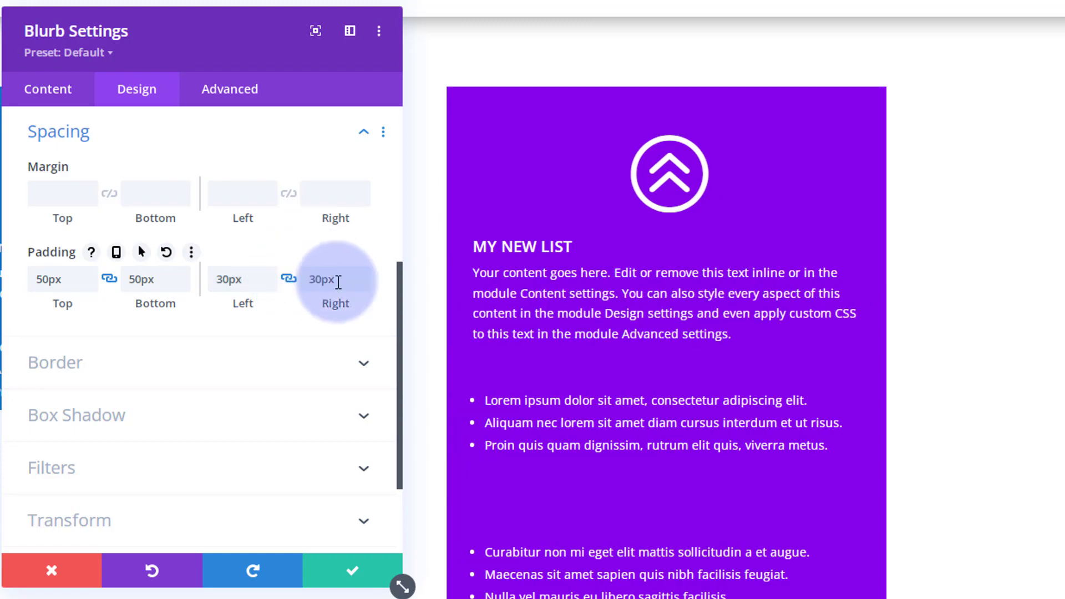
pyautogui.scroll(-3)
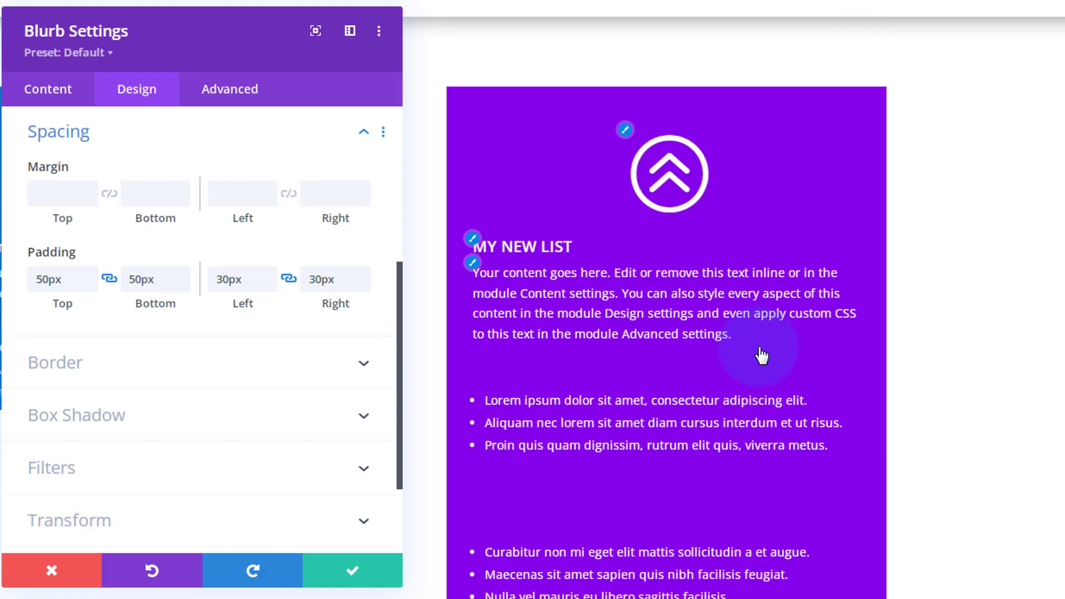
pyautogui.scroll(-3)
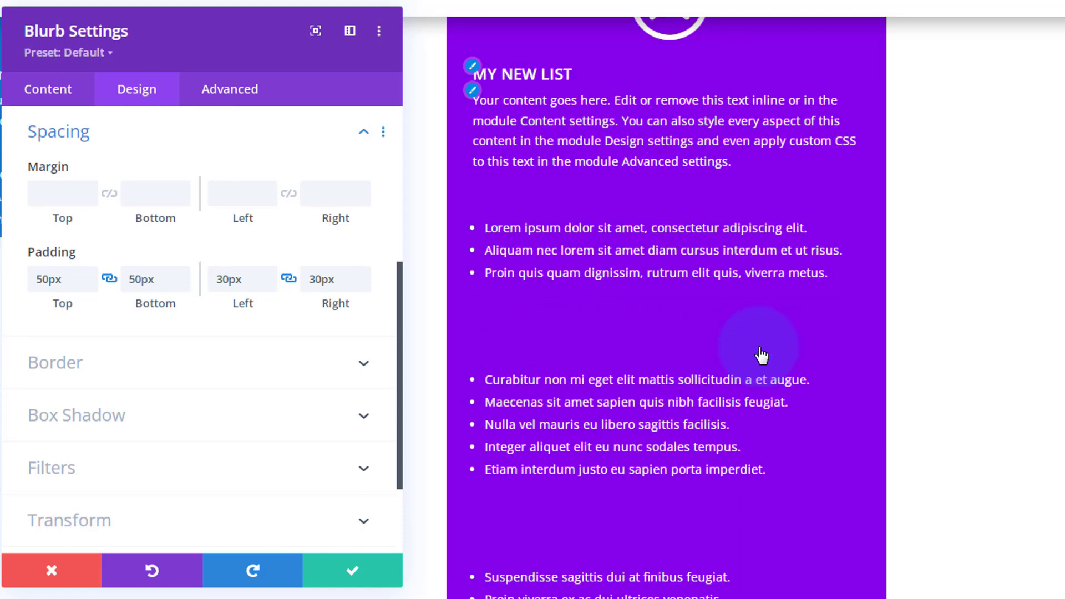
pyautogui.moveTo(136, 378)
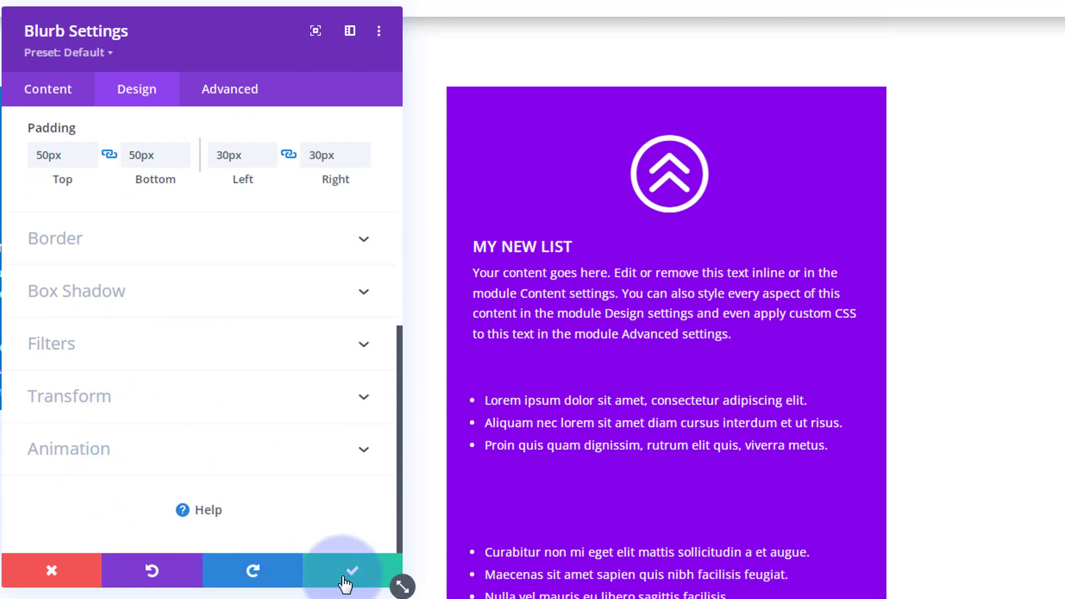
pyautogui.click(346, 570)
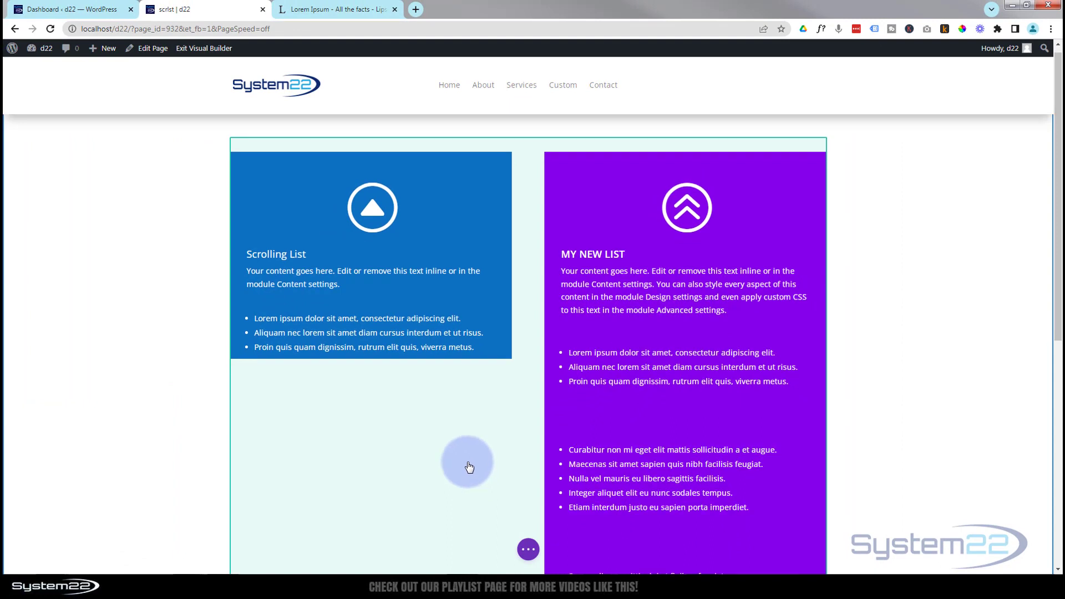
pyautogui.scroll(-3)
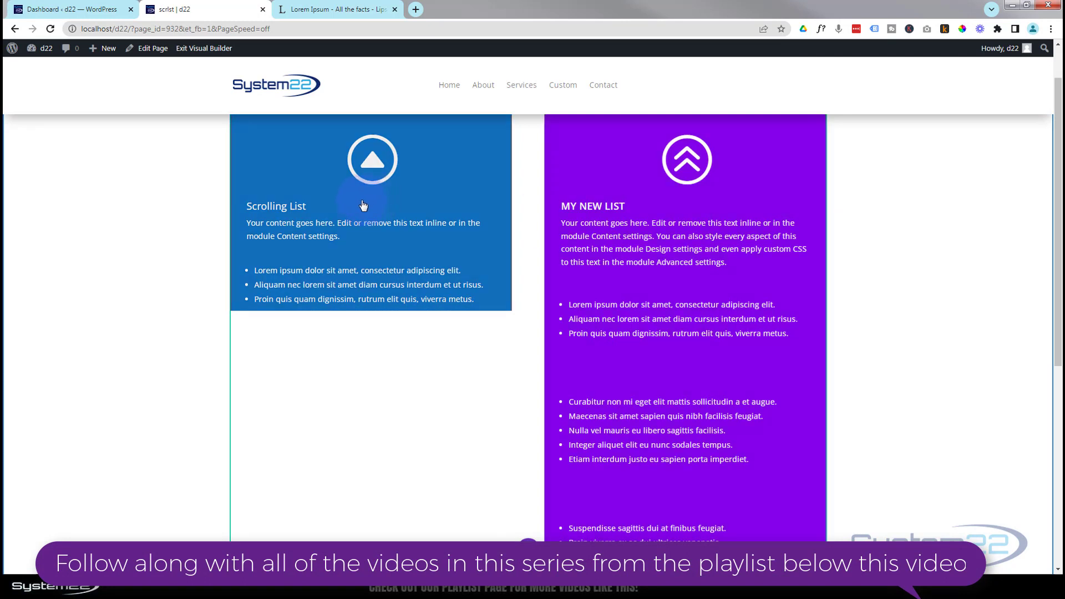
pyautogui.moveTo(479, 430)
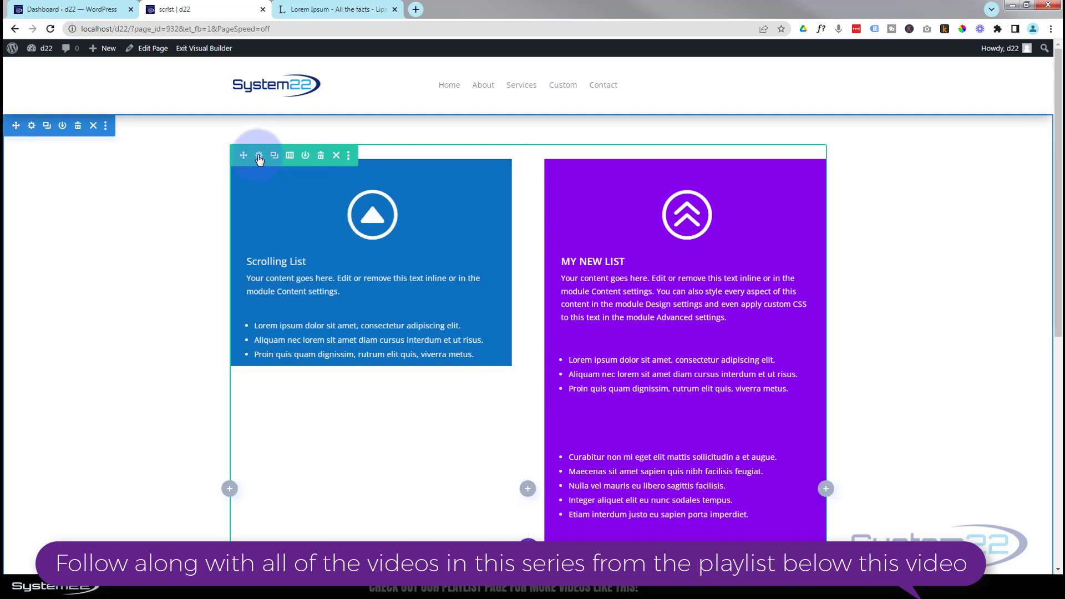
# - Enter height:350px as the Main Element CSS of the purple list's column
pyautogui.click(260, 155)
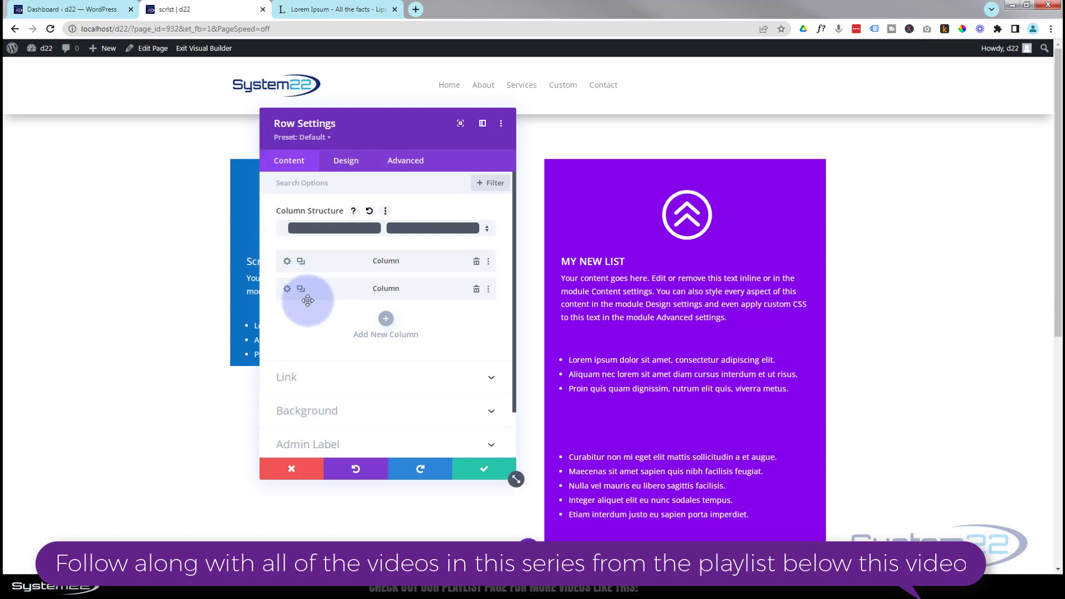
pyautogui.click(286, 288)
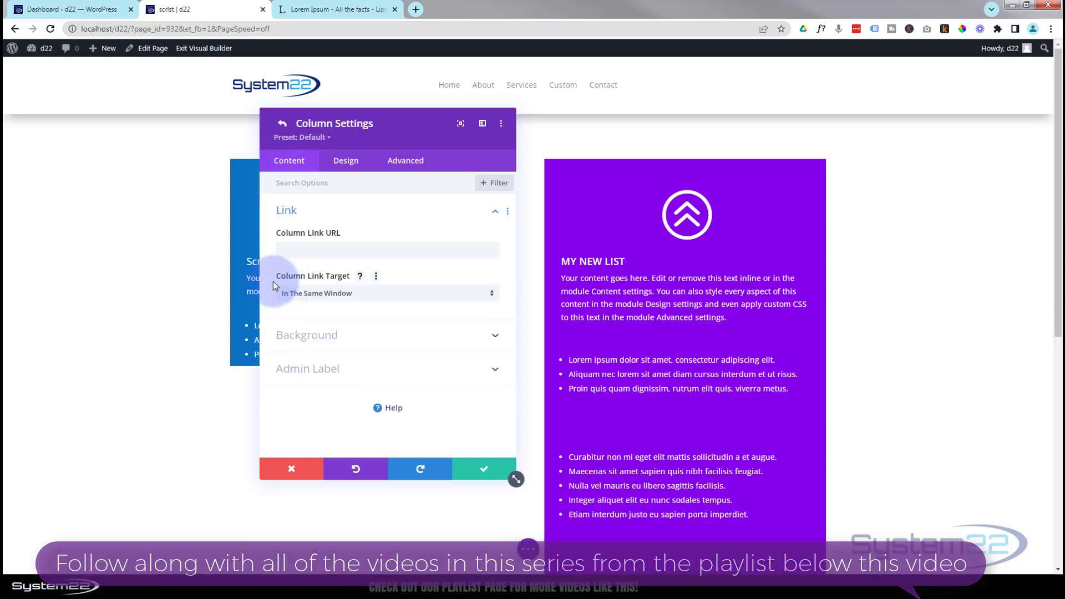
pyautogui.click(405, 160)
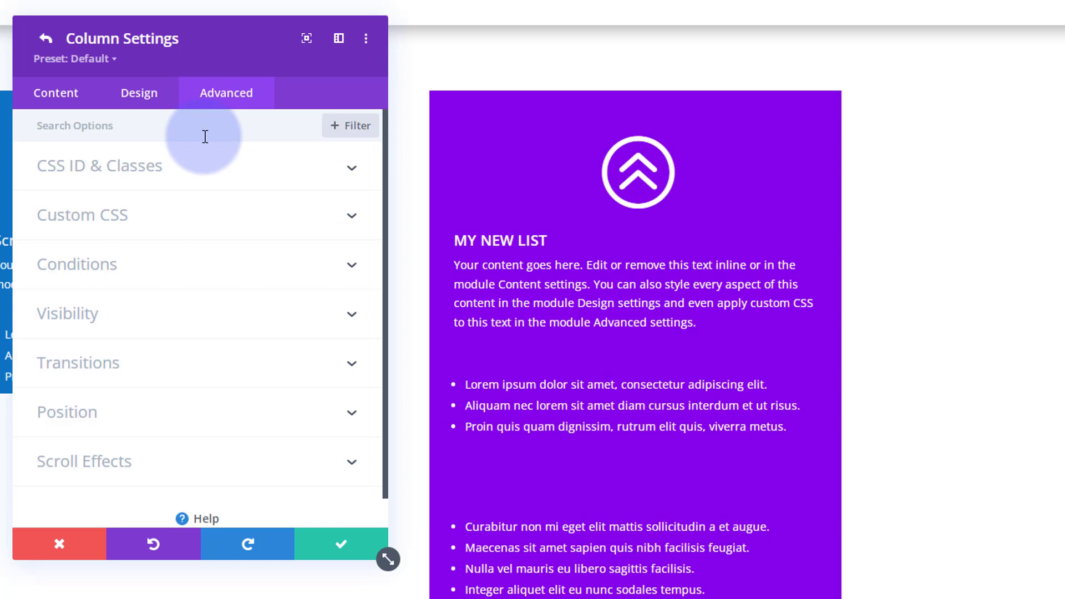
pyautogui.moveTo(91, 224)
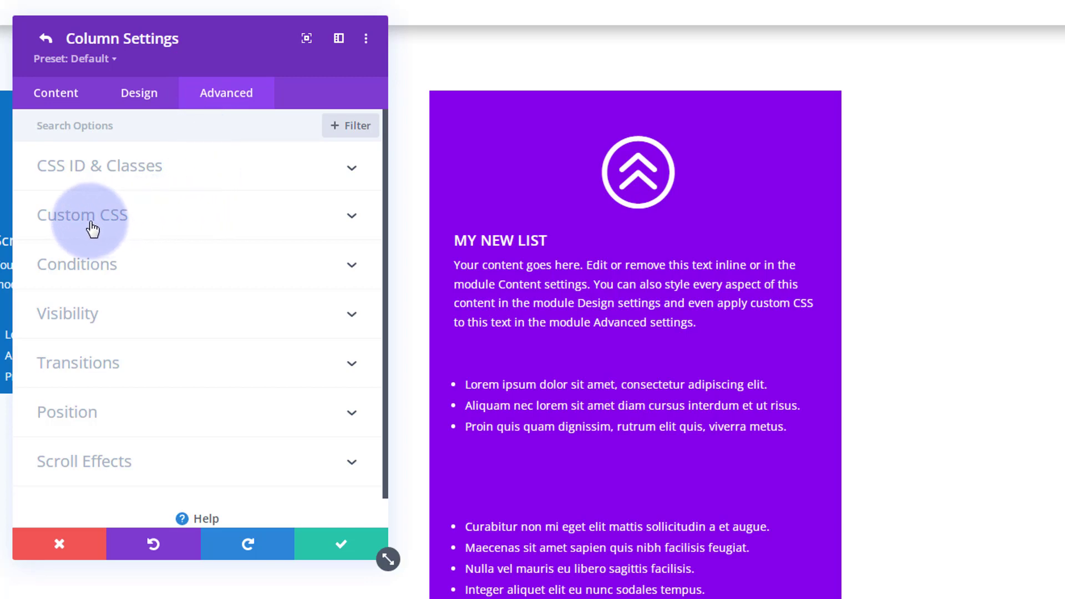
pyautogui.click(88, 216)
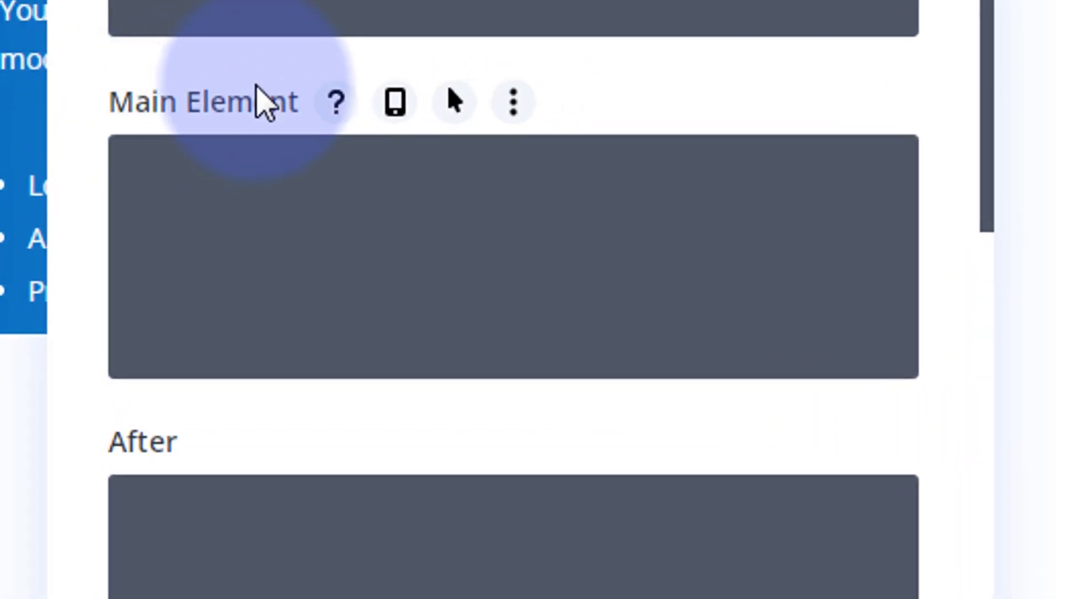
pyautogui.write('height:')
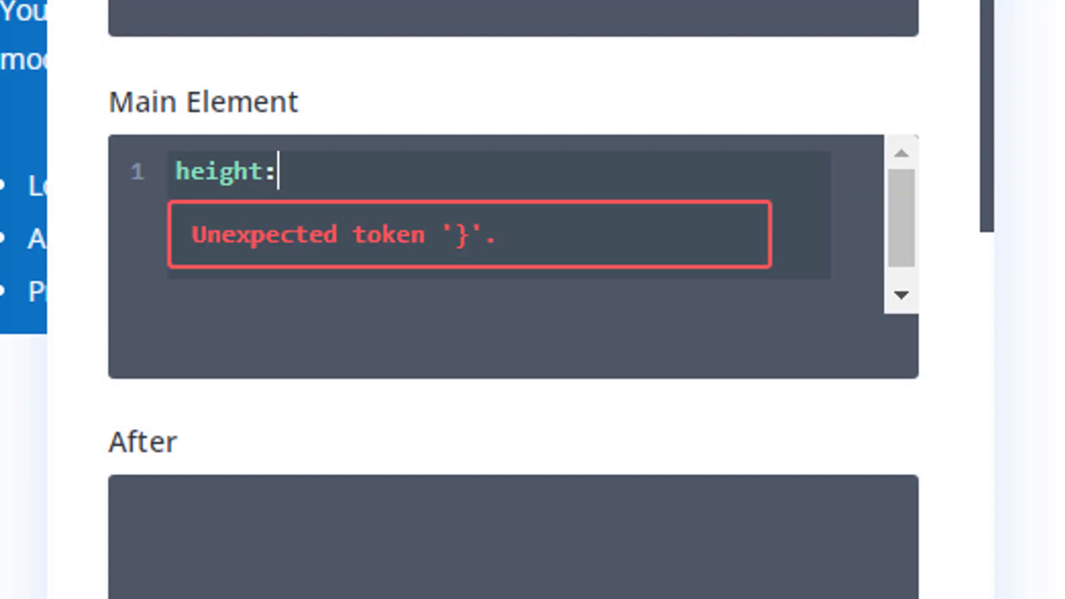
pyautogui.write('350px;')
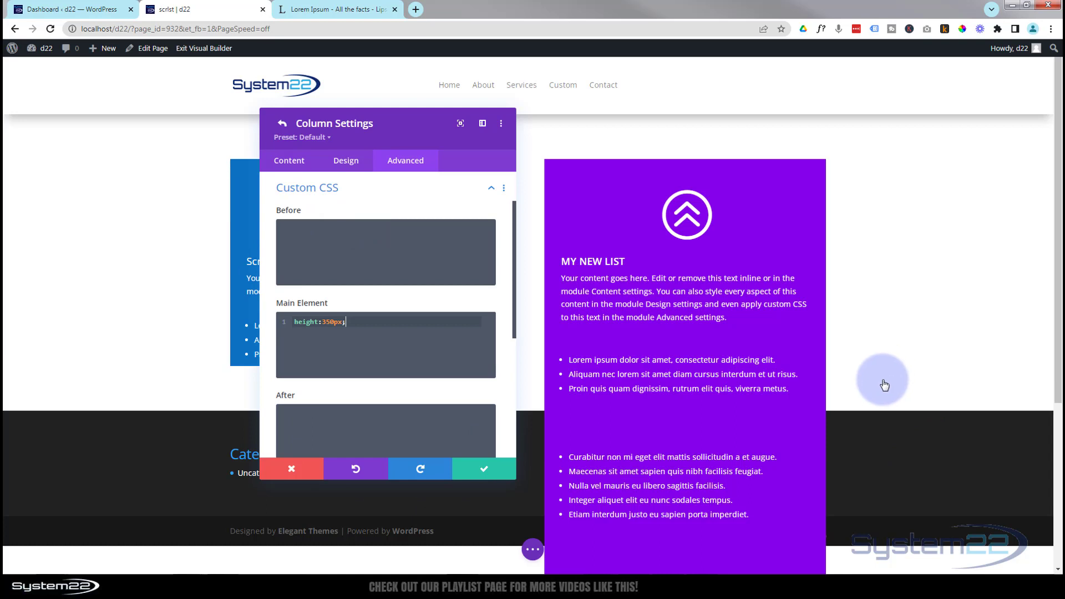
pyautogui.moveTo(747, 346)
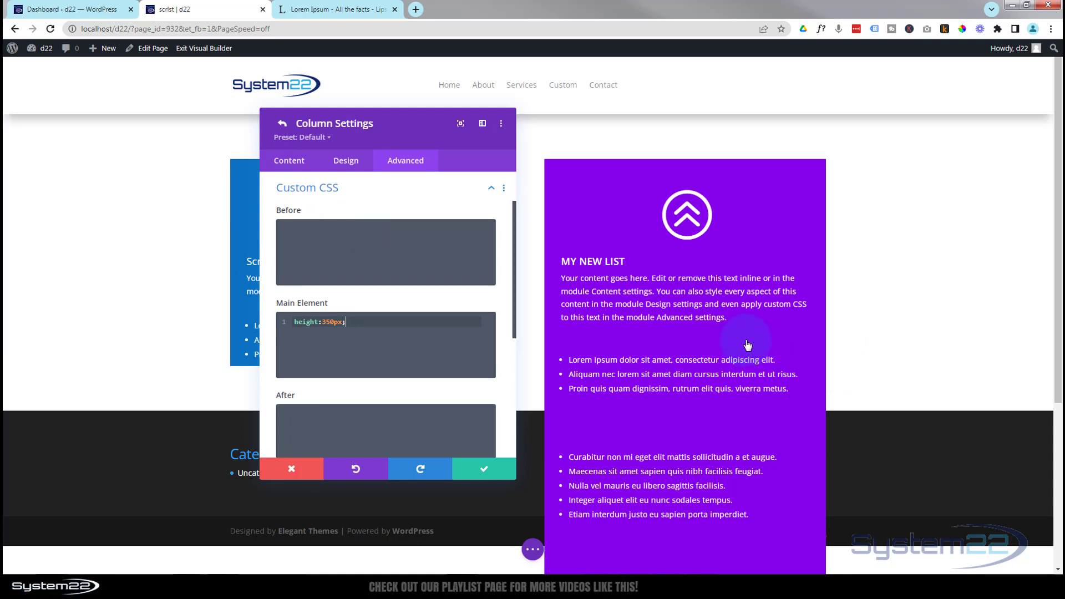
pyautogui.moveTo(733, 545)
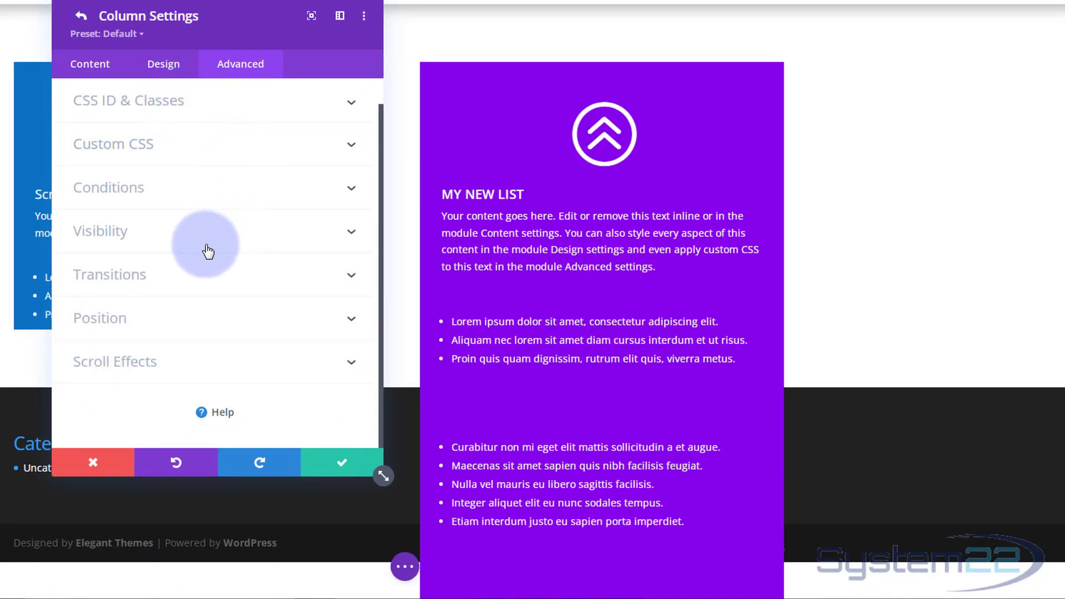
pyautogui.moveTo(146, 239)
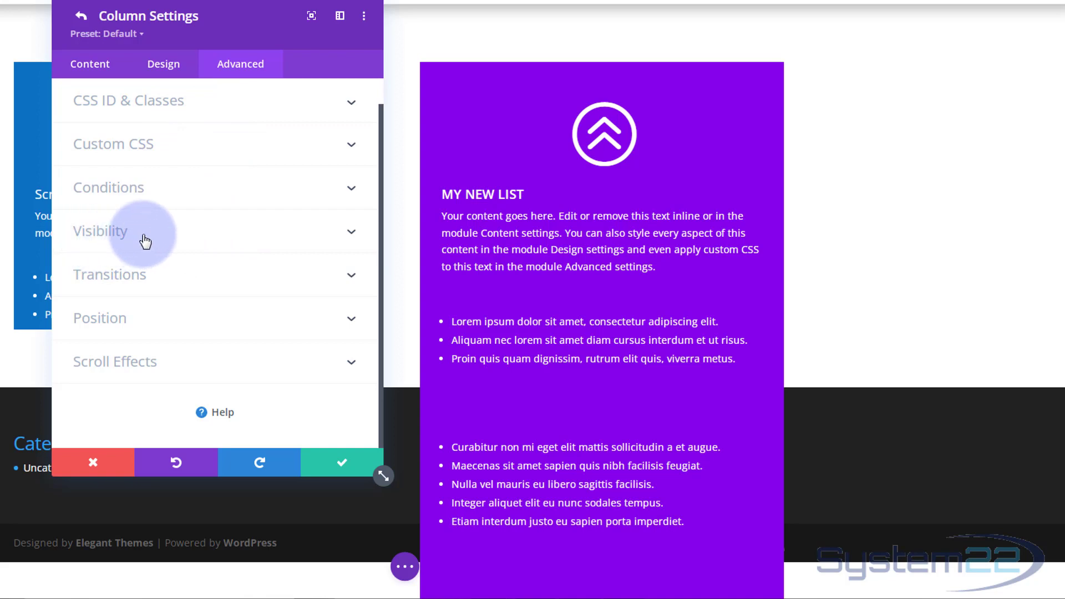
# - Set the column's Horizontal and Vertical Overflow to Hidden under Visibility
pyautogui.click(100, 230)
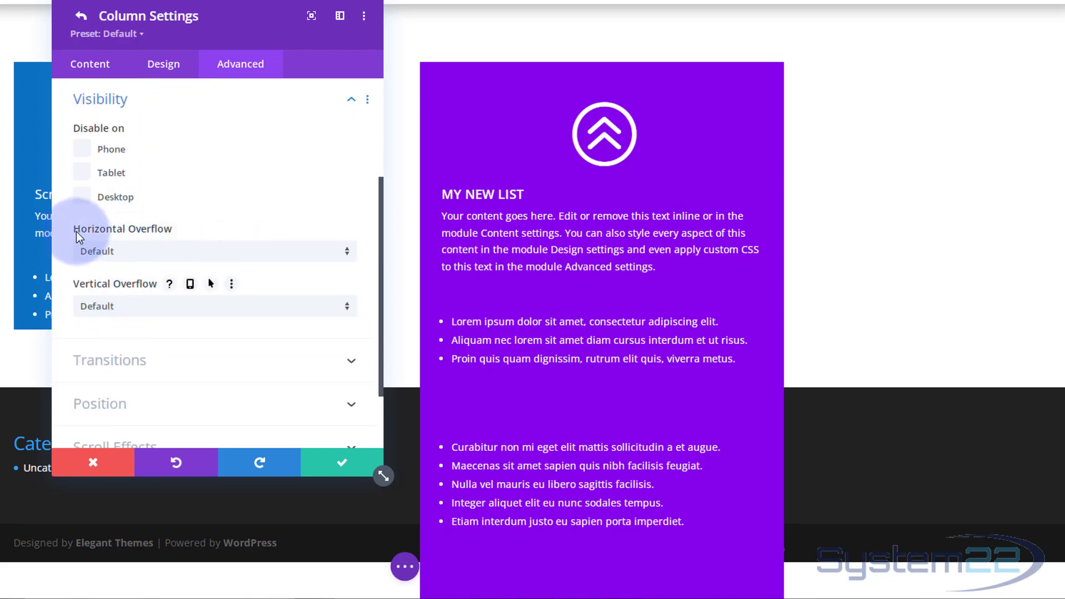
pyautogui.click(215, 250)
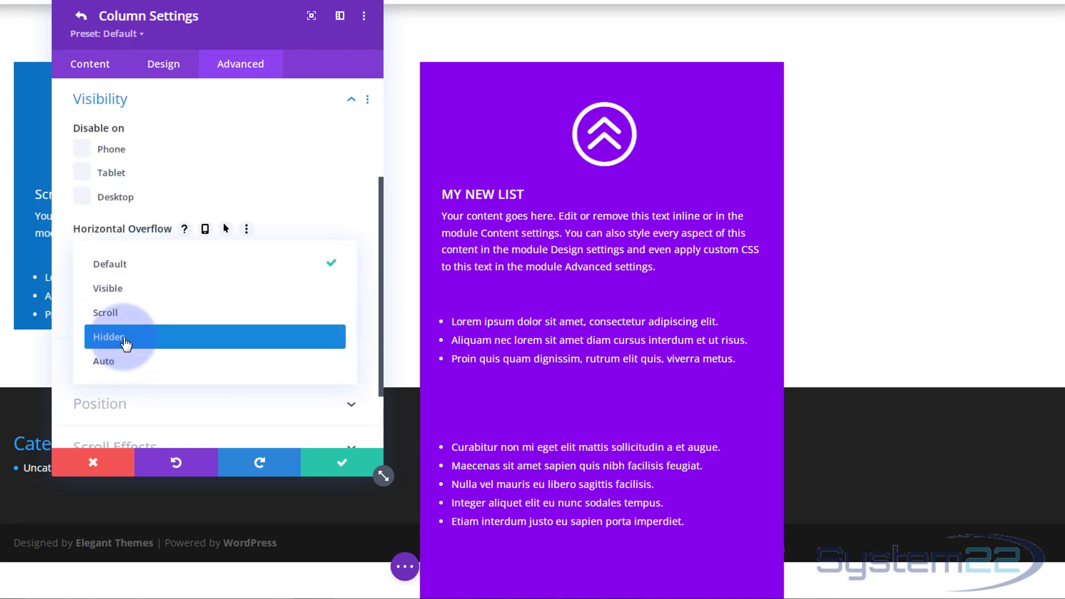
pyautogui.click(109, 337)
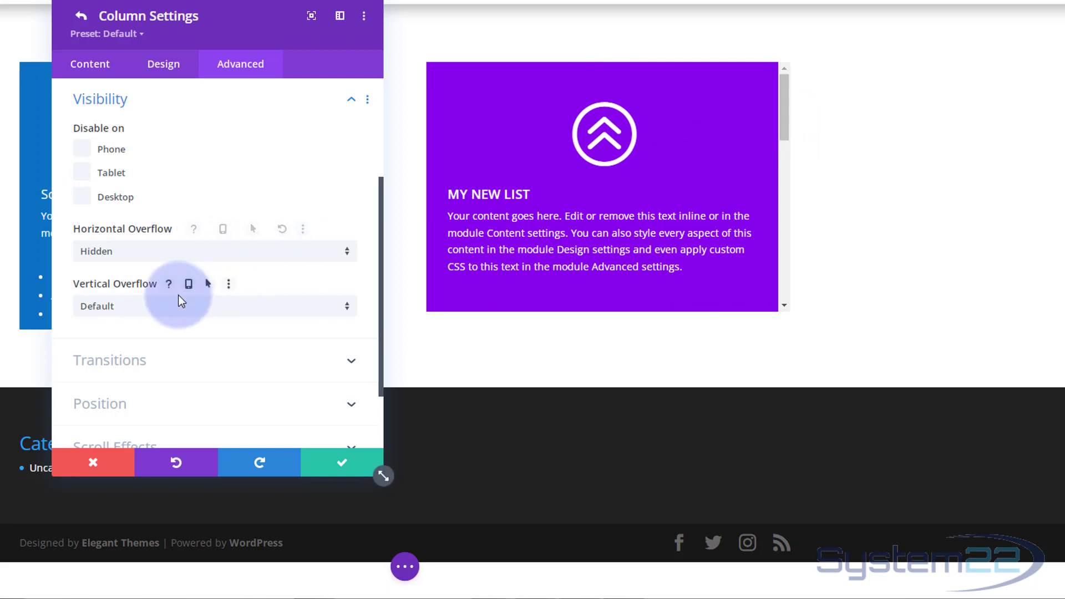
pyautogui.moveTo(189, 308)
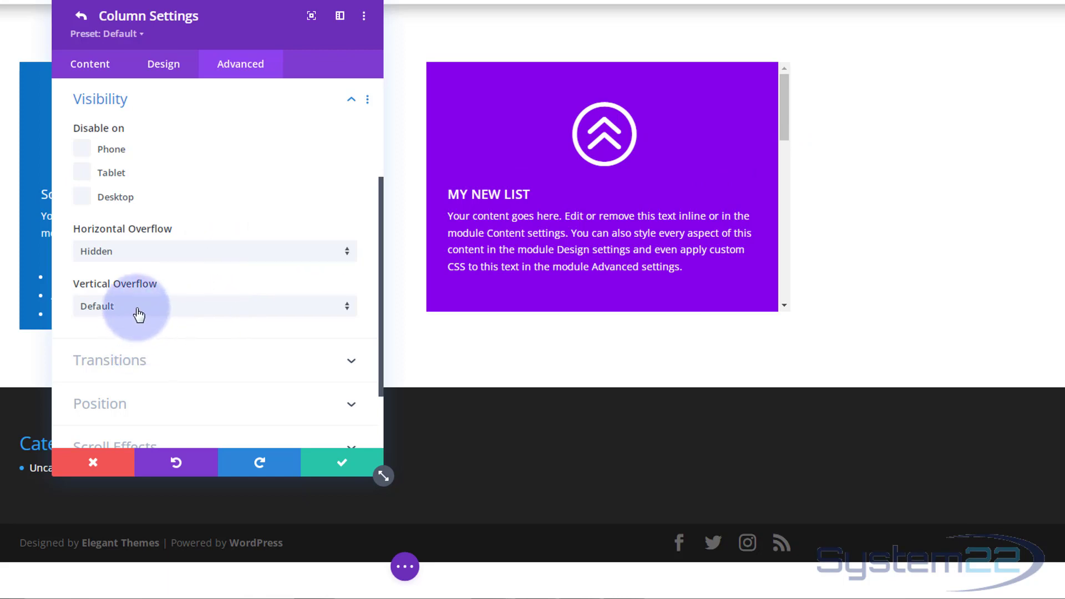
pyautogui.click(213, 306)
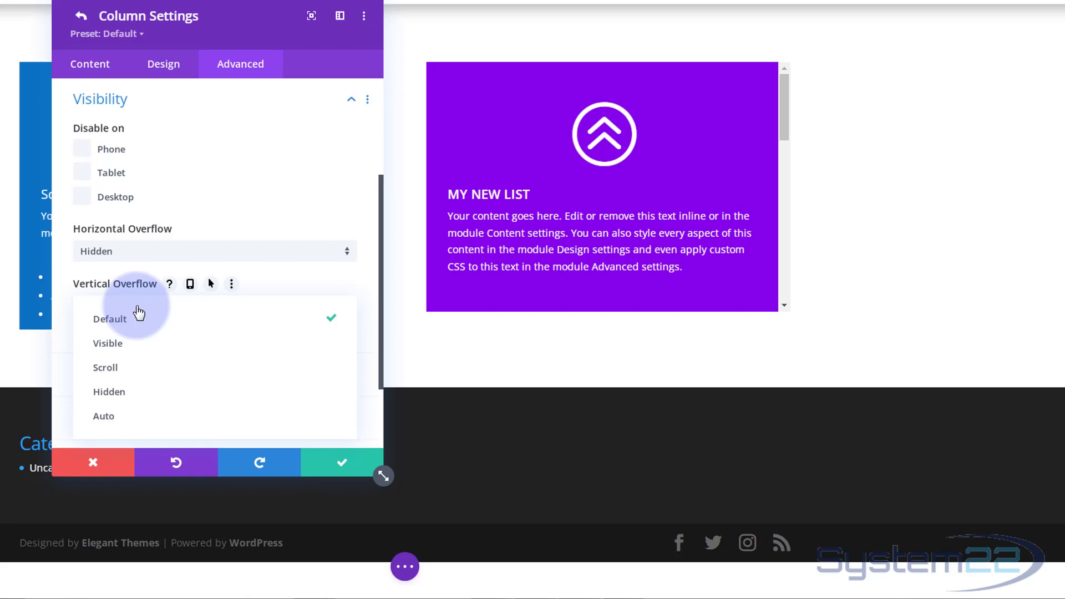
pyautogui.moveTo(117, 392)
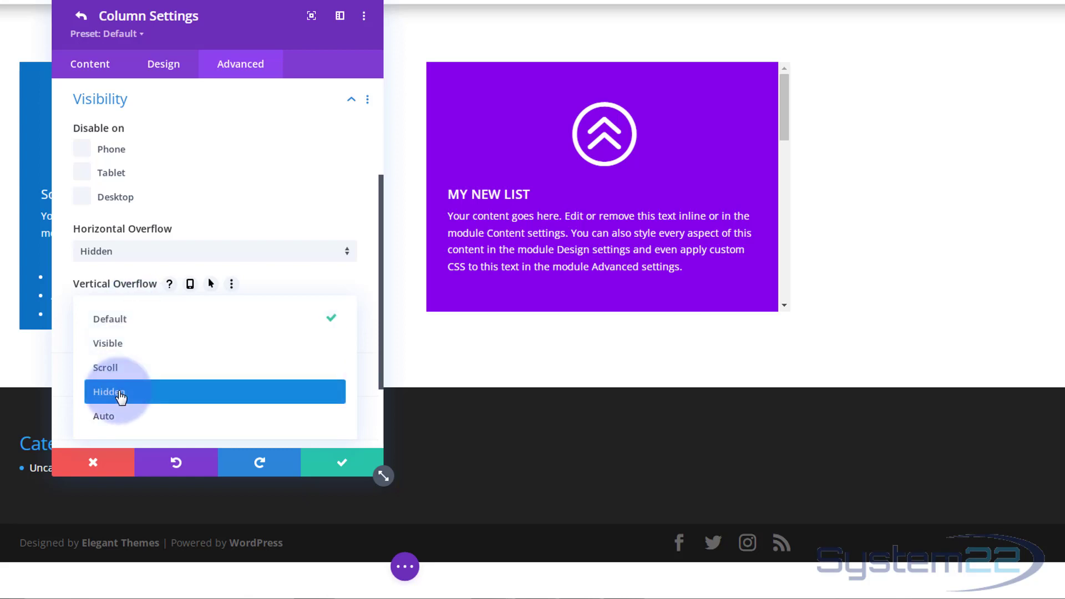
pyautogui.click(105, 393)
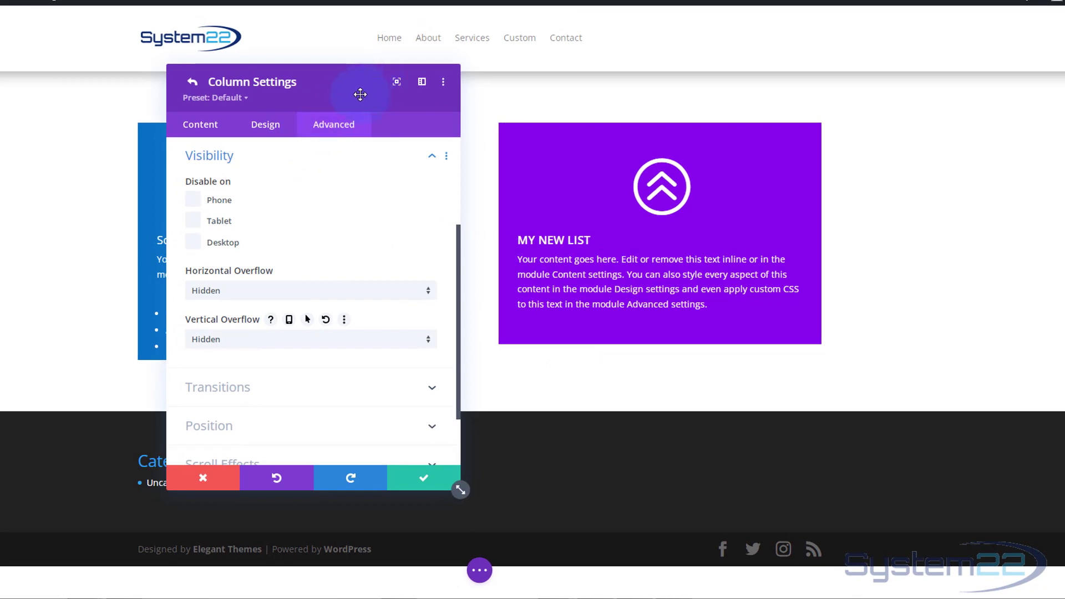
# - Change the column's Main Element CSS to height:375px and return to Row Settings
pyautogui.moveTo(359, 93); pyautogui.dragTo(275, 95)
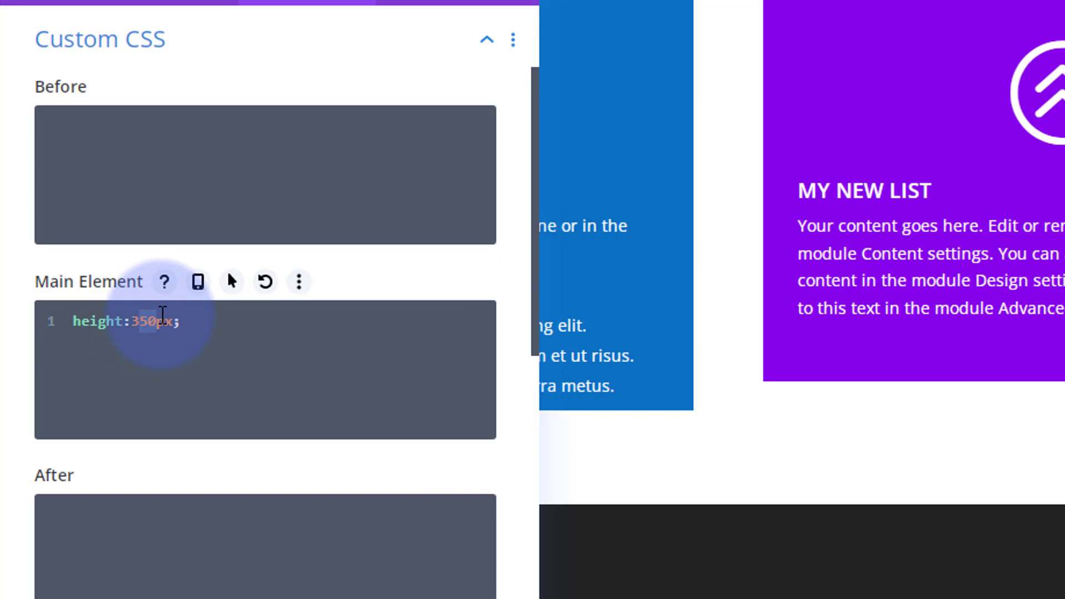
pyautogui.write('375')
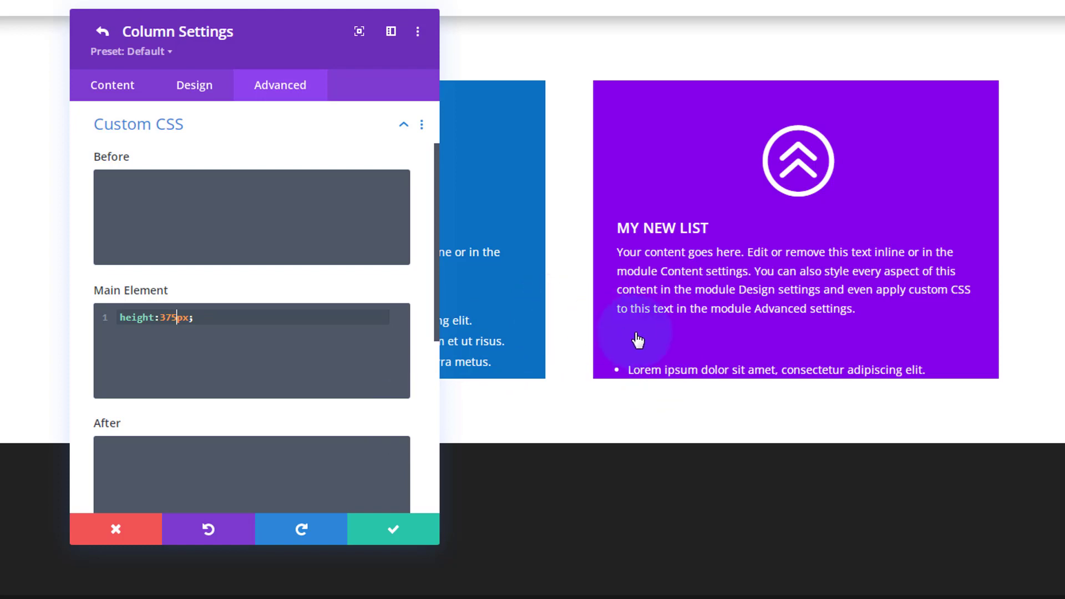
pyautogui.click(393, 529)
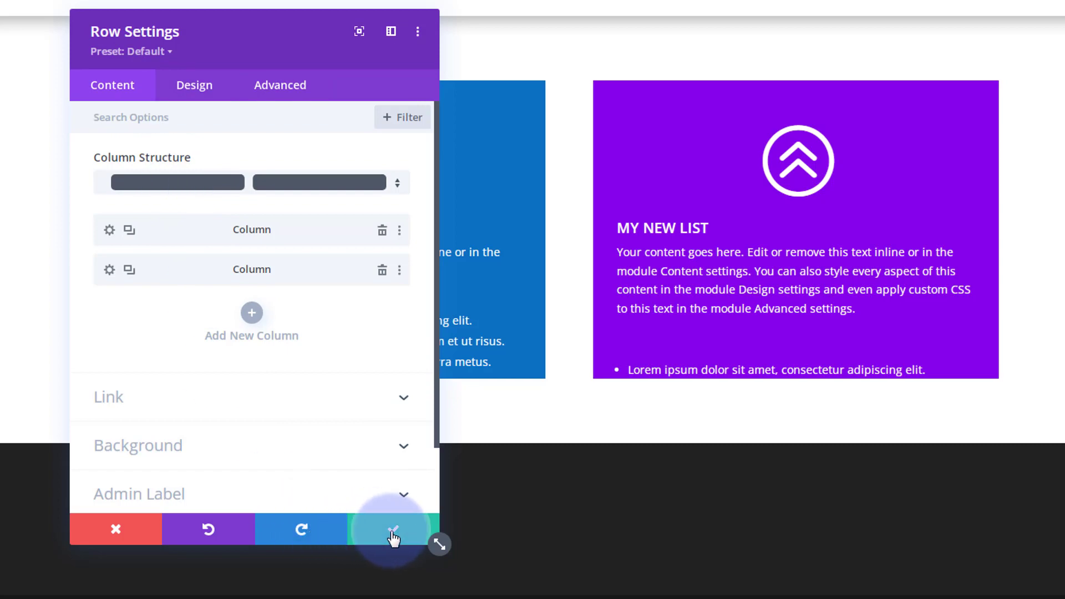
# - Save the Row Settings and reopen the My New List blurb's settings
pyautogui.click(392, 529)
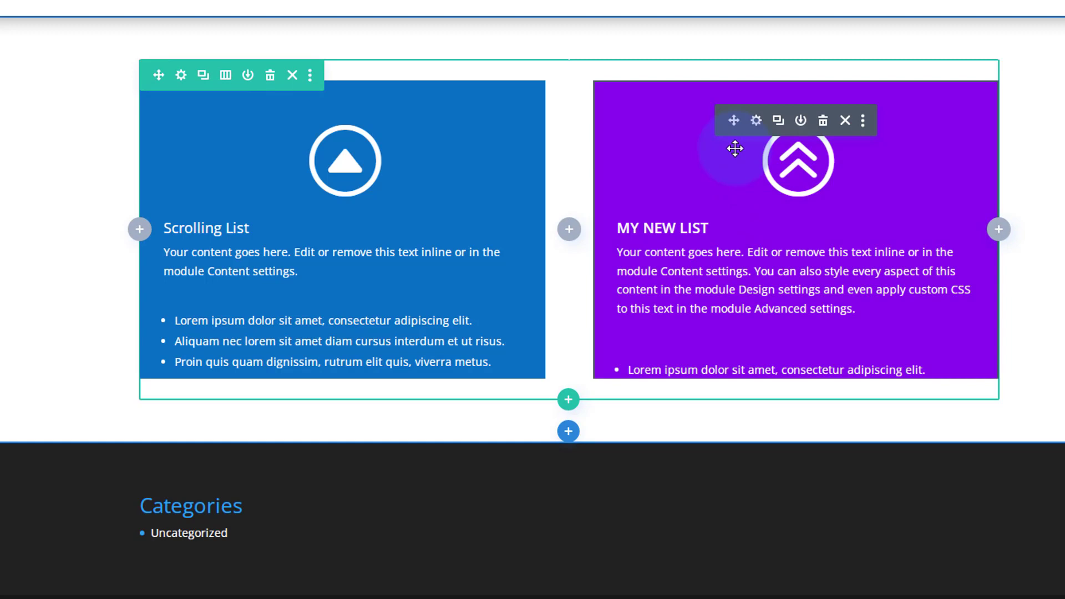
pyautogui.click(756, 119)
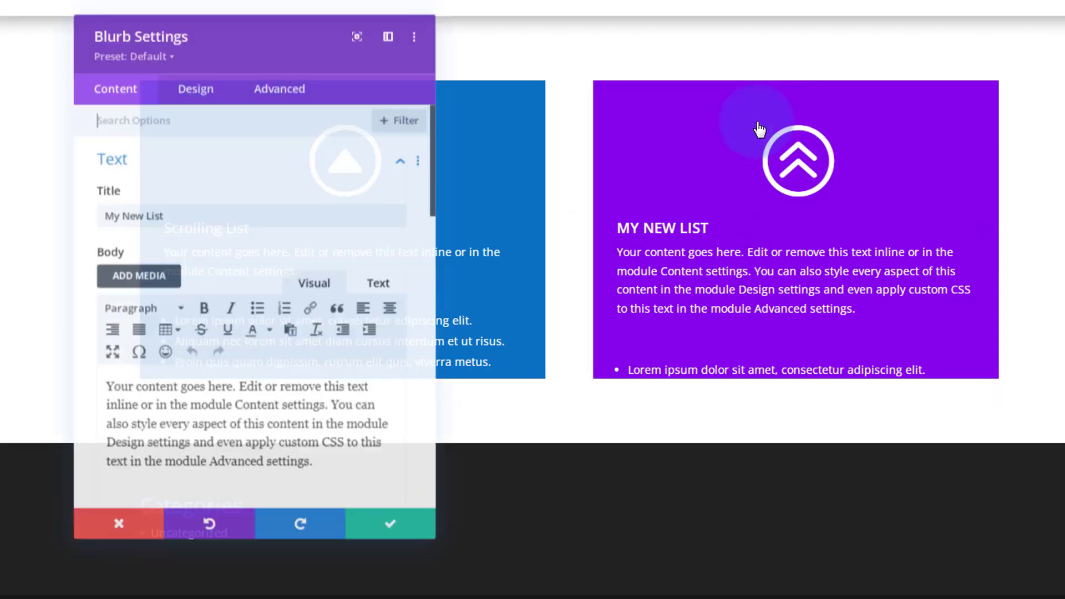
pyautogui.moveTo(252, 37); pyautogui.dragTo(409, 47)
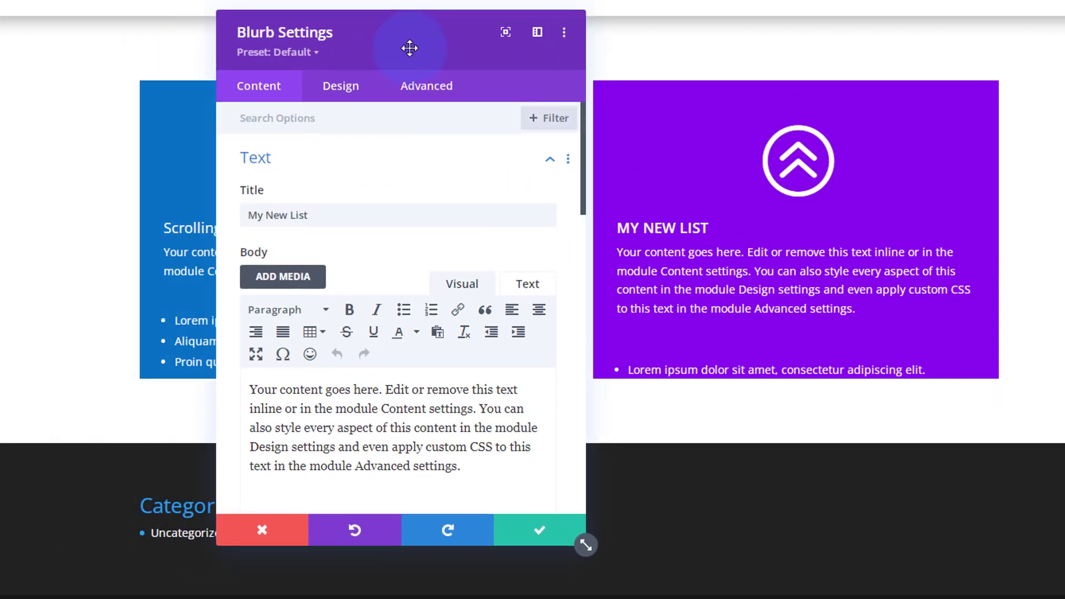
# - In Design > Spacing set Margin Top 0px normally and -100% for the hover state
pyautogui.click(340, 87)
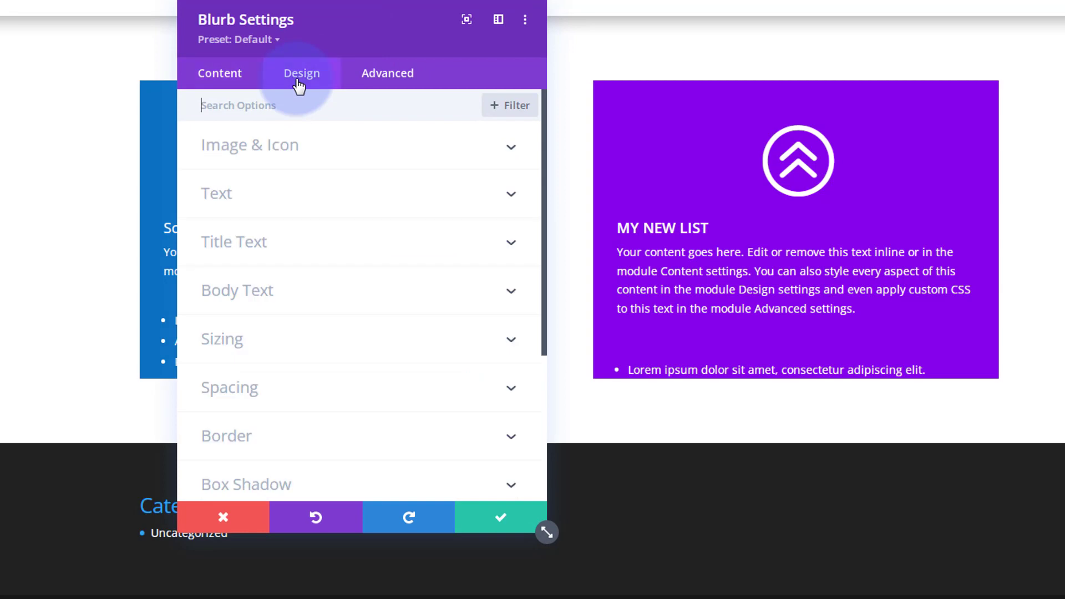
pyautogui.click(229, 387)
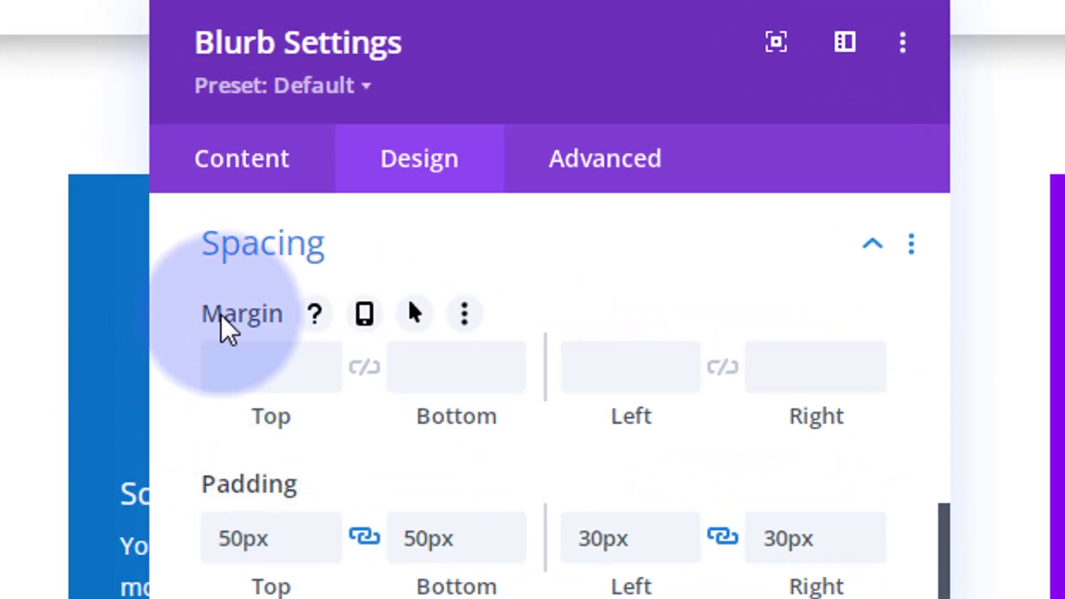
pyautogui.moveTo(196, 443)
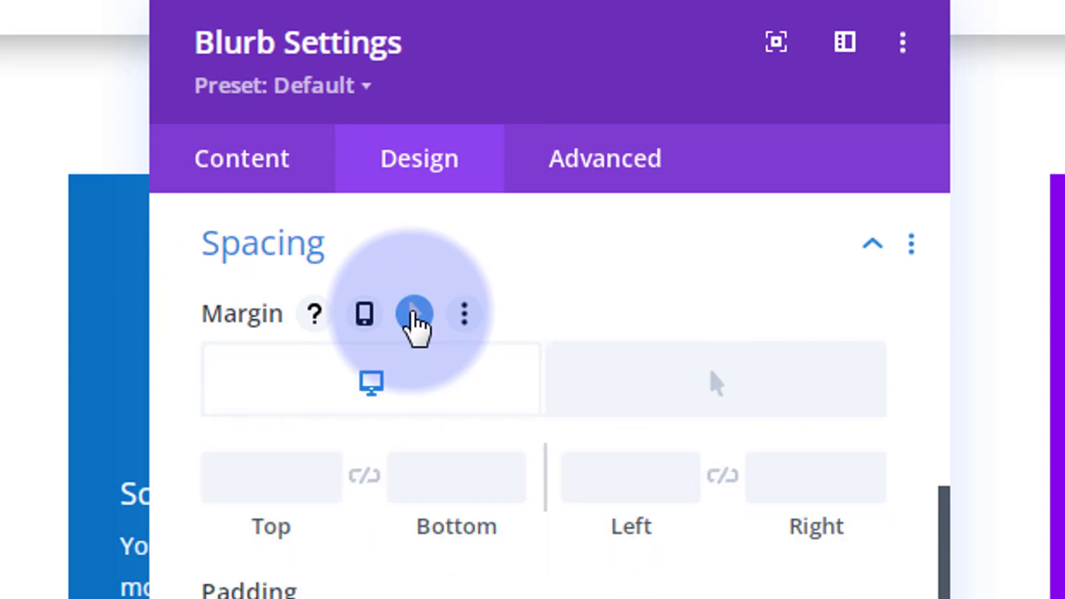
pyautogui.moveTo(346, 379)
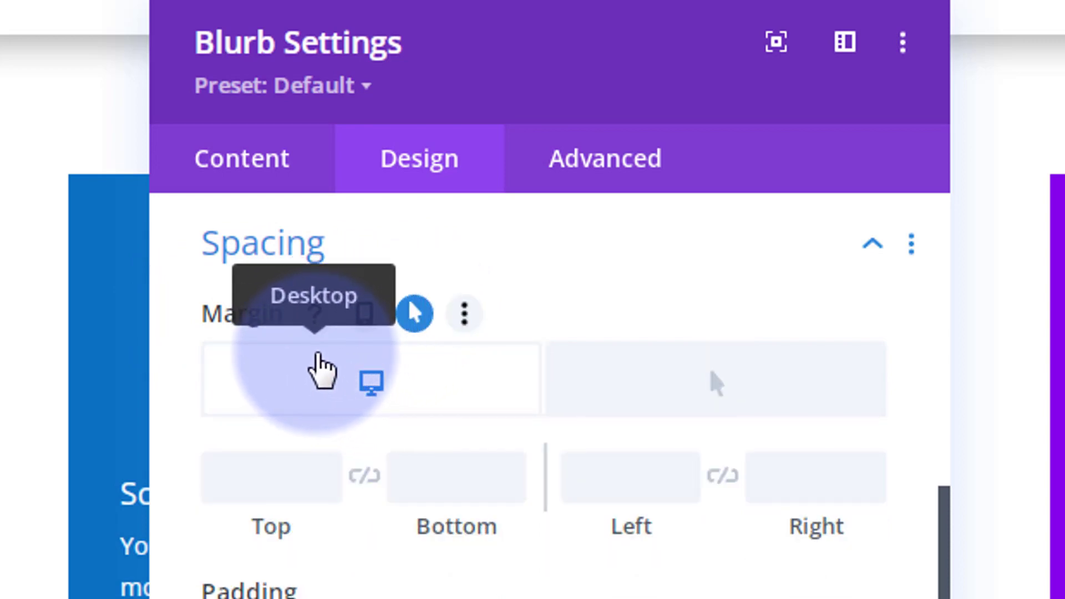
pyautogui.moveTo(597, 327)
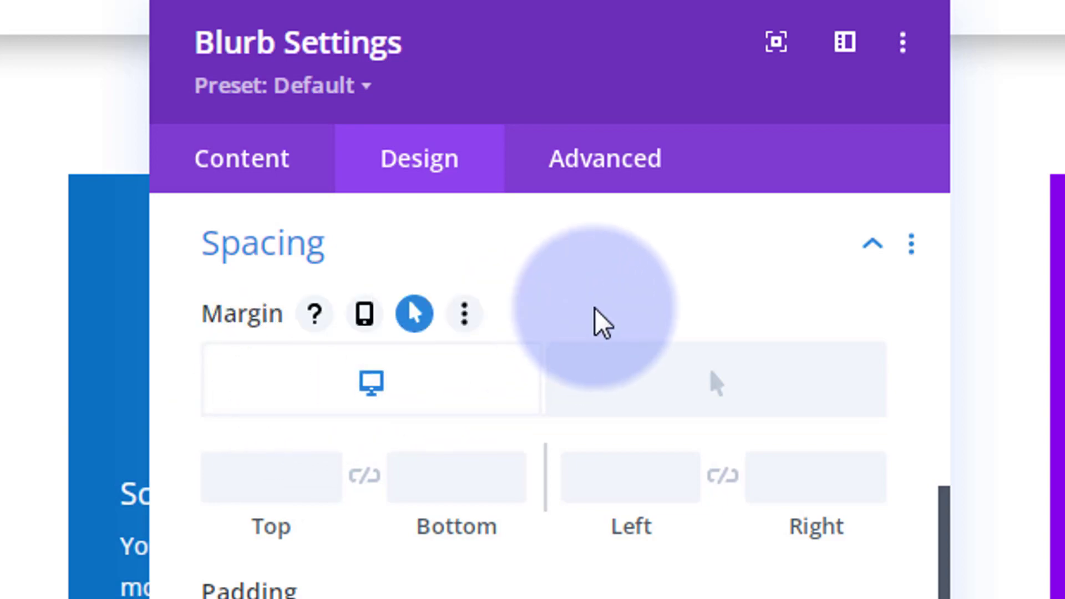
pyautogui.moveTo(681, 389)
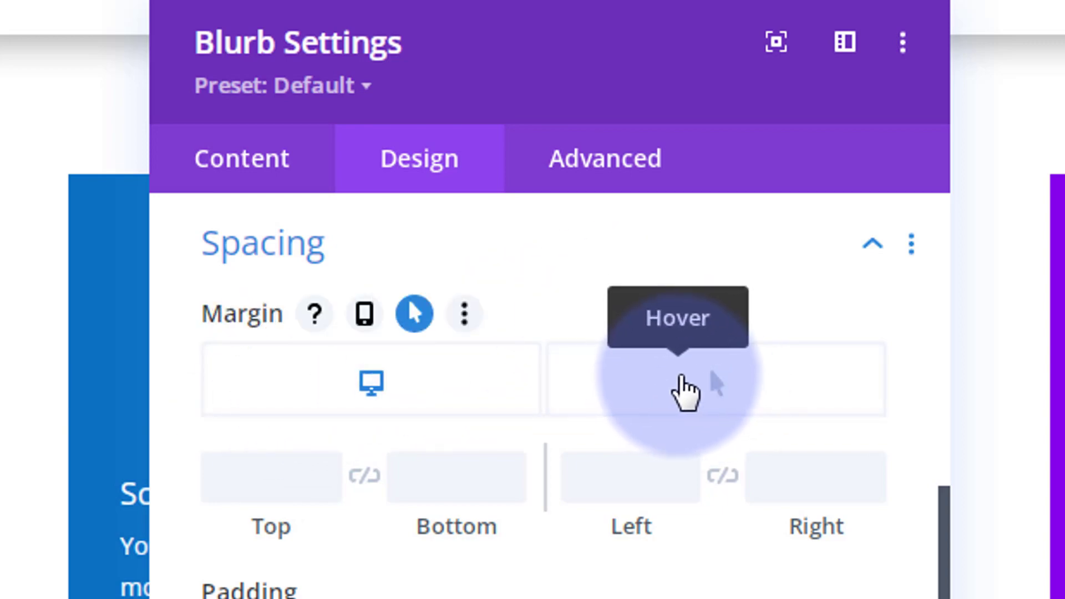
pyautogui.moveTo(710, 393)
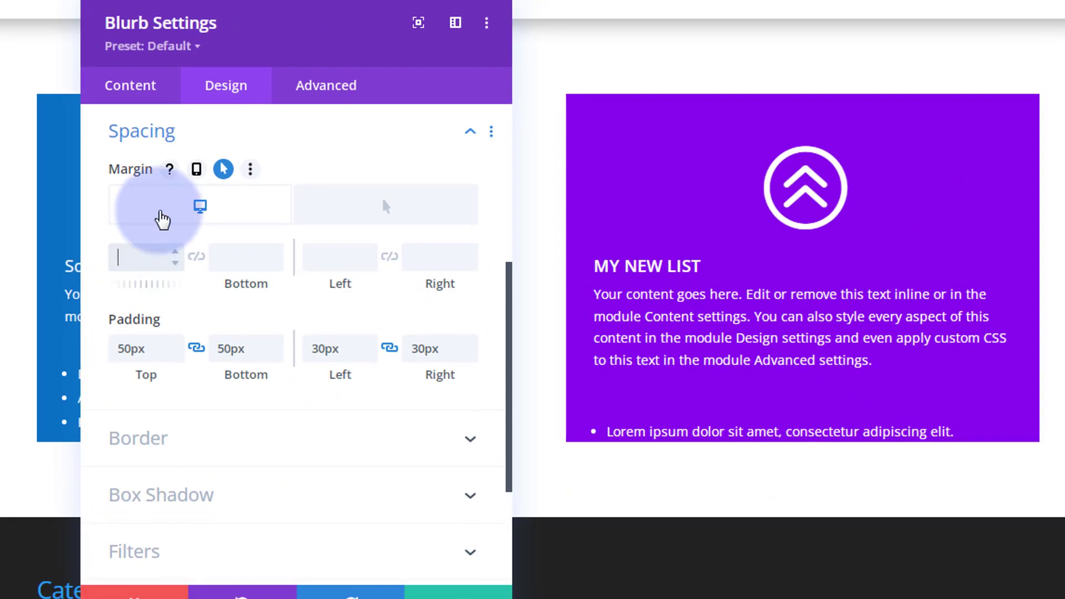
pyautogui.moveTo(162, 215)
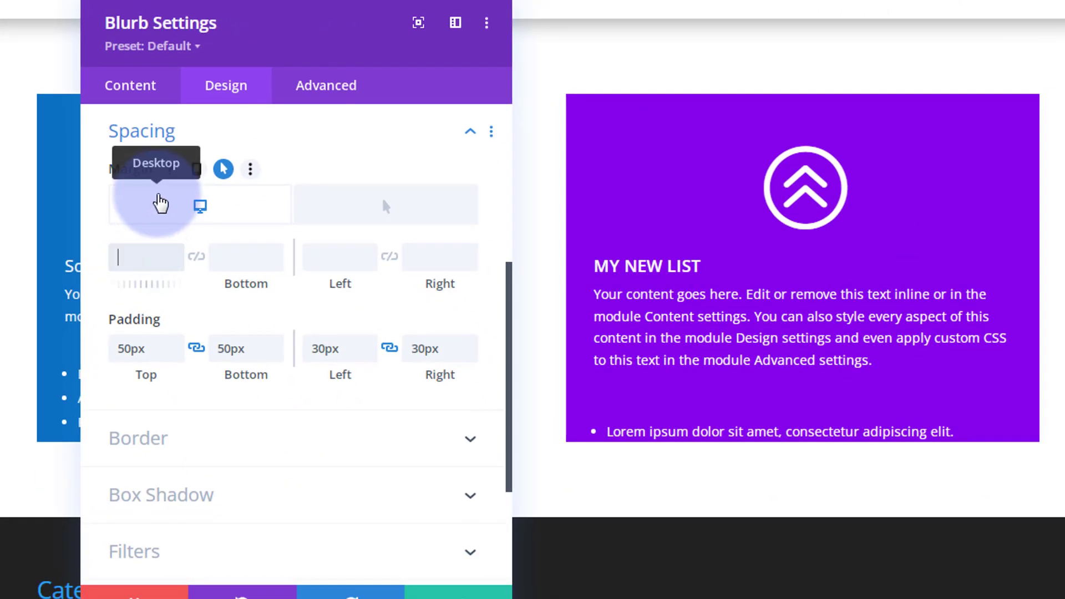
pyautogui.write('0')
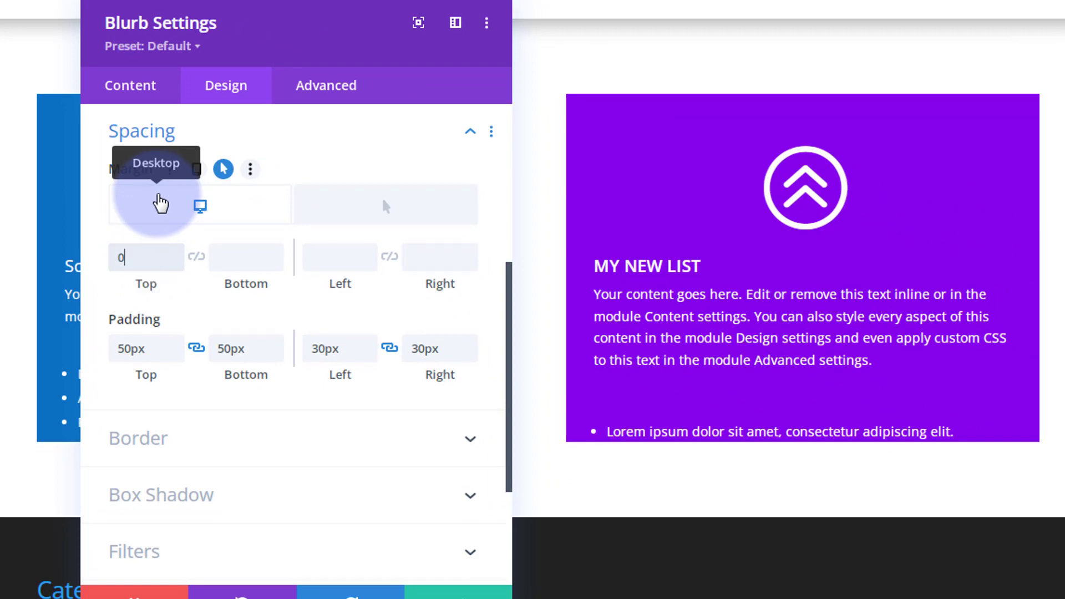
pyautogui.write('px')
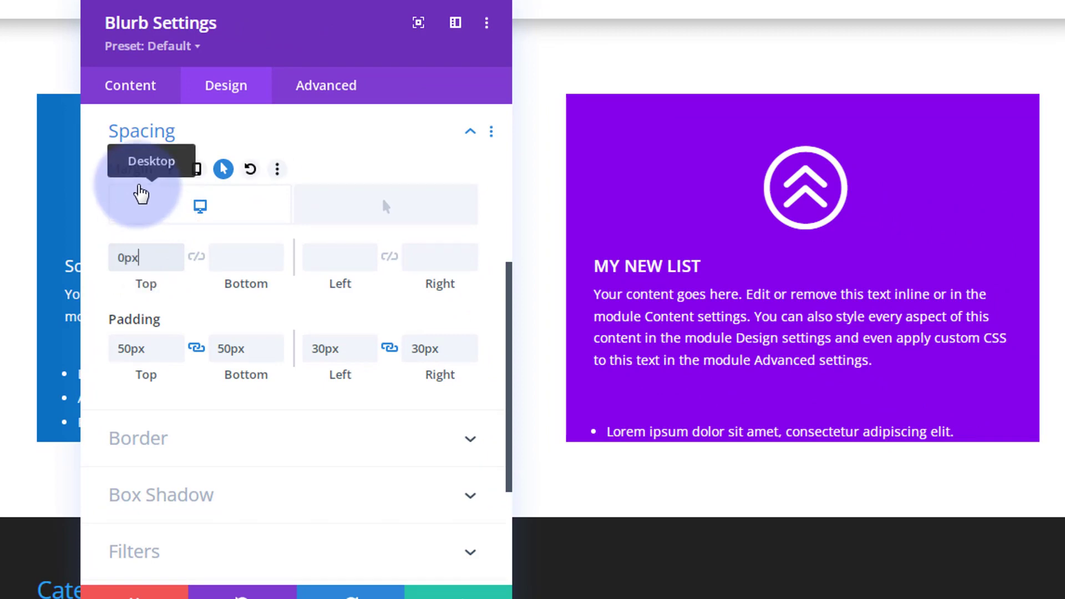
pyautogui.moveTo(377, 209)
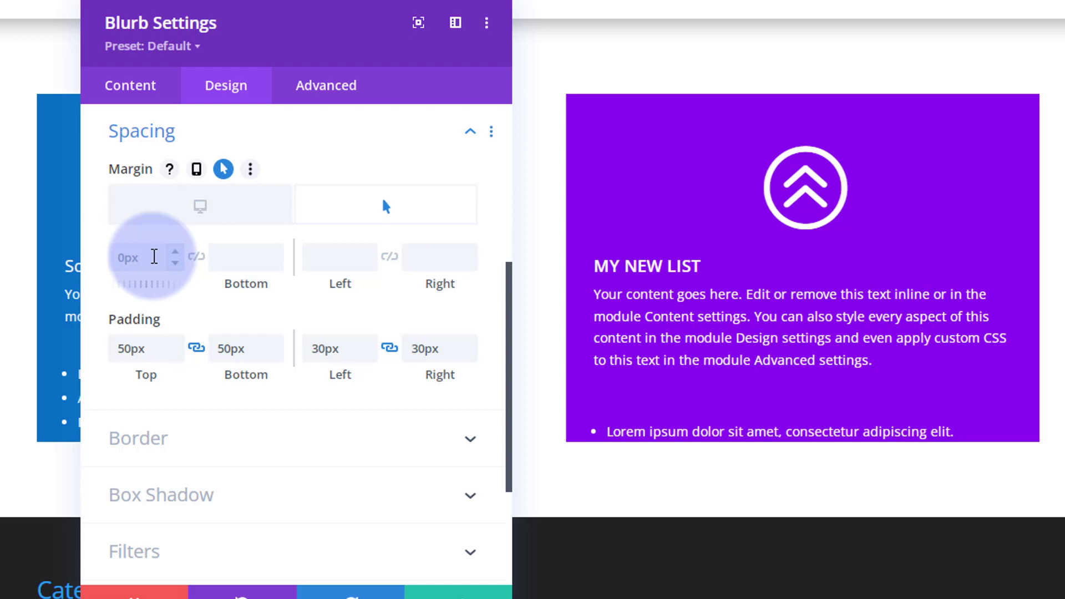
pyautogui.moveTo(177, 268)
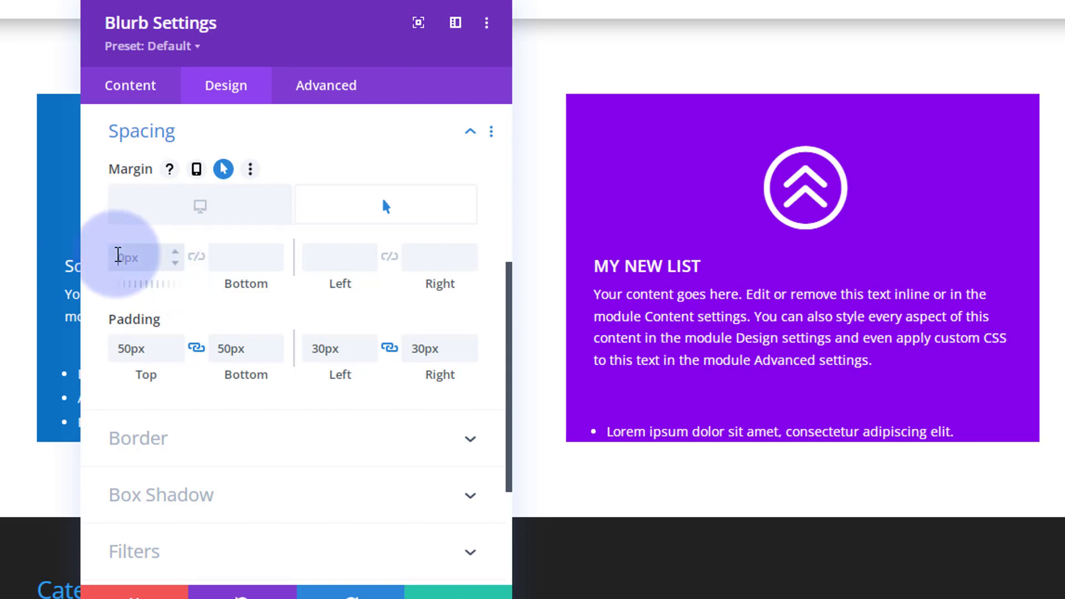
pyautogui.write('100%')
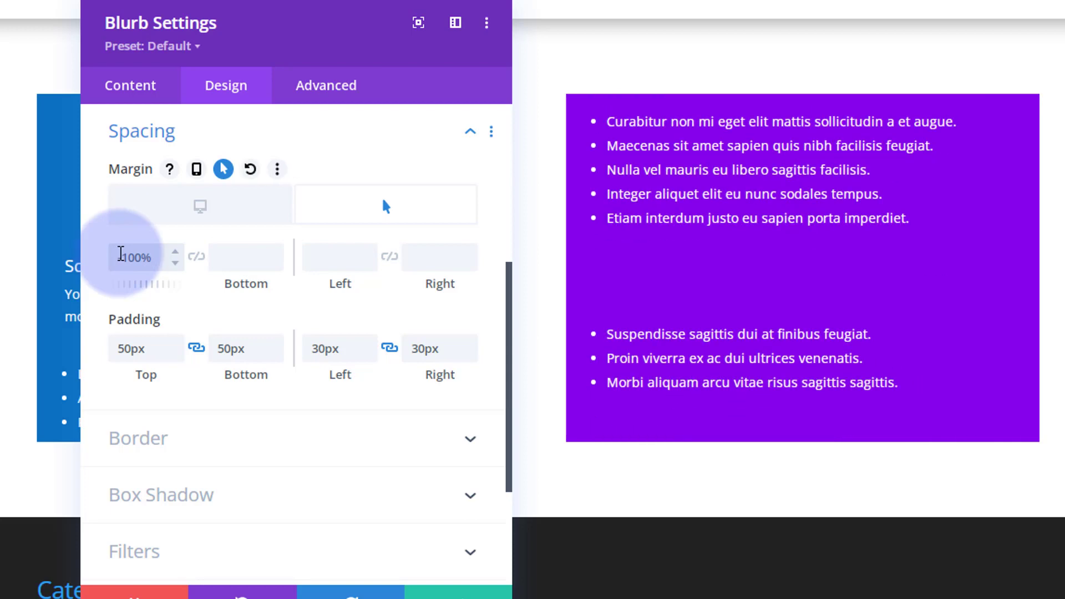
pyautogui.write('-100%')
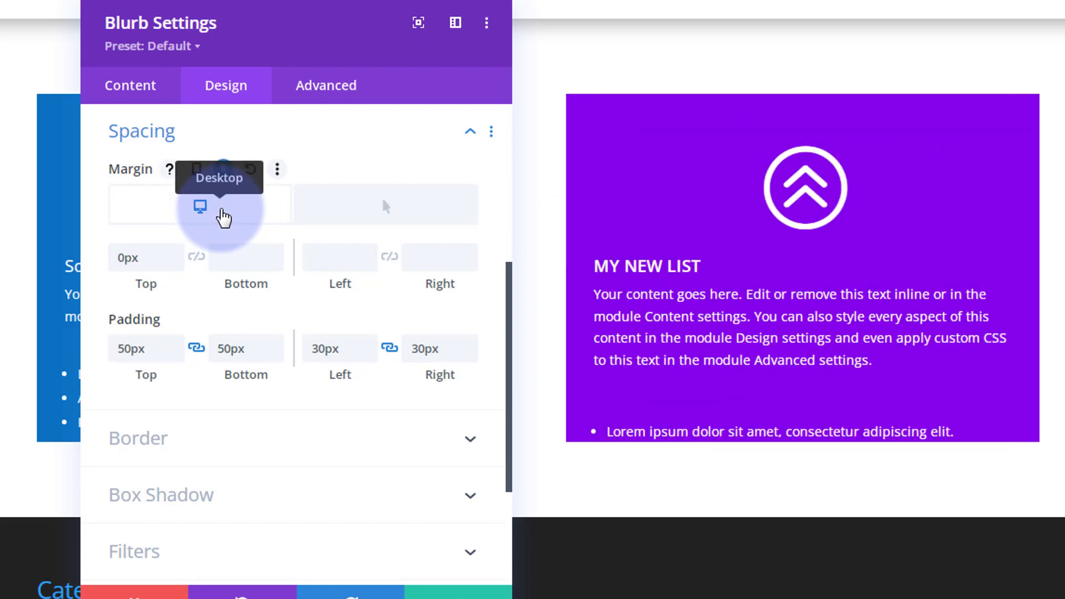
pyautogui.click(222, 169)
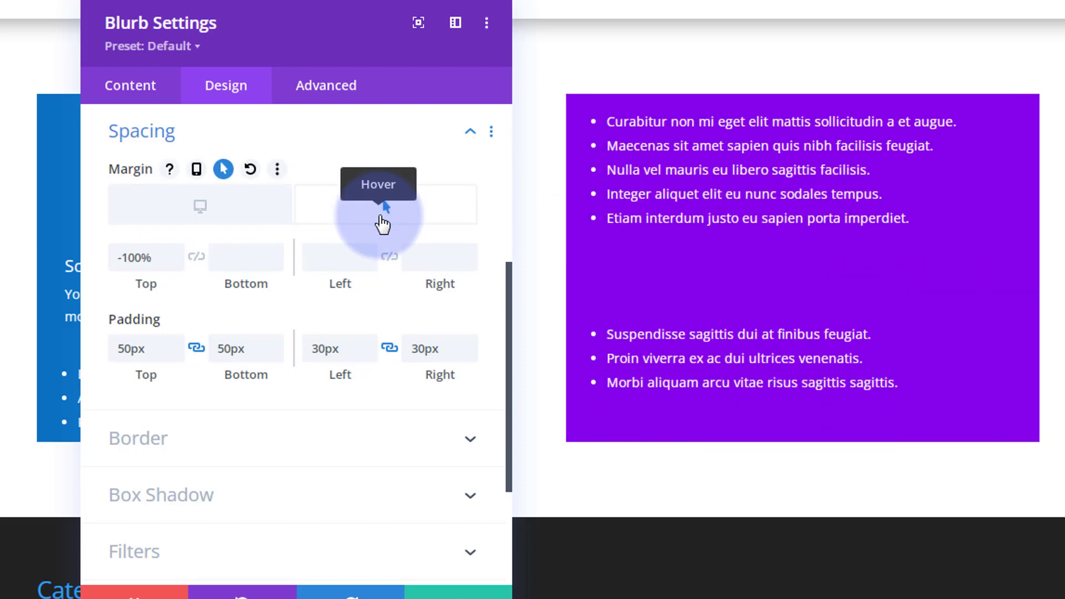
pyautogui.moveTo(242, 216)
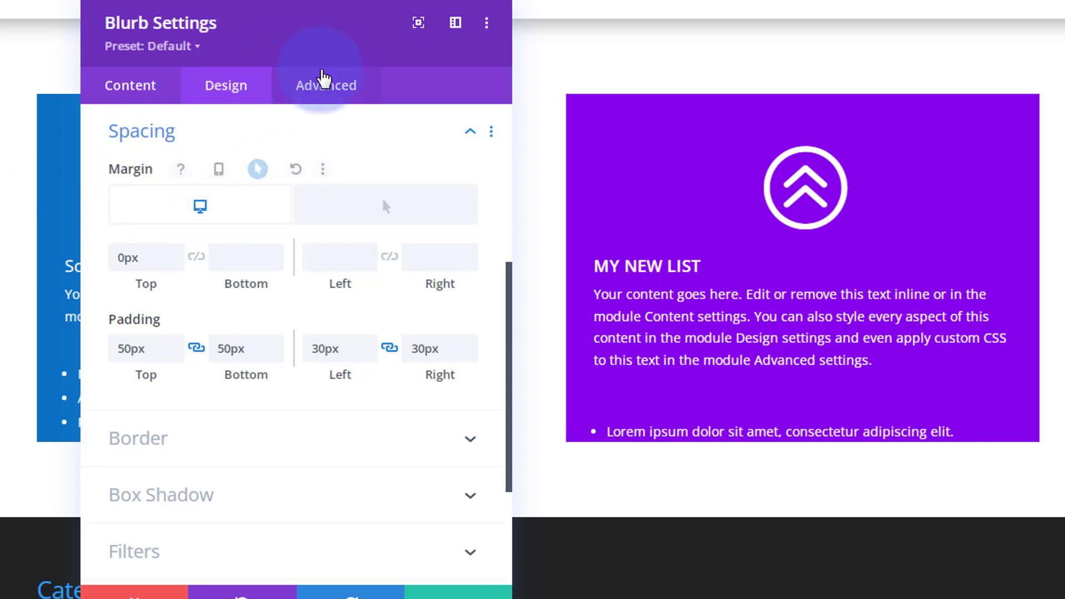
# - Set Transition Duration to 5000ms and Speed Curve to Linear in Advanced > Transitions
pyautogui.click(326, 84)
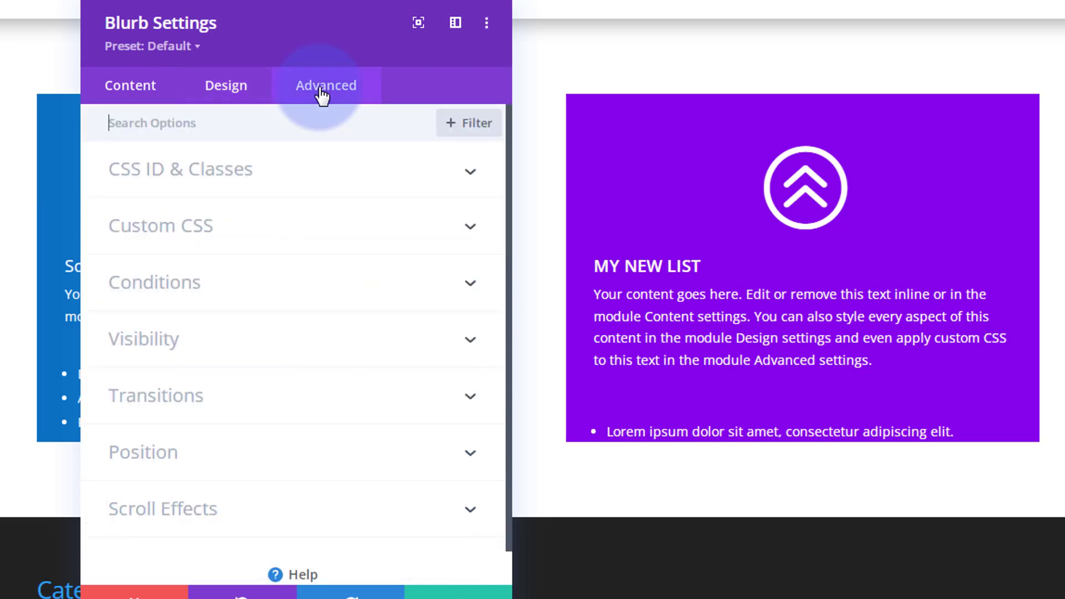
pyautogui.click(156, 395)
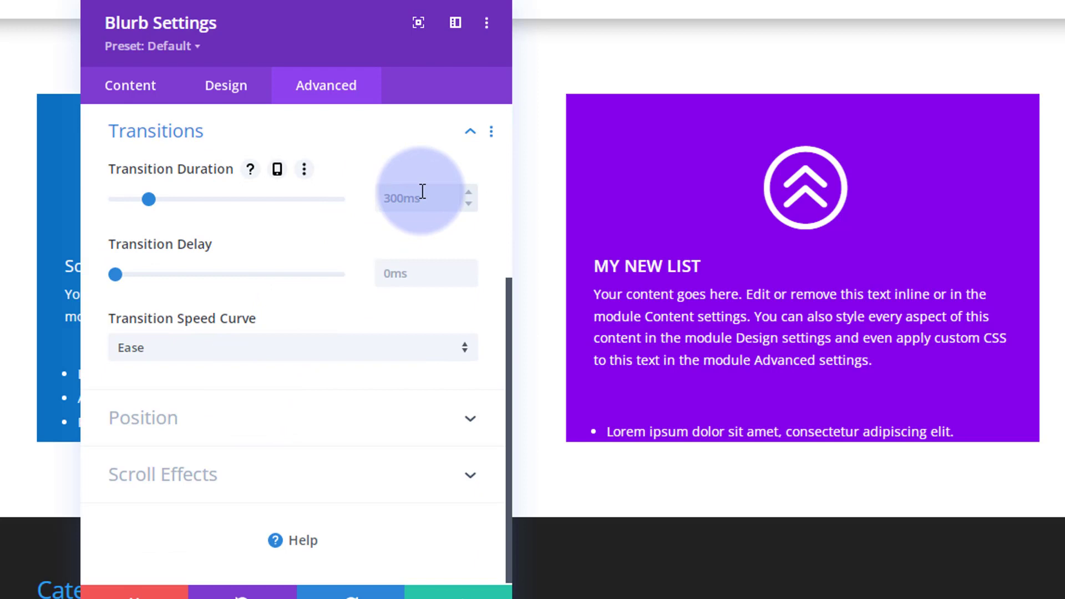
pyautogui.moveTo(147, 200)
pyautogui.write('5000')
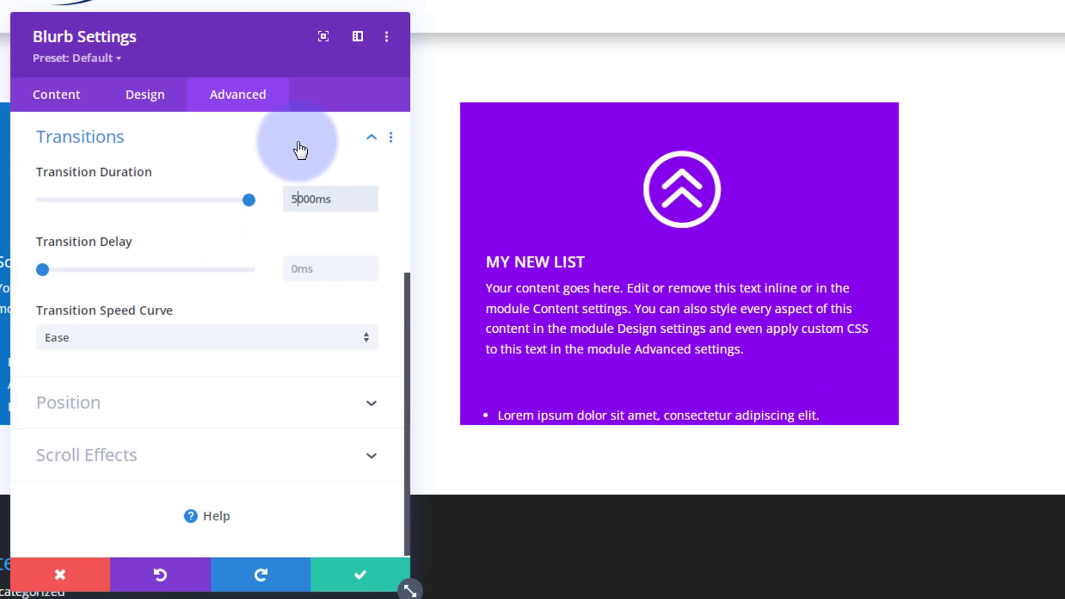
pyautogui.moveTo(283, 214)
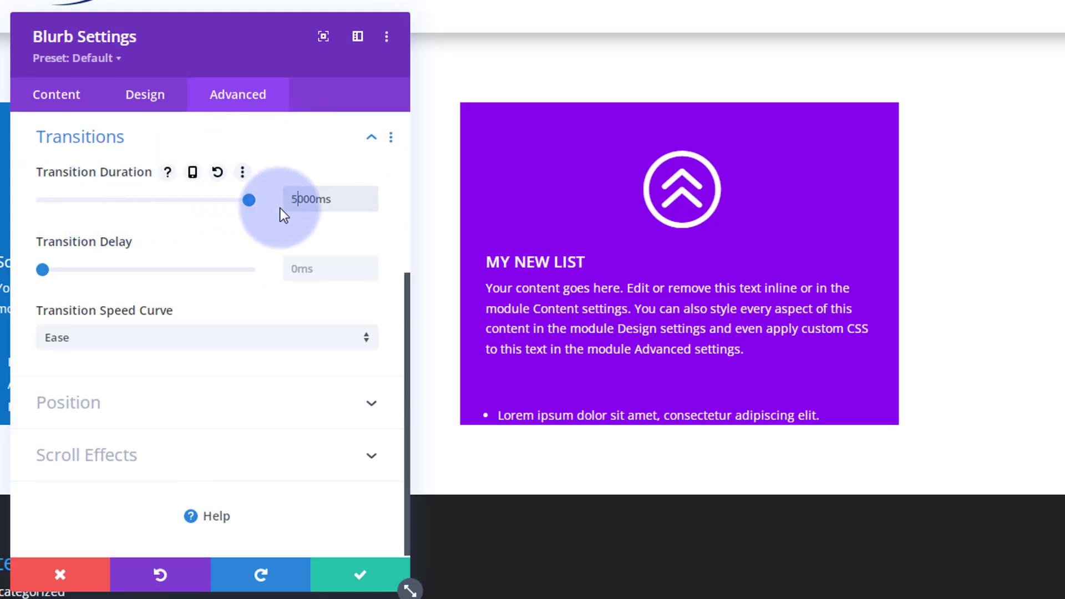
pyautogui.click(333, 200)
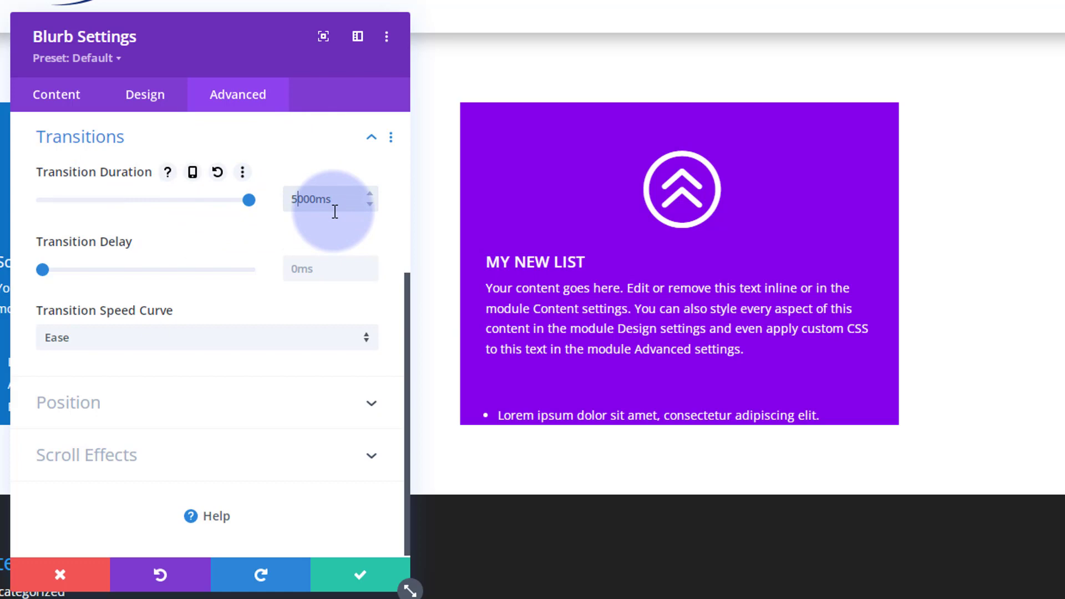
pyautogui.moveTo(111, 257)
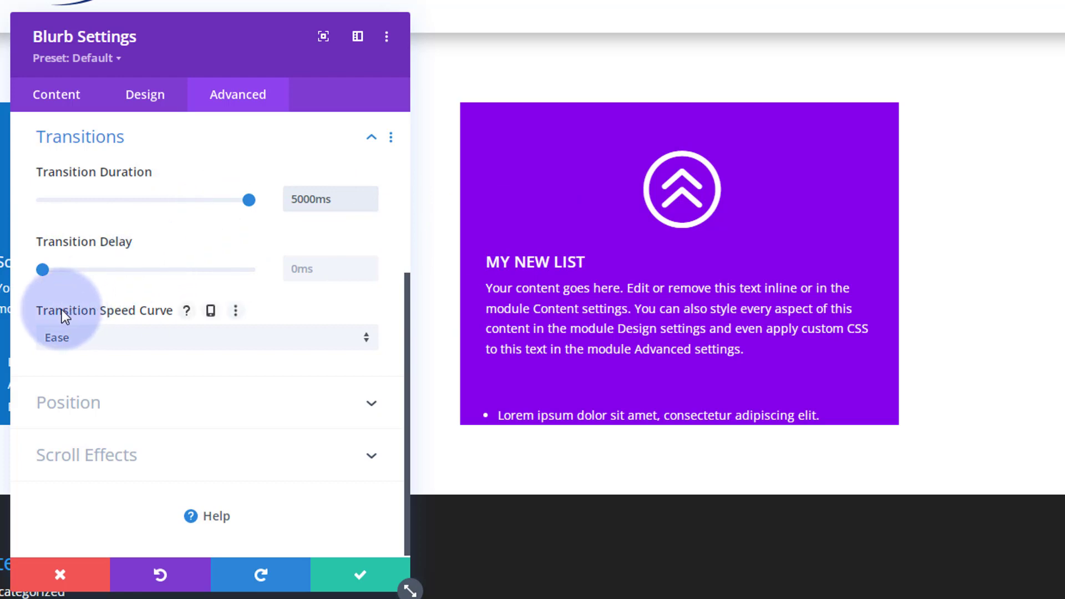
pyautogui.moveTo(160, 336)
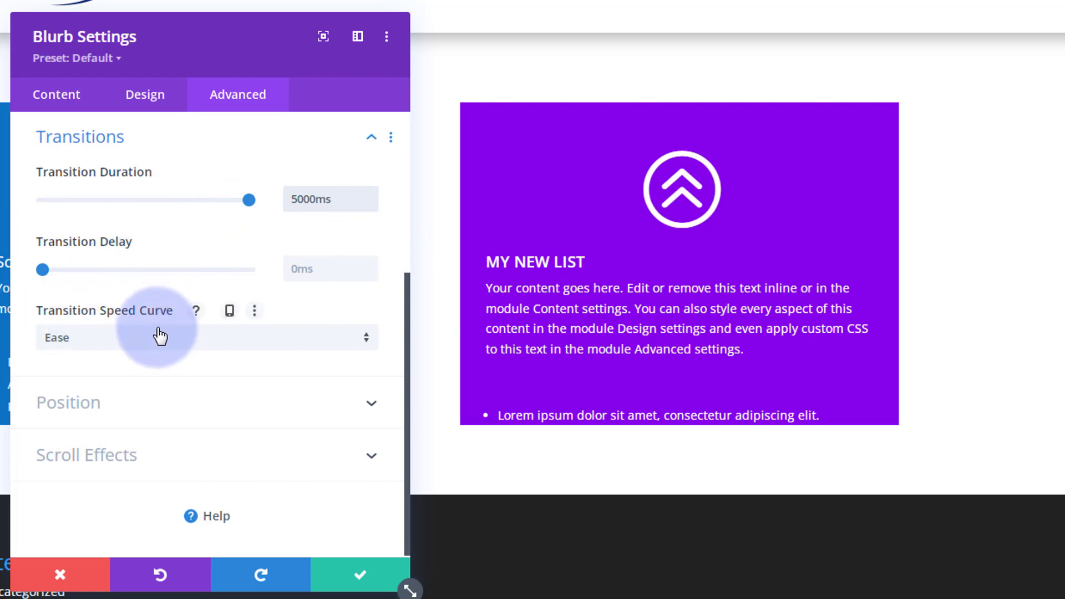
pyautogui.click(170, 337)
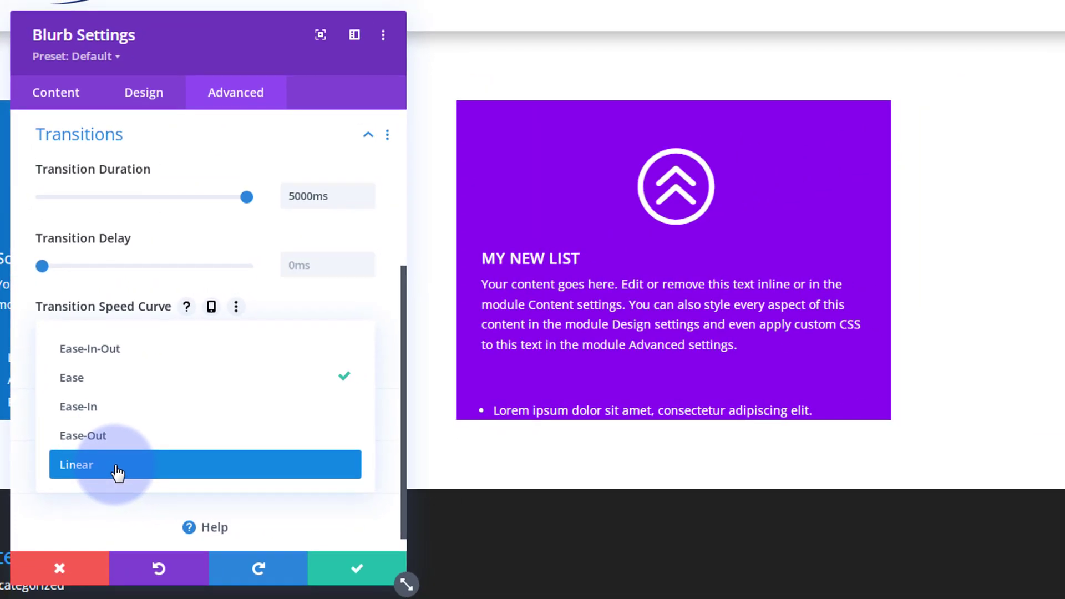
pyautogui.click(75, 464)
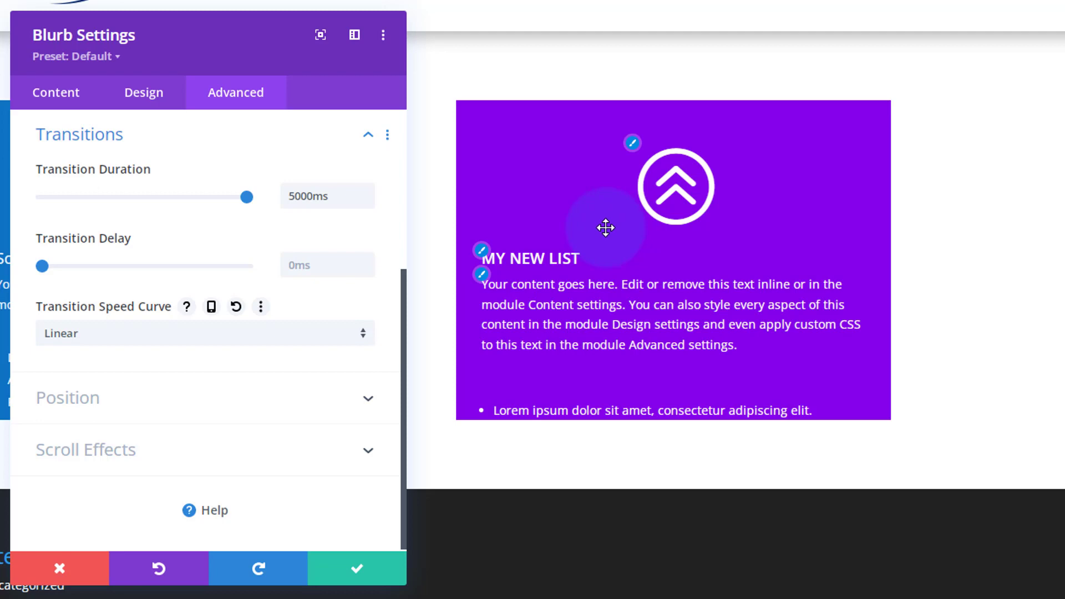
pyautogui.moveTo(766, 151)
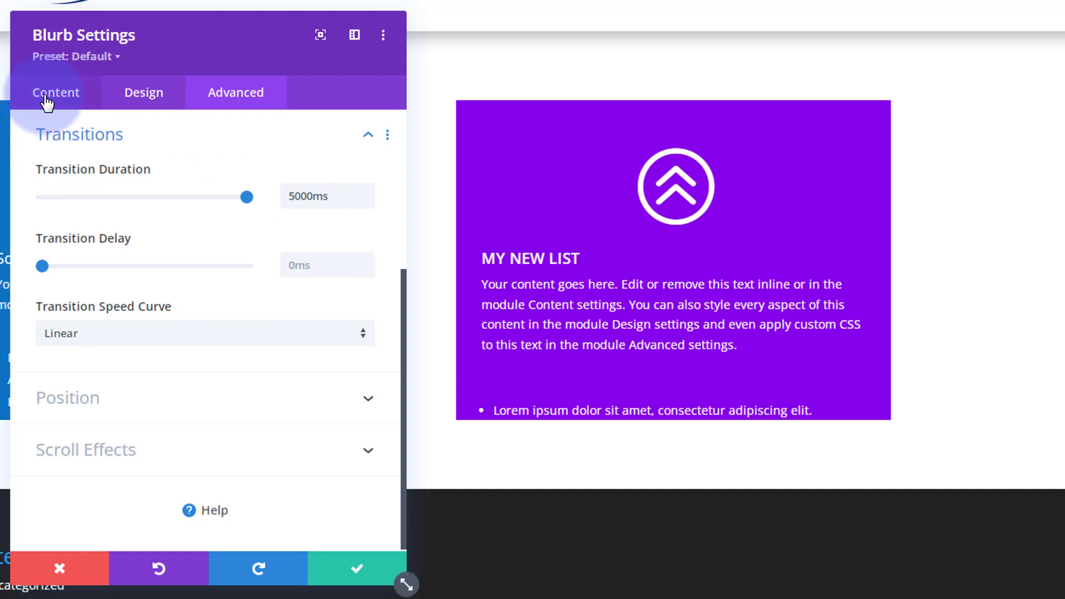
# - Enable a hover state on the blurb's background and pick a new colour swatch for it
pyautogui.click(56, 93)
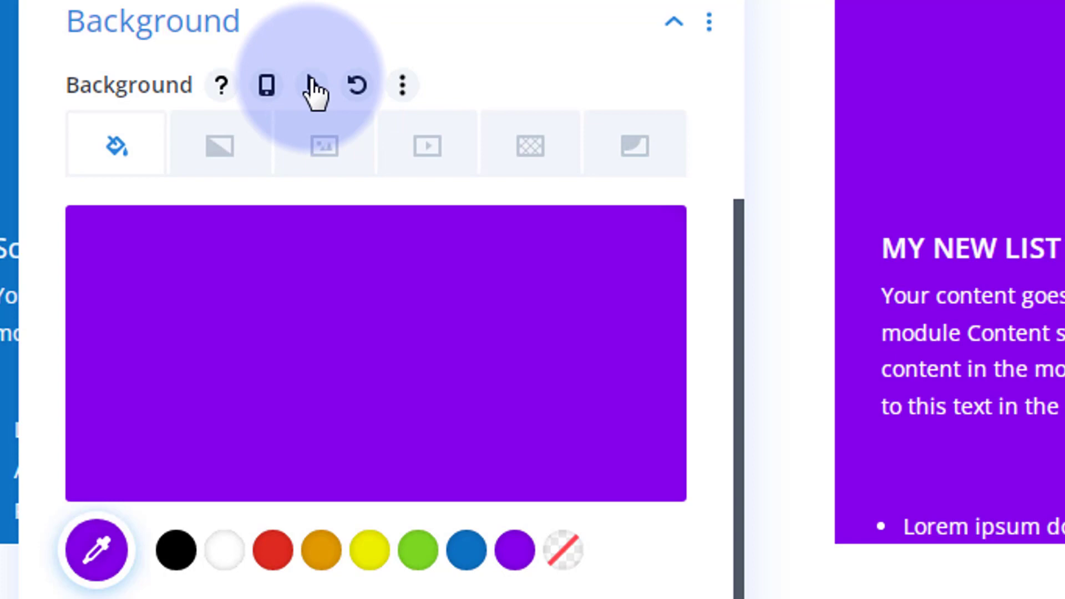
pyautogui.click(312, 85)
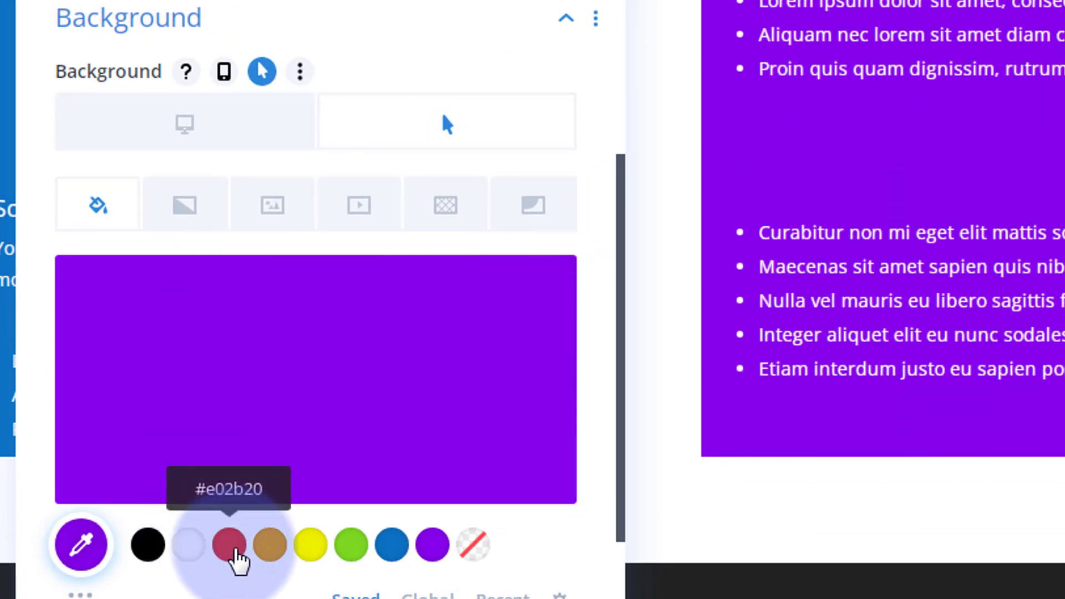
pyautogui.click(226, 547)
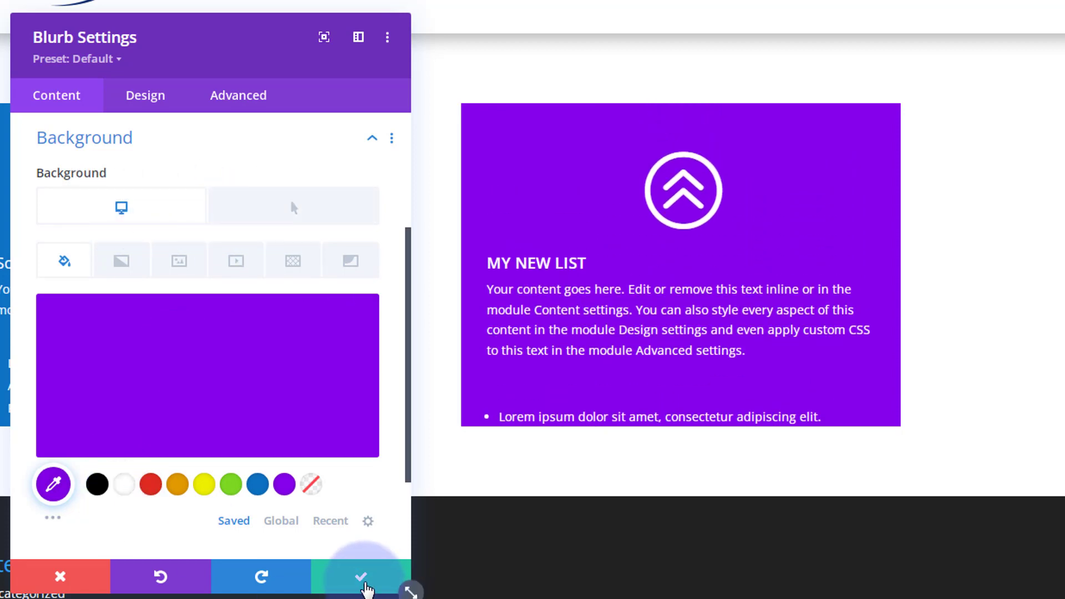
# - Confirm the blurb changes, save the page as a draft and exit to the live page
pyautogui.click(360, 576)
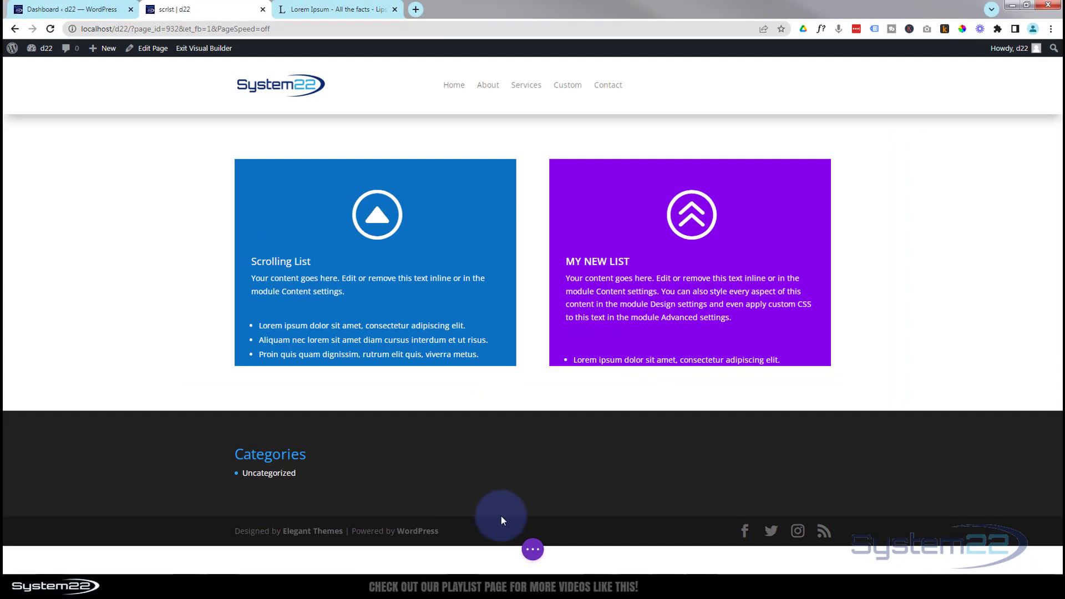
pyautogui.click(532, 549)
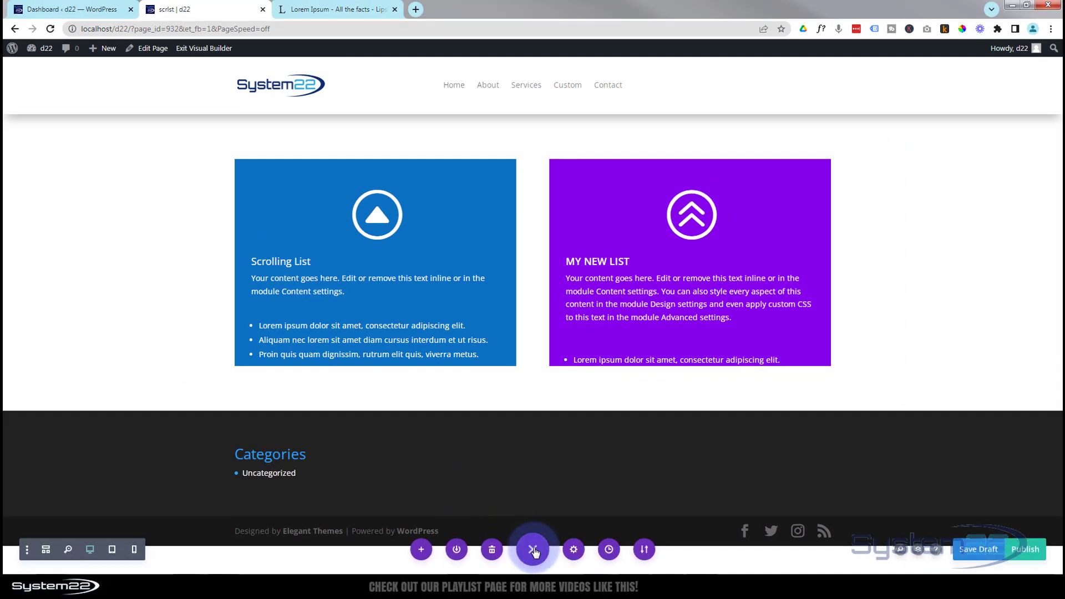
pyautogui.click(532, 549)
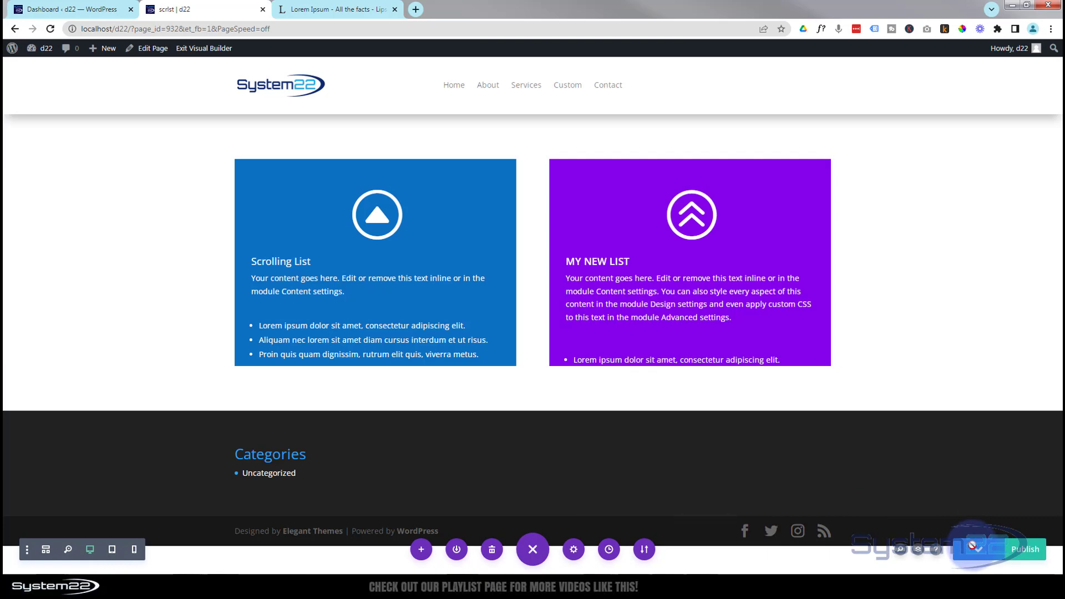
pyautogui.click(204, 48)
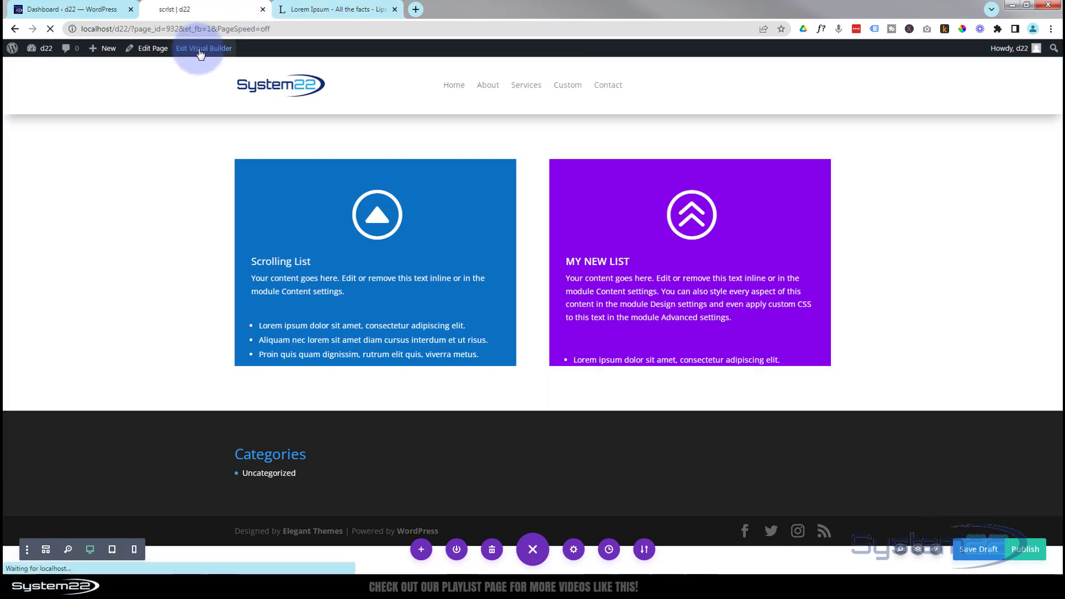
pyautogui.click(204, 48)
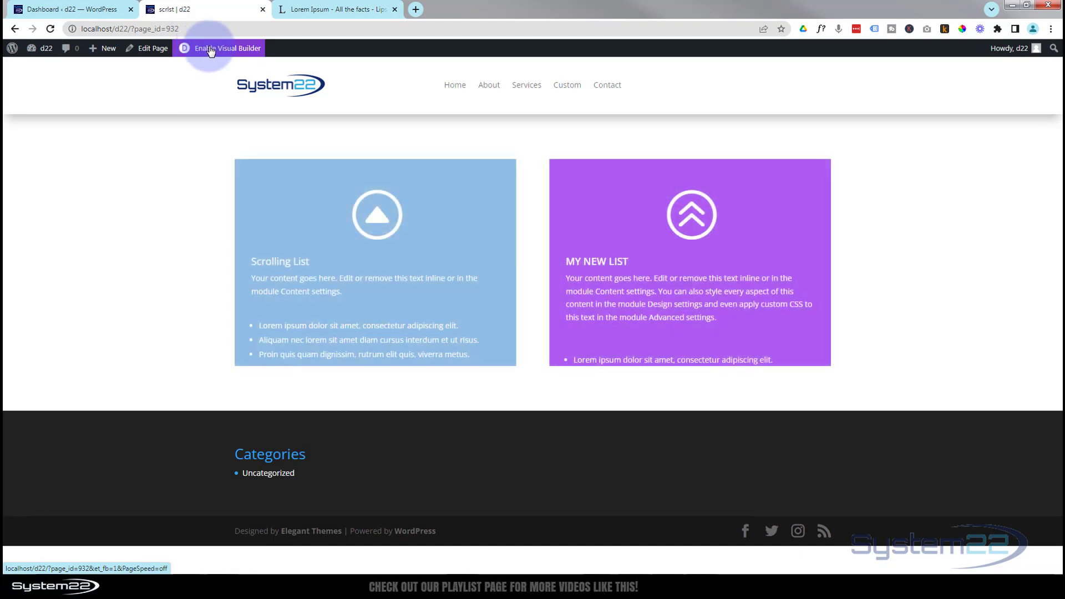
pyautogui.moveTo(918, 266)
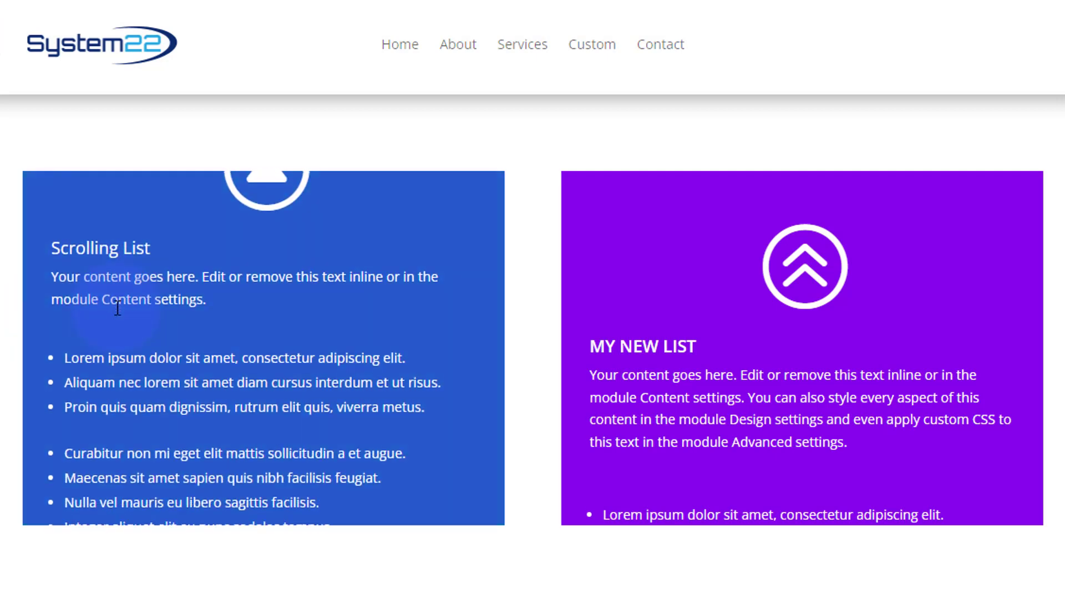
pyautogui.scroll(-3)
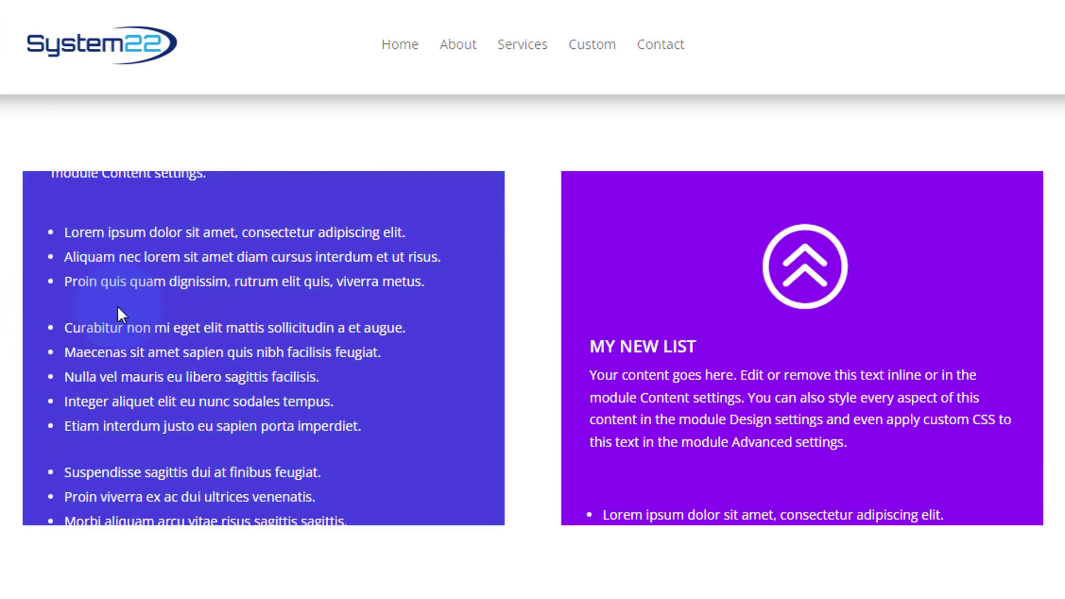
pyautogui.scroll(-3)
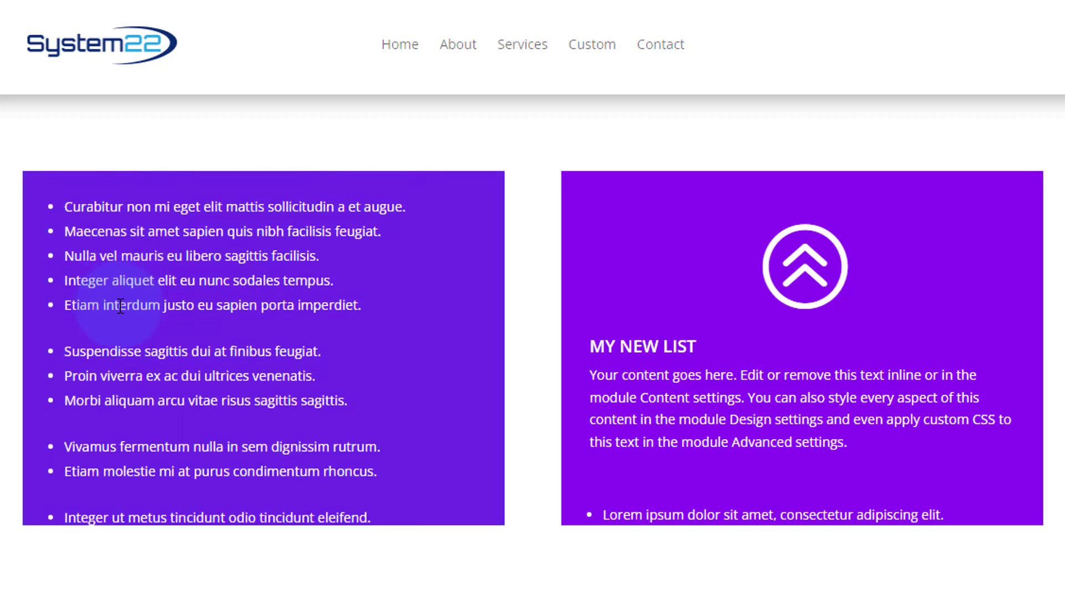